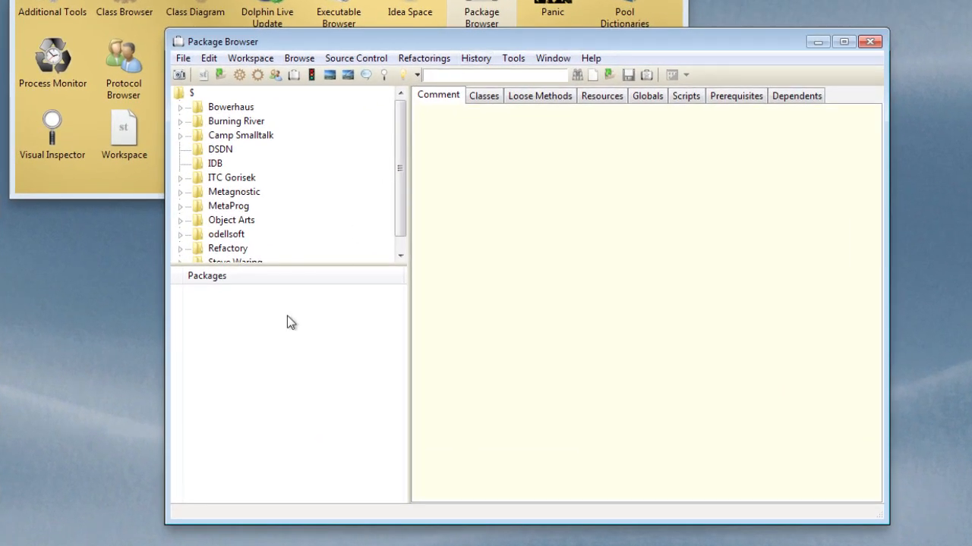
- Create and save a new package named DaysOfTheWeekTranslation from the Packages pane
right_click(292, 321)
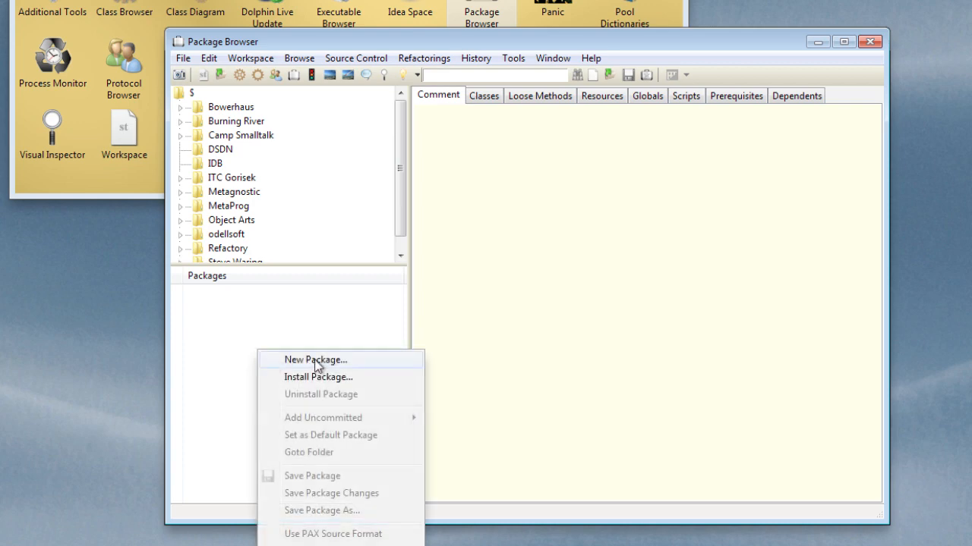
left_click(314, 360)
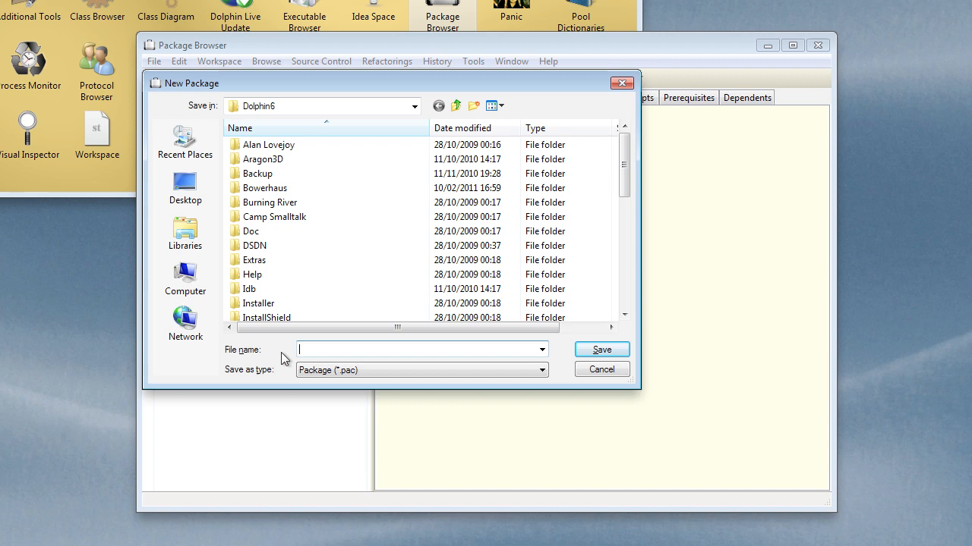
type("D")
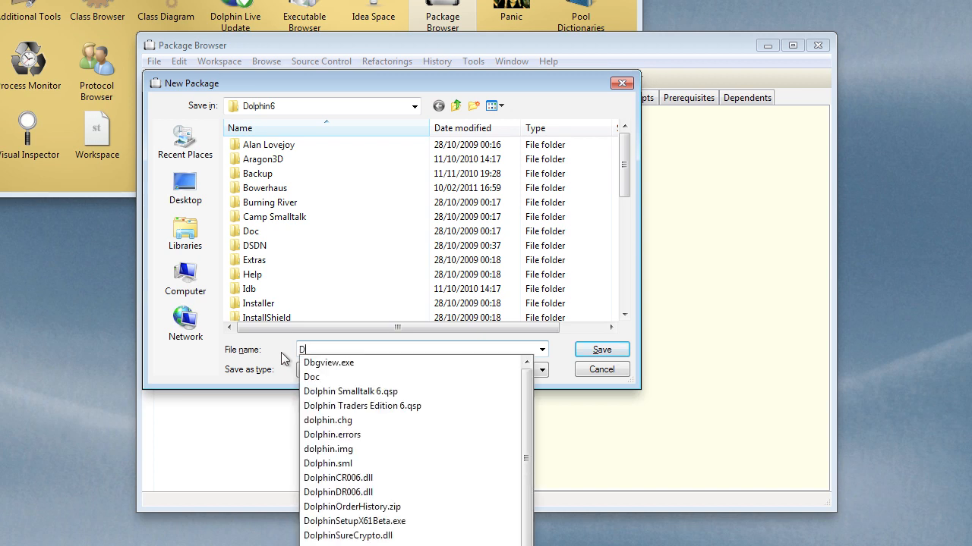
type("DaysOfThe")
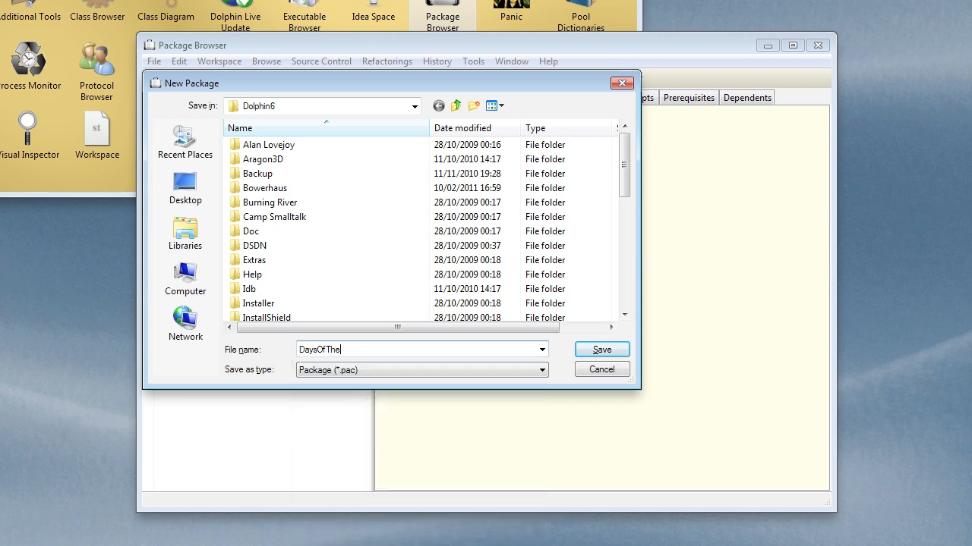
type("Wee")
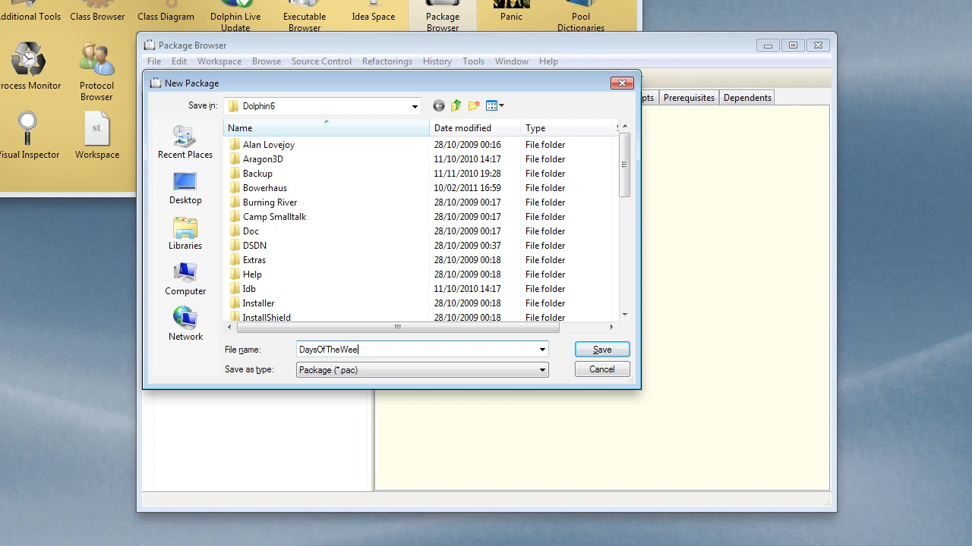
type("kTranslation")
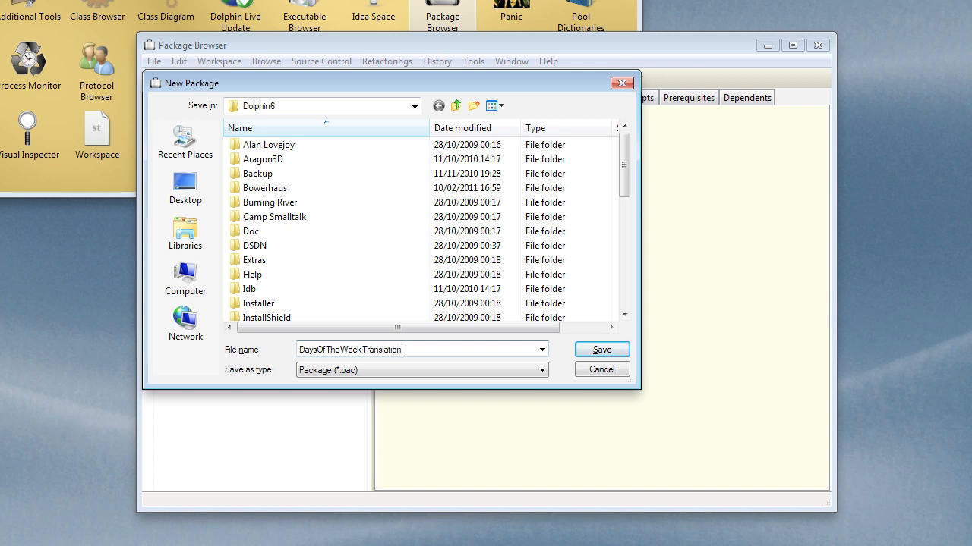
left_click(601, 349)
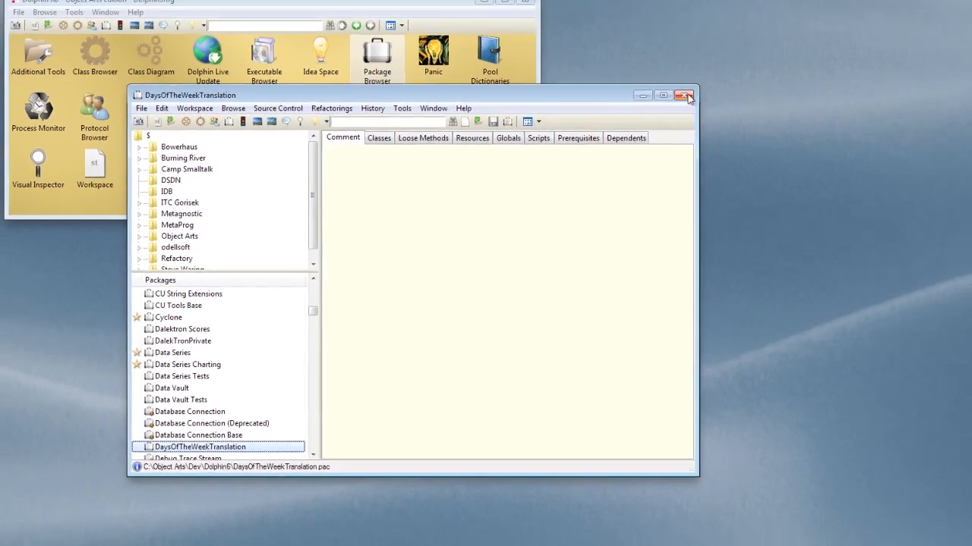
- Close the Package Browser and bring up ShellView in a Class Browser
left_click(684, 94)
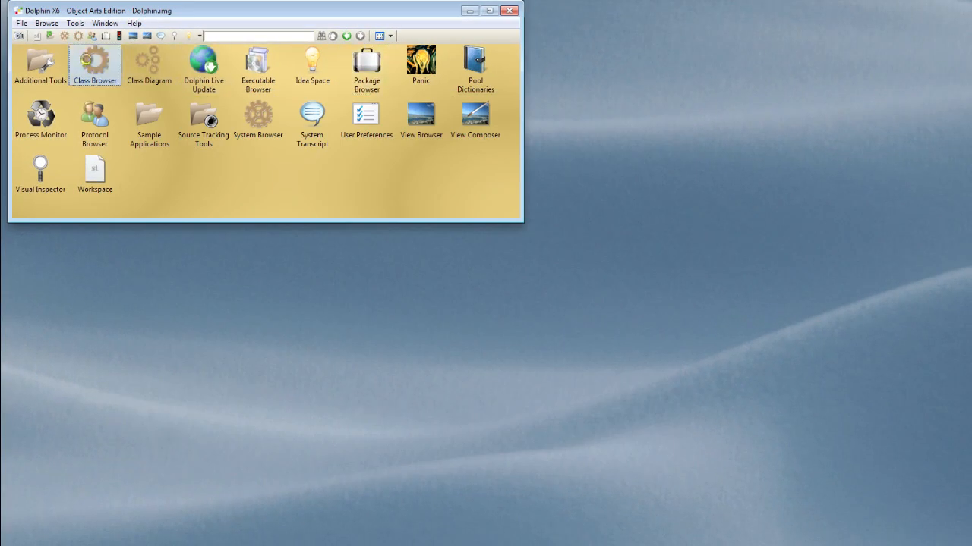
double_click(94, 62)
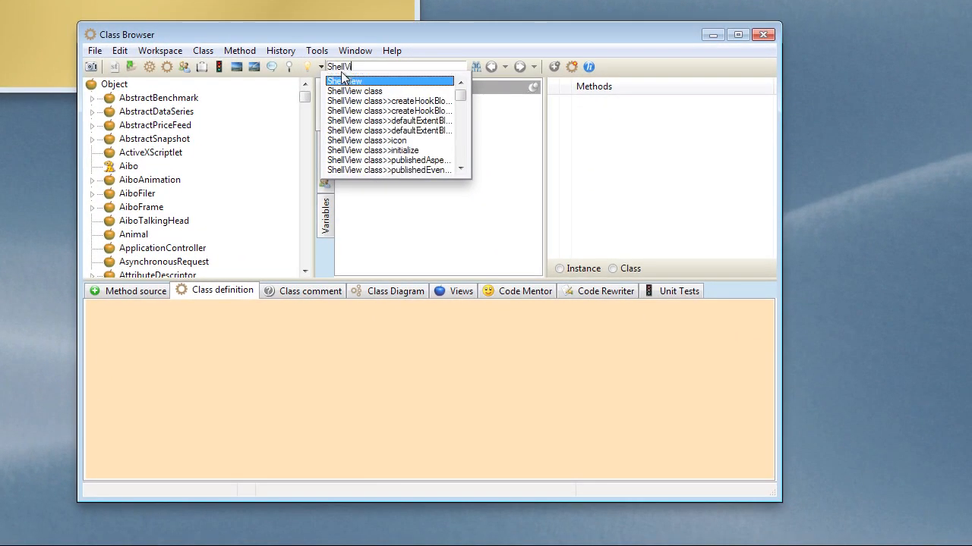
left_click(355, 91)
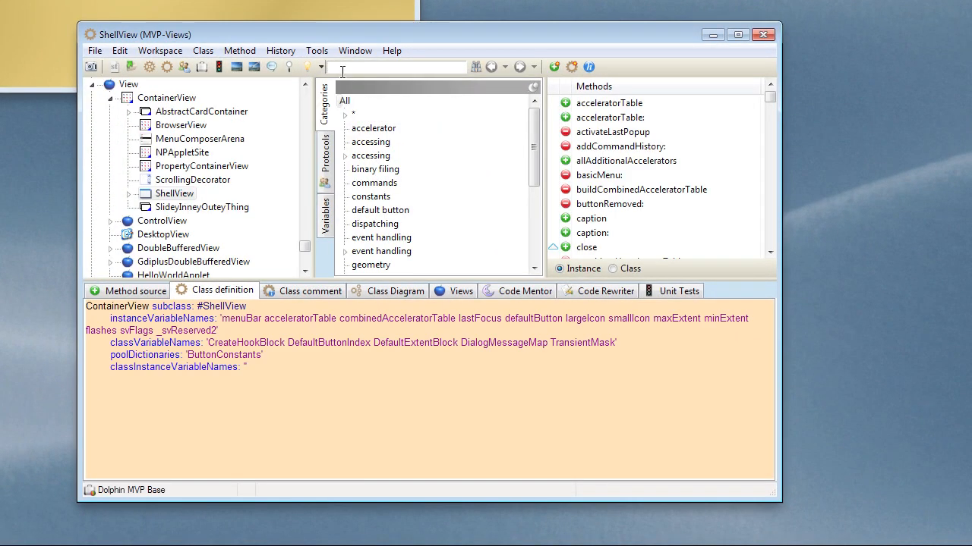
left_click(173, 194)
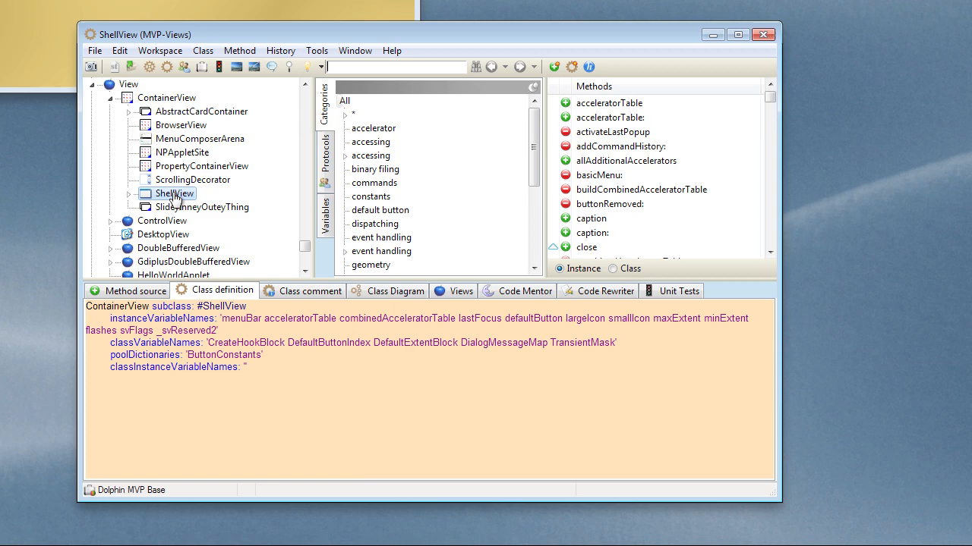
- Create ShellView subclass DaysOfTheWeekTranslation in the DaysOfTheWeekTranslation package
right_click(173, 194)
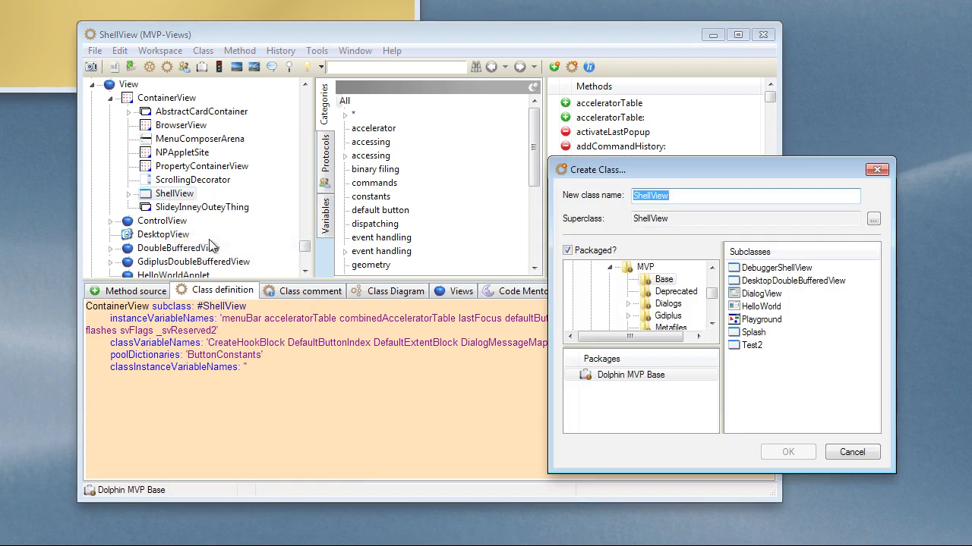
type("Days")
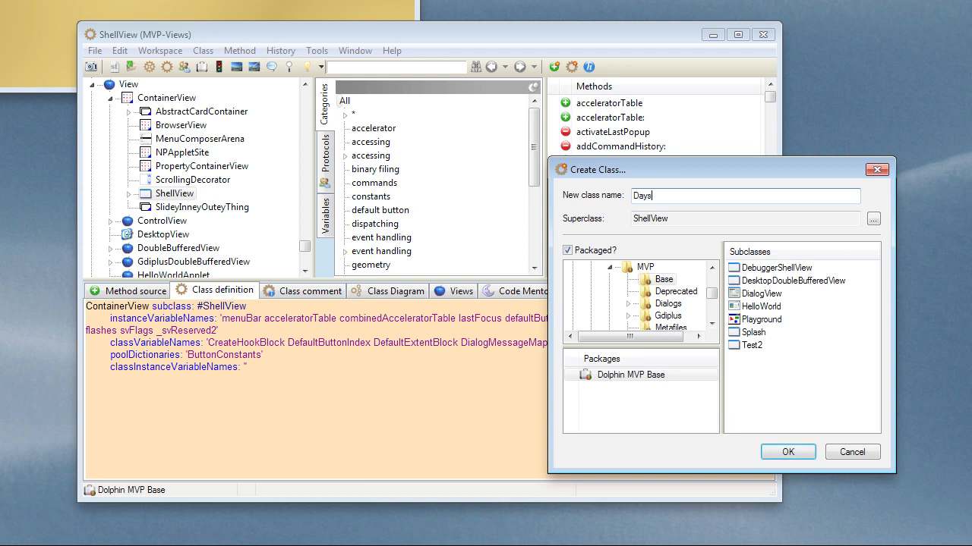
type("OfTheWeek")
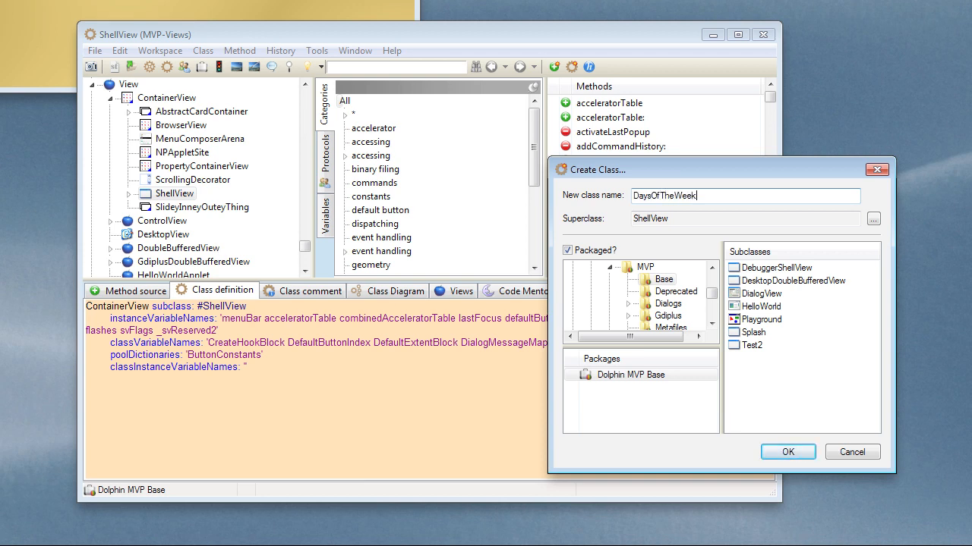
type("Transa")
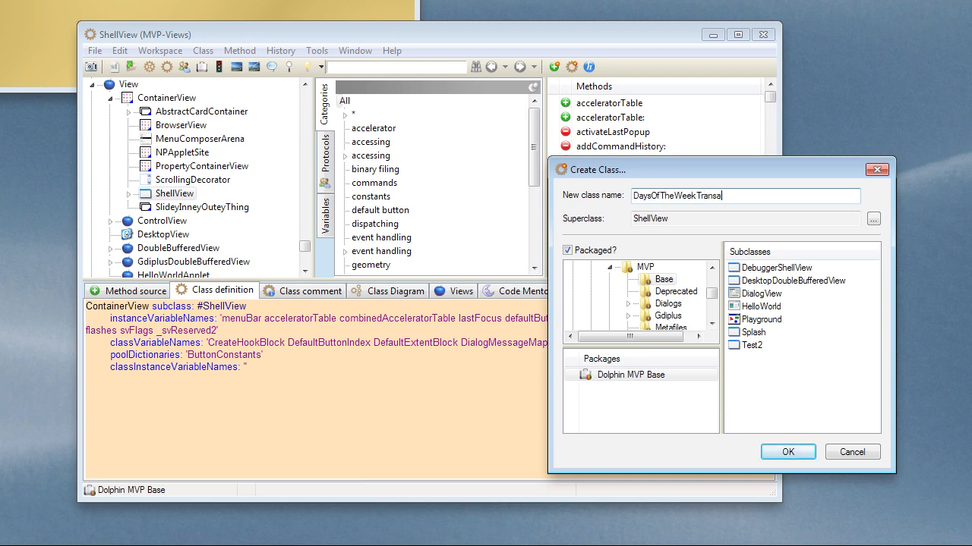
key("Backspace")
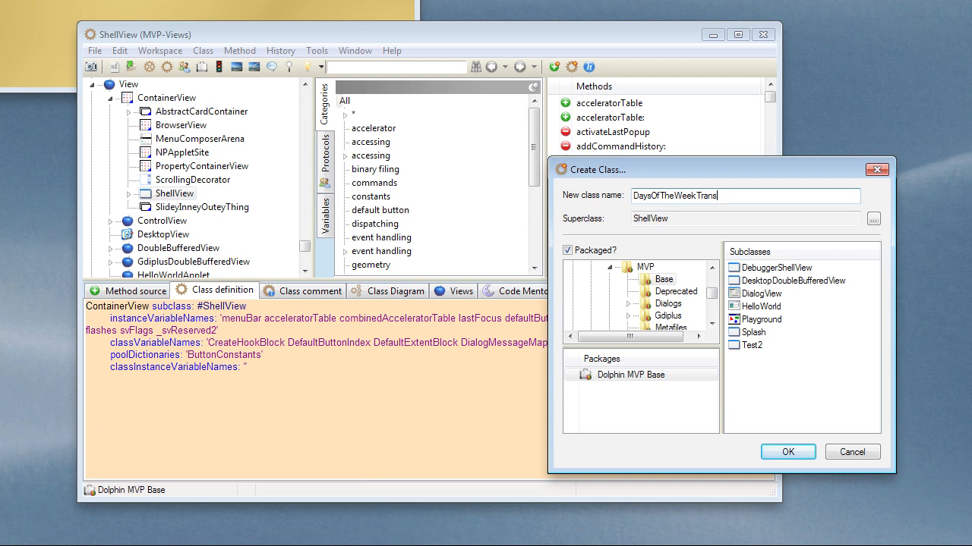
type("lation")
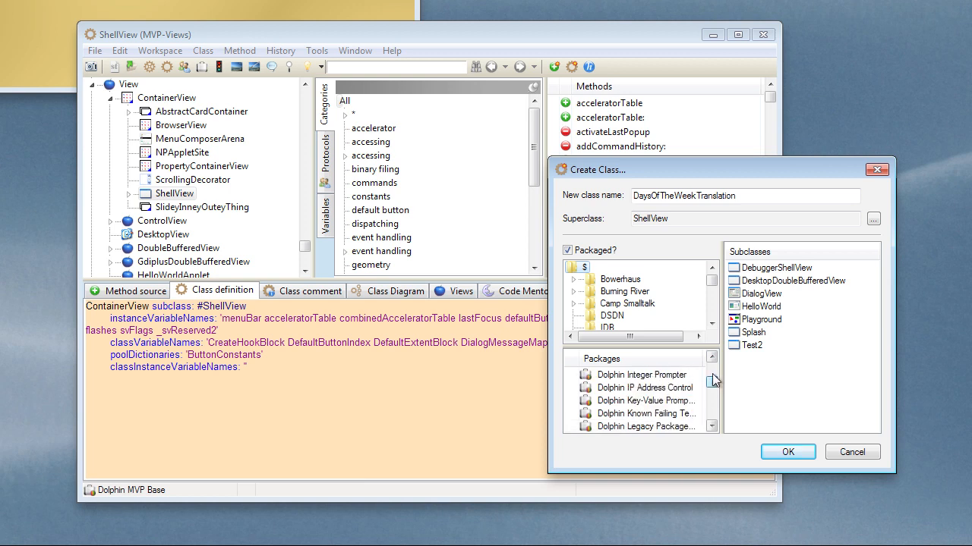
scroll("down", 3)
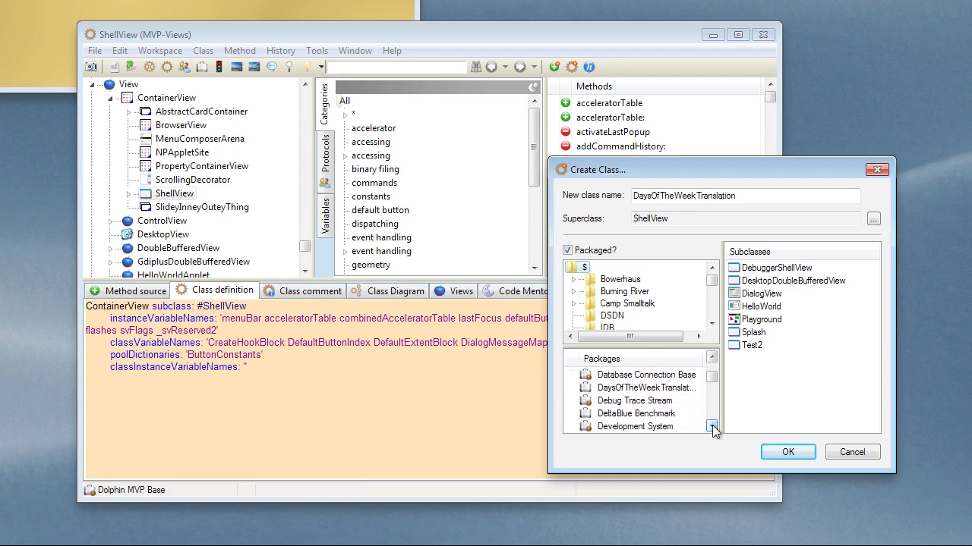
left_click(640, 387)
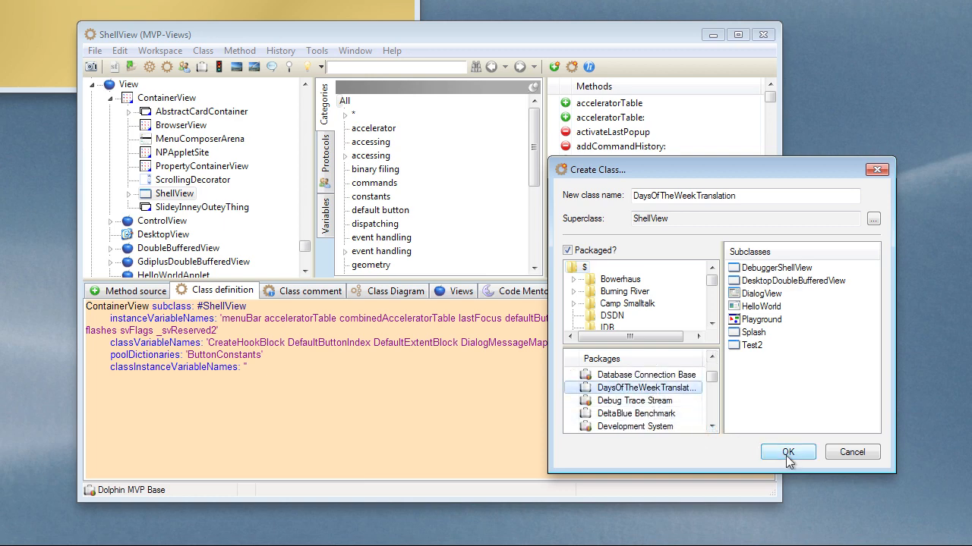
left_click(787, 452)
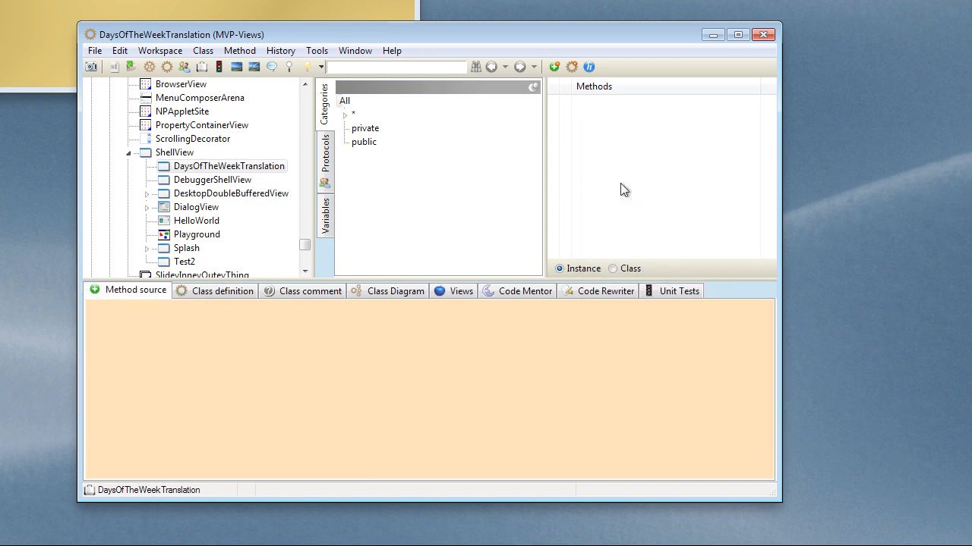
- Draft onFullyCreated calling super onFullyCreated, then show the class definition
type("onFullyCreated")
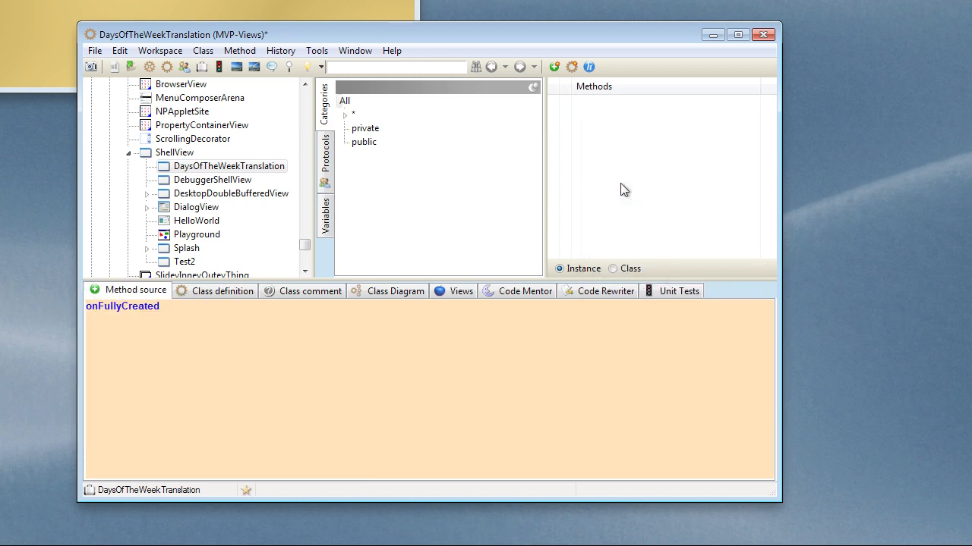
type("supe")
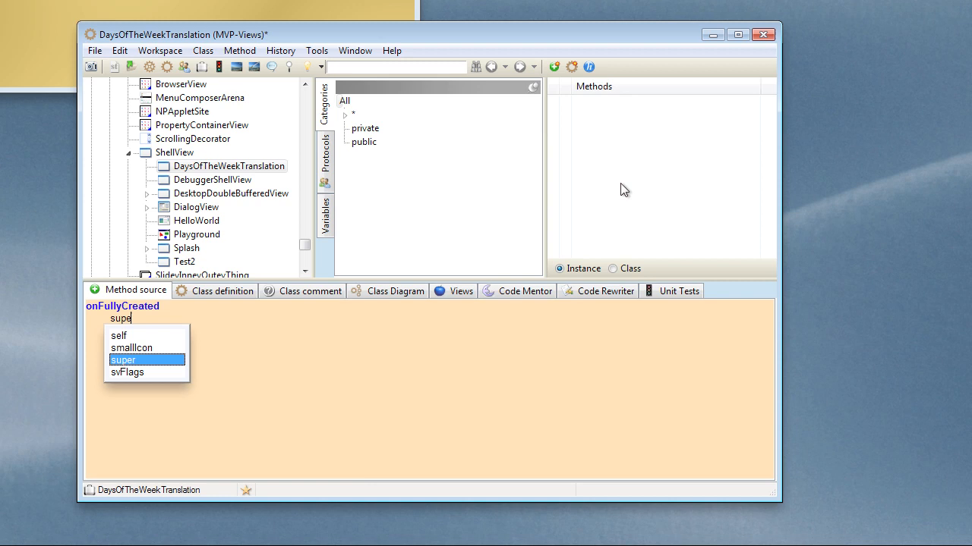
type("onFullyCreated")
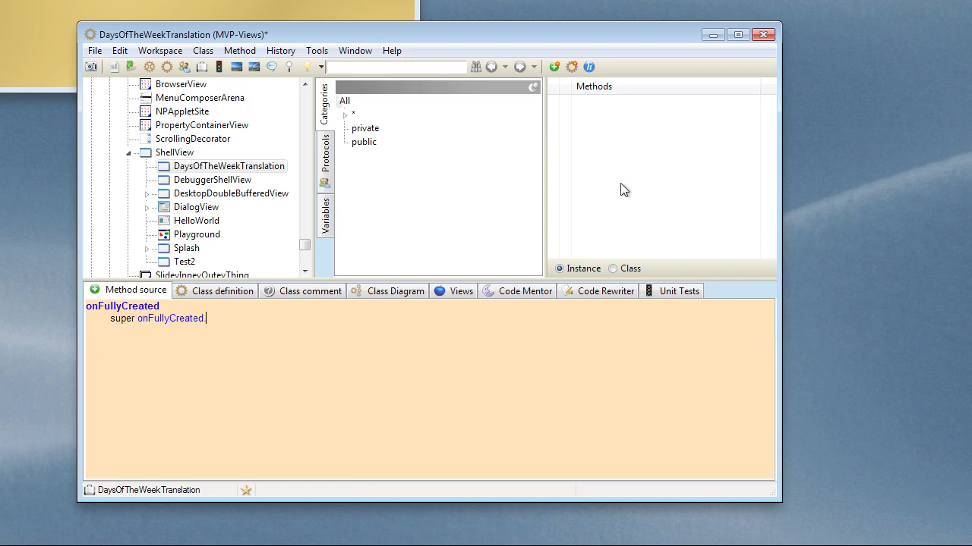
type(".")
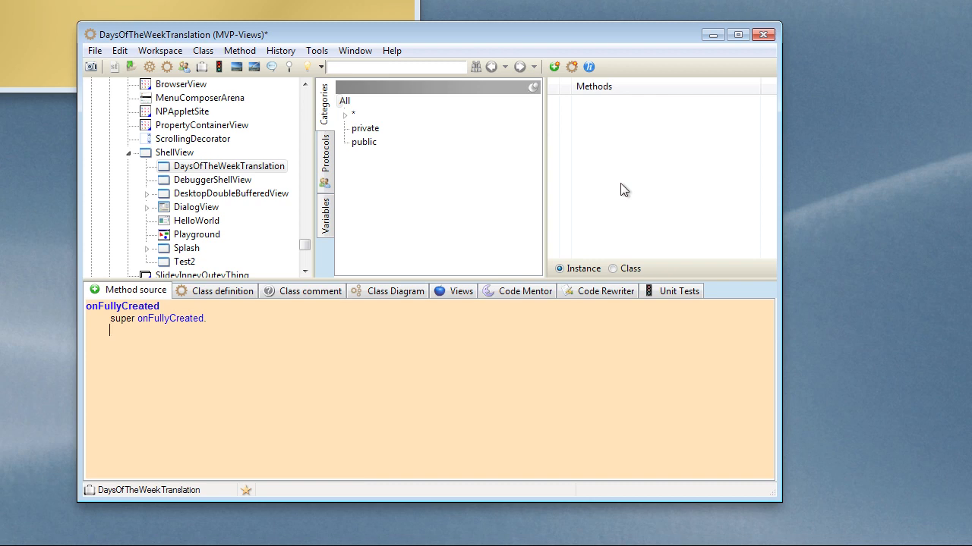
left_click(222, 291)
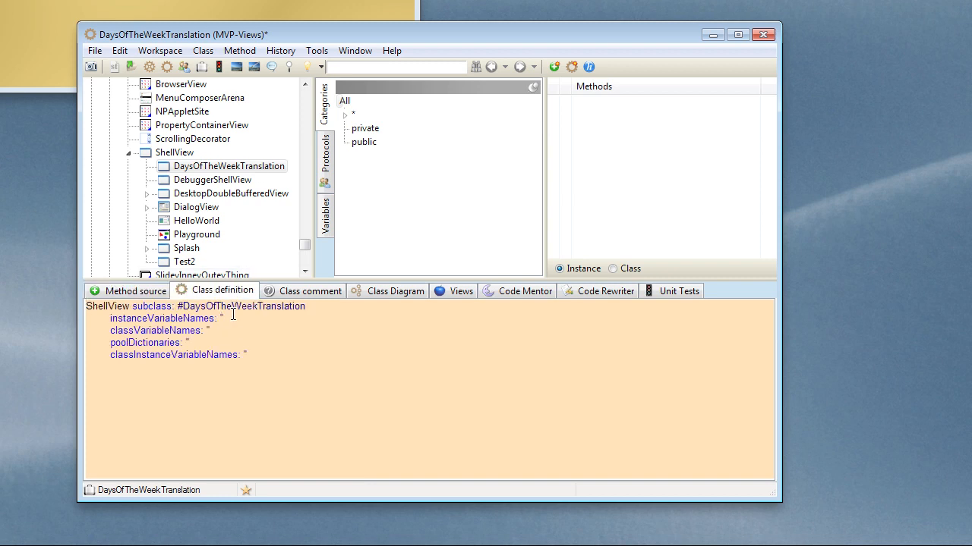
- Declare instance variable daysOfTheWeekList and return to the onFullyCreated source
type("daysOf")
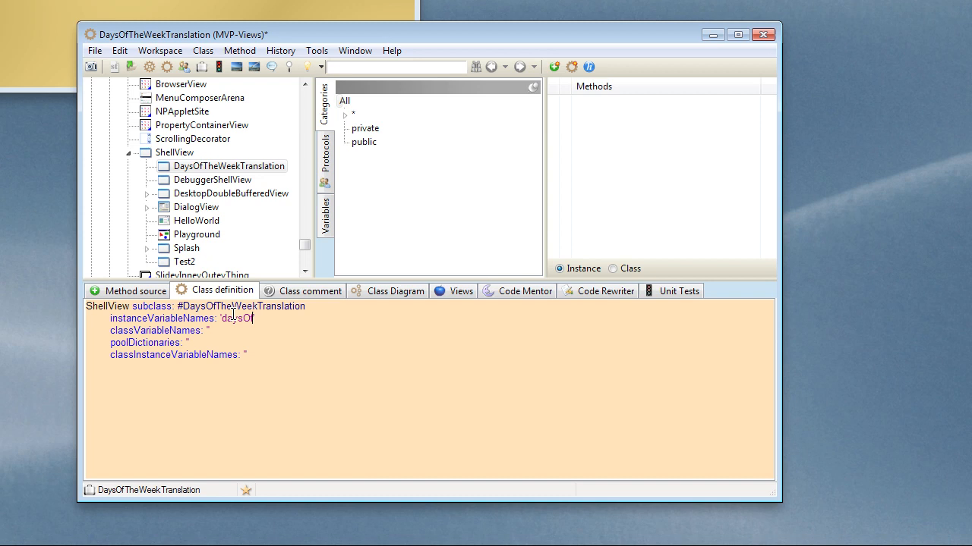
type("TheWeekL")
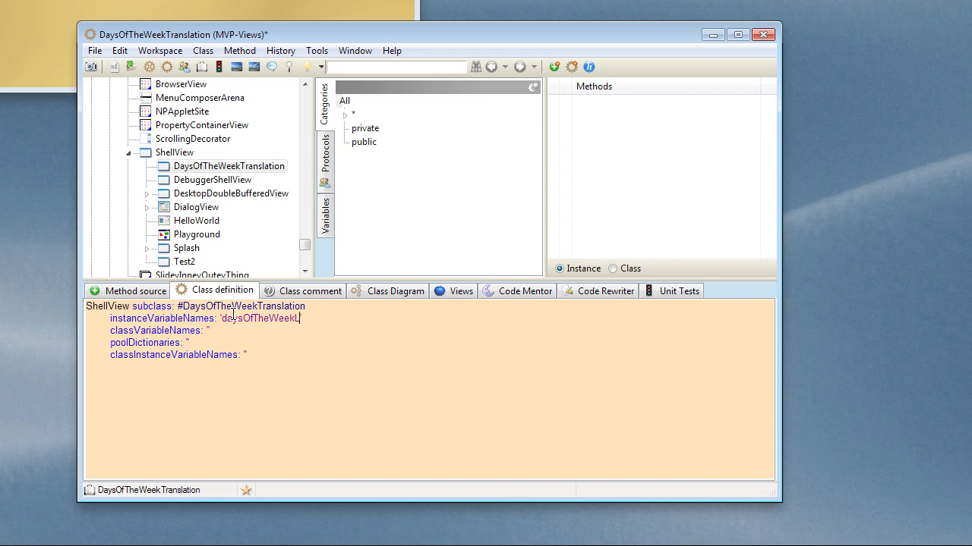
type("ist")
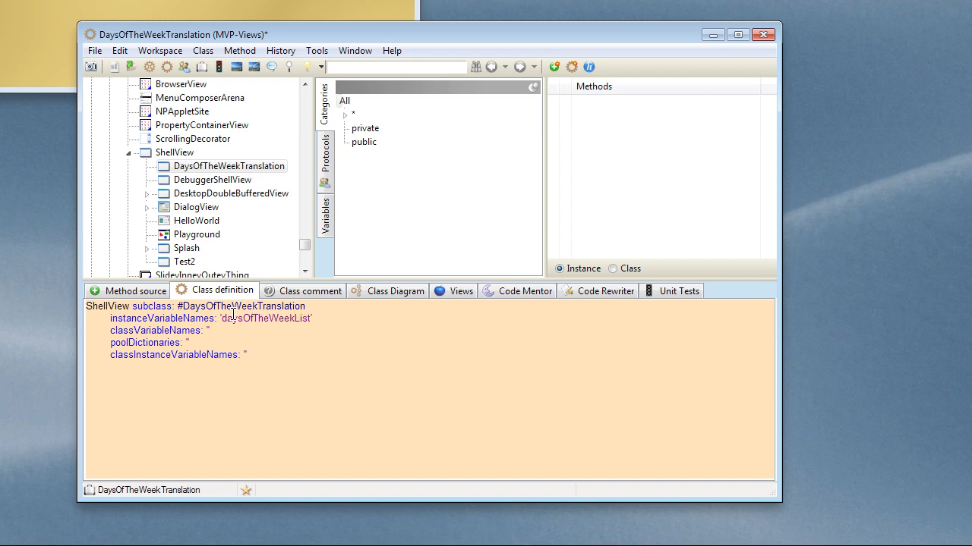
left_click(135, 292)
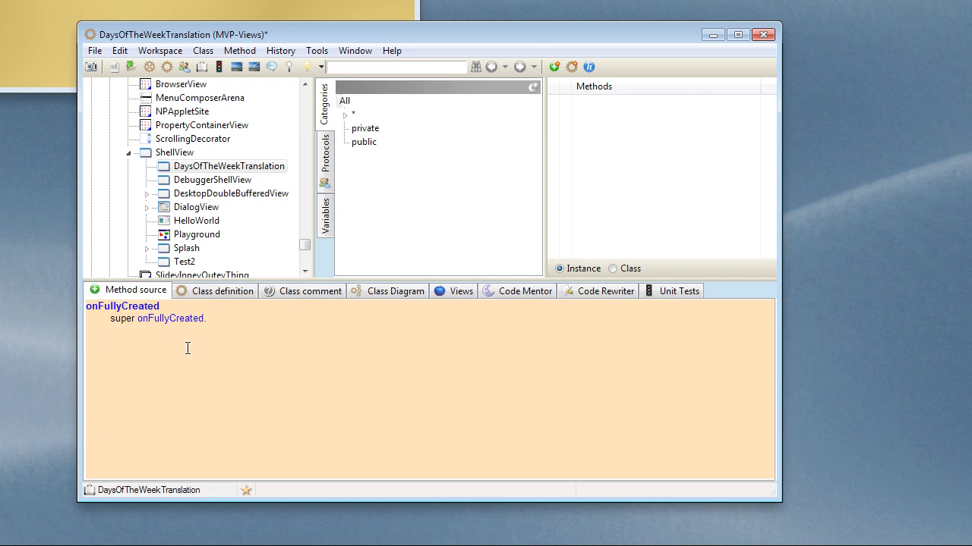
- Add a ListBox subview assigned to daysOfTheWeekList with rectangle 15@15 extent 170@200
type("daysOfTheWeekList")
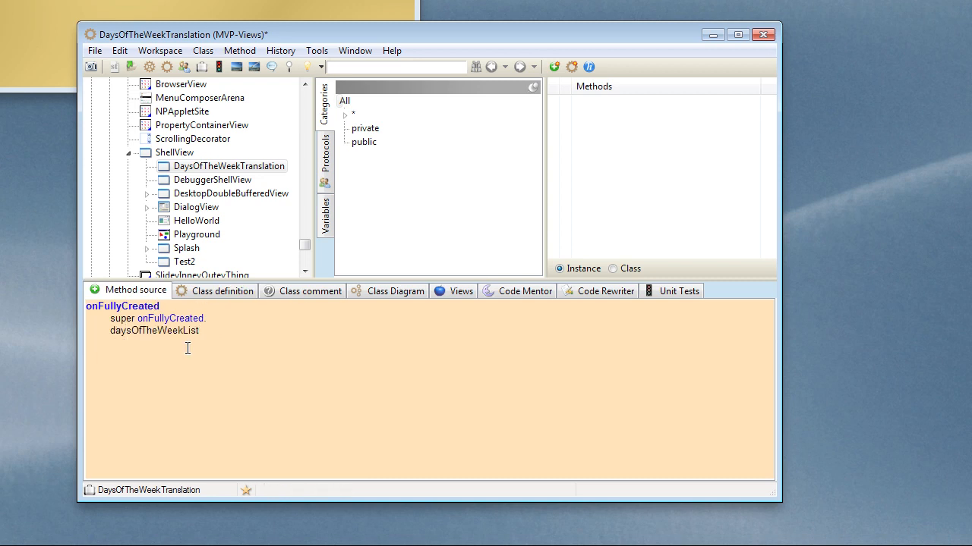
type(":= s")
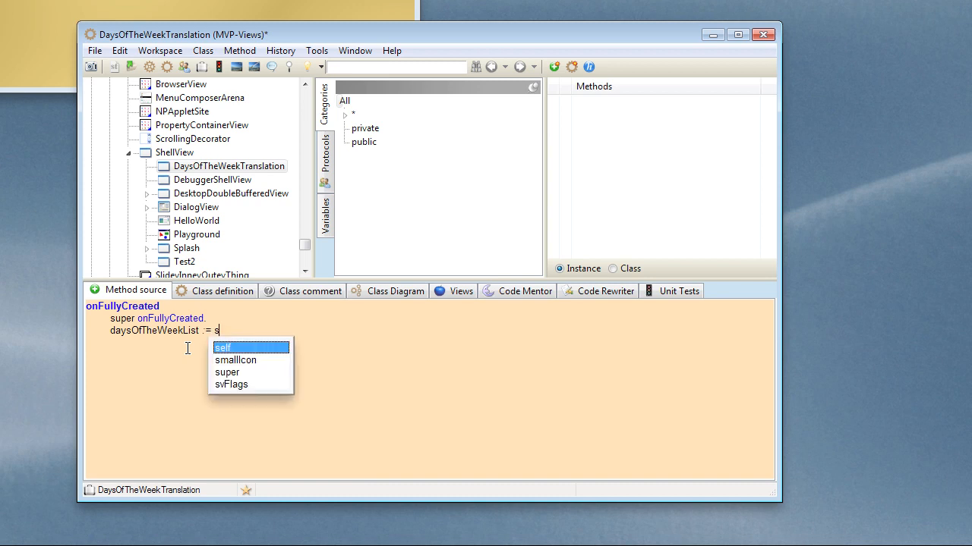
type("eld a")
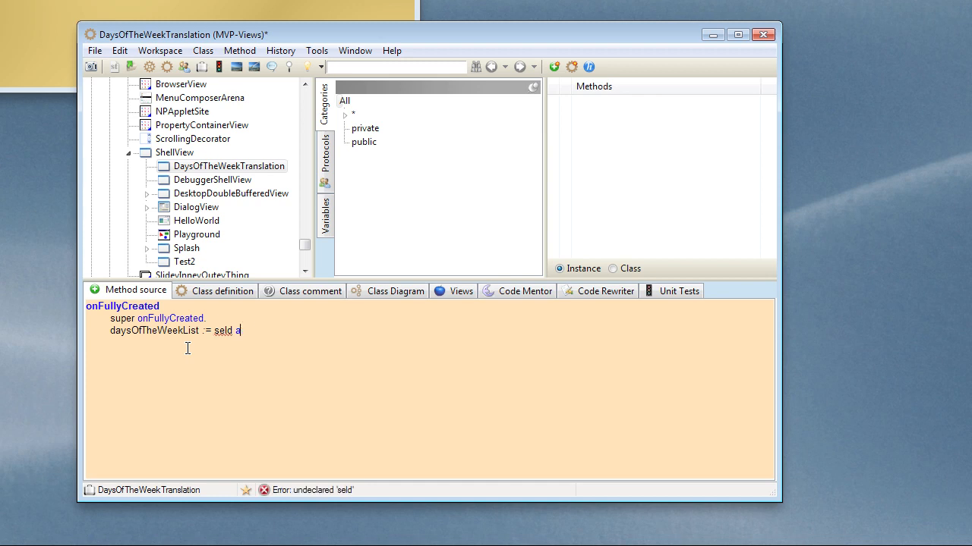
type("self addSubView: aView")
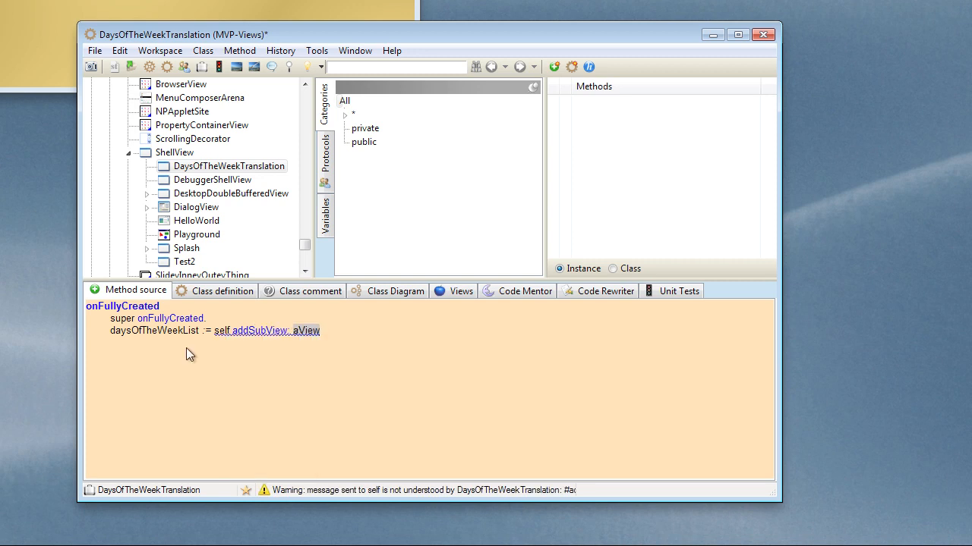
type("L")
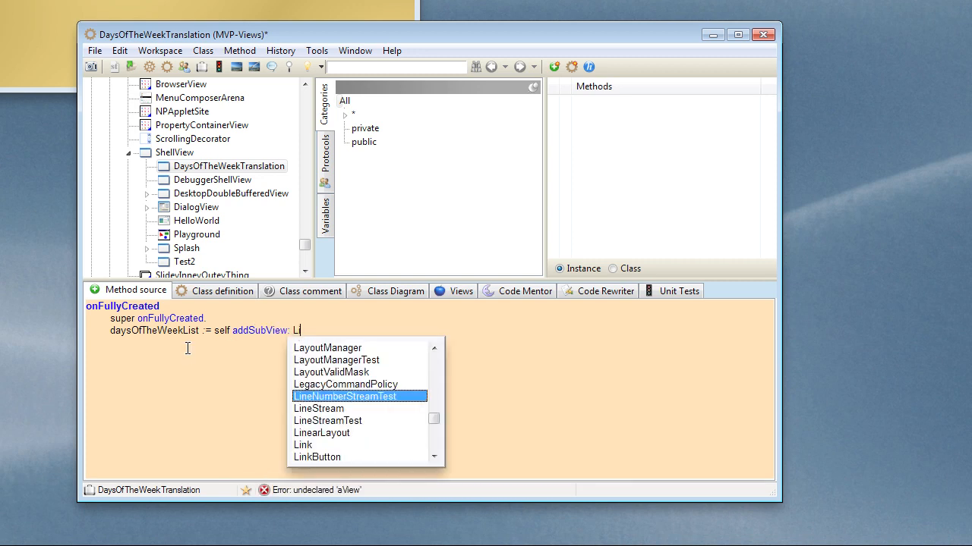
type("istBox new.")
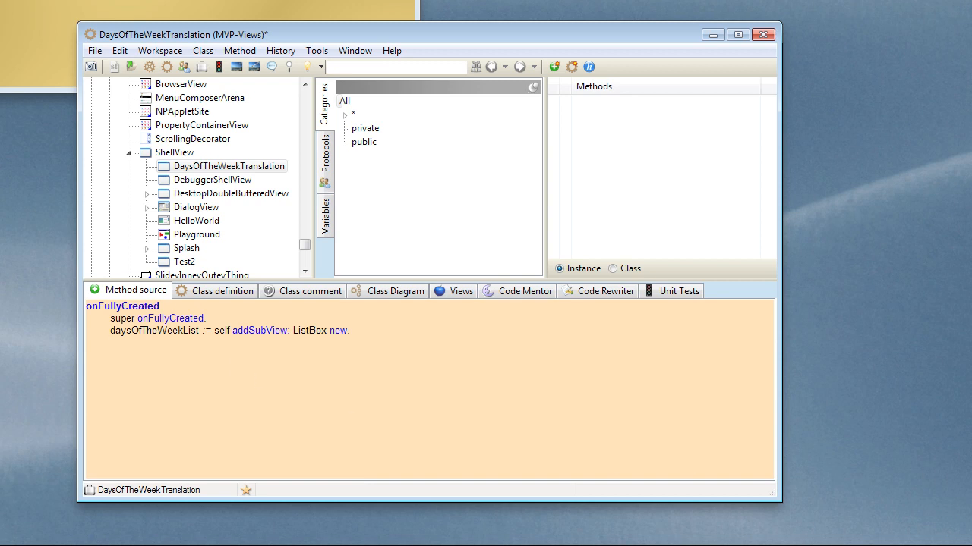
mouse_move(327, 356)
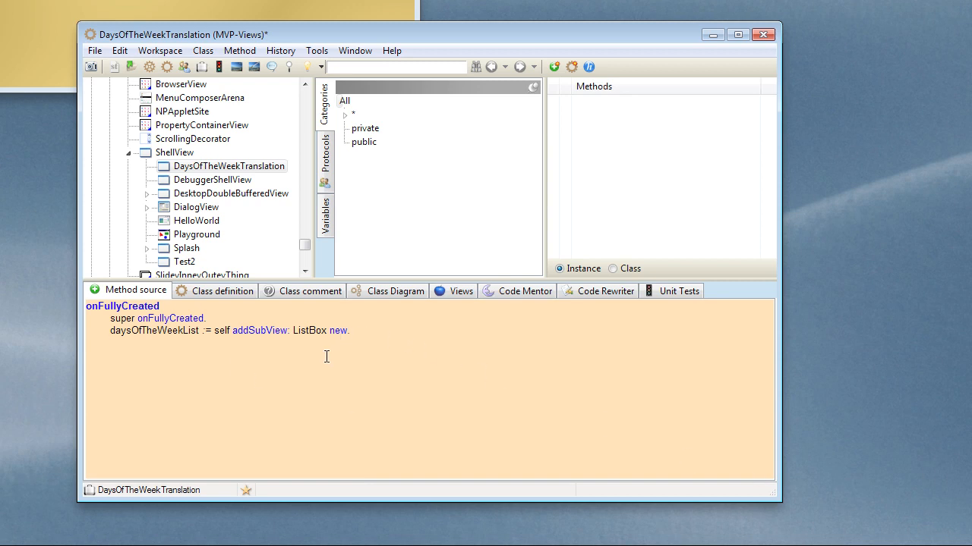
type("daysOfTheWeekList")
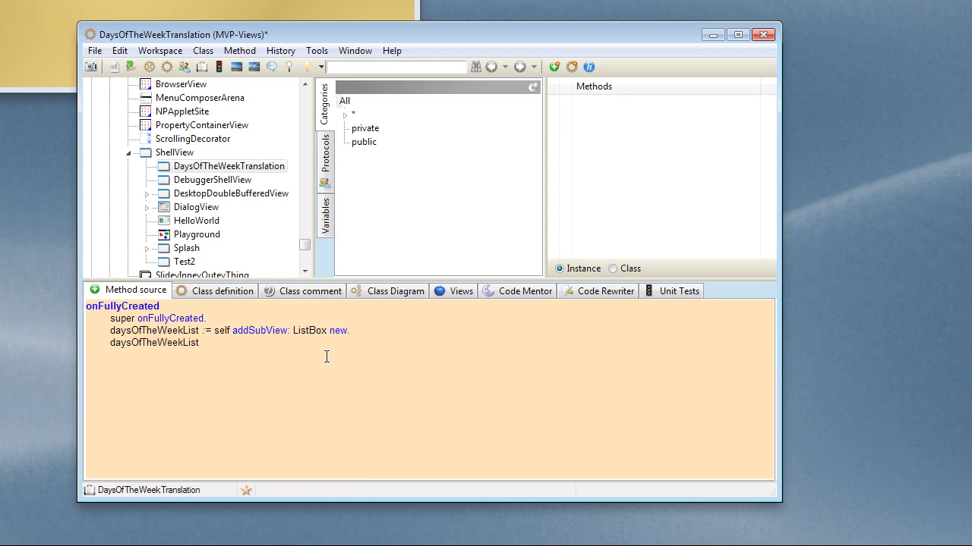
type("recta")
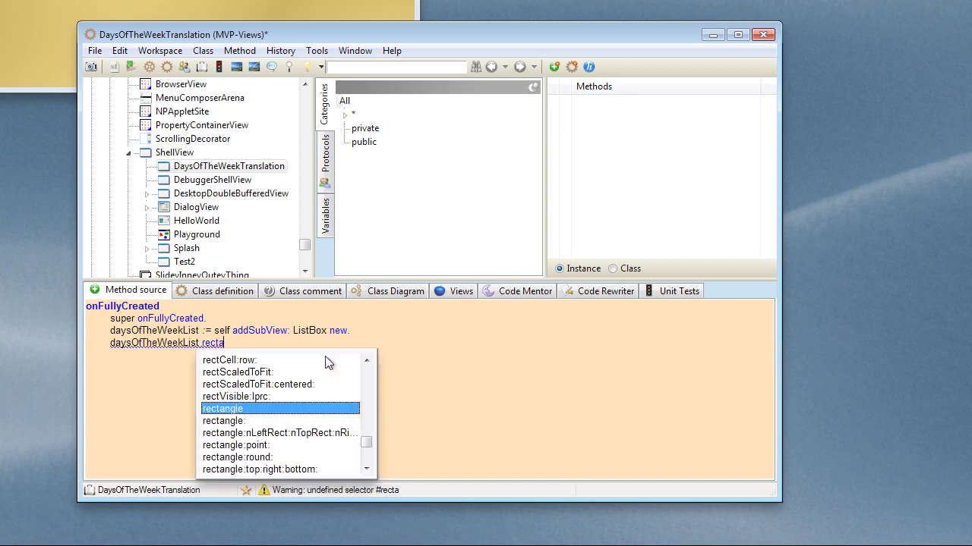
left_click(223, 421)
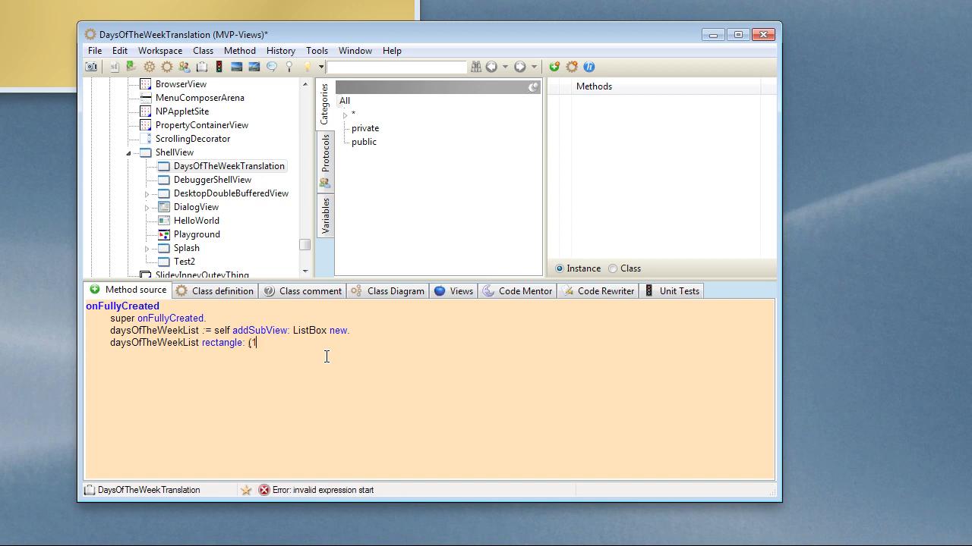
type("5@15")
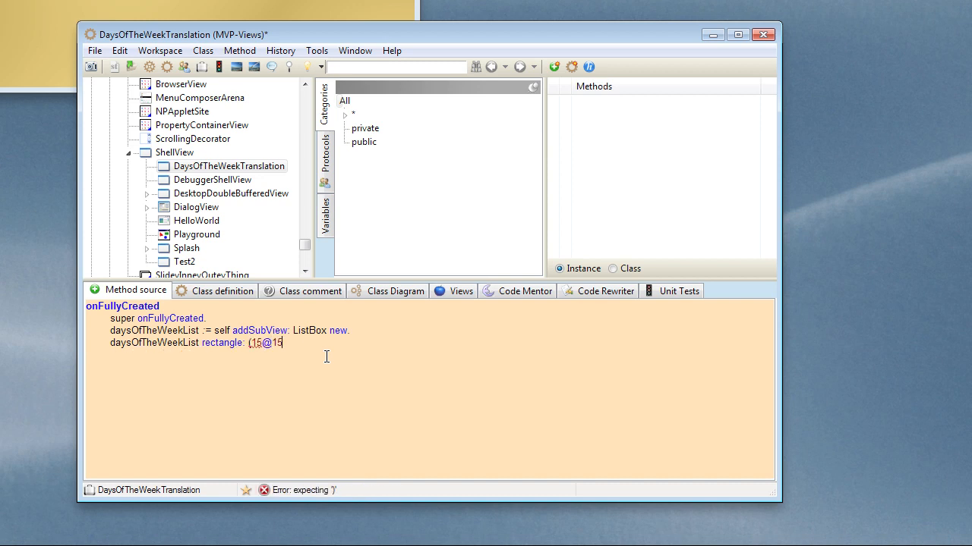
type("extent: 170")
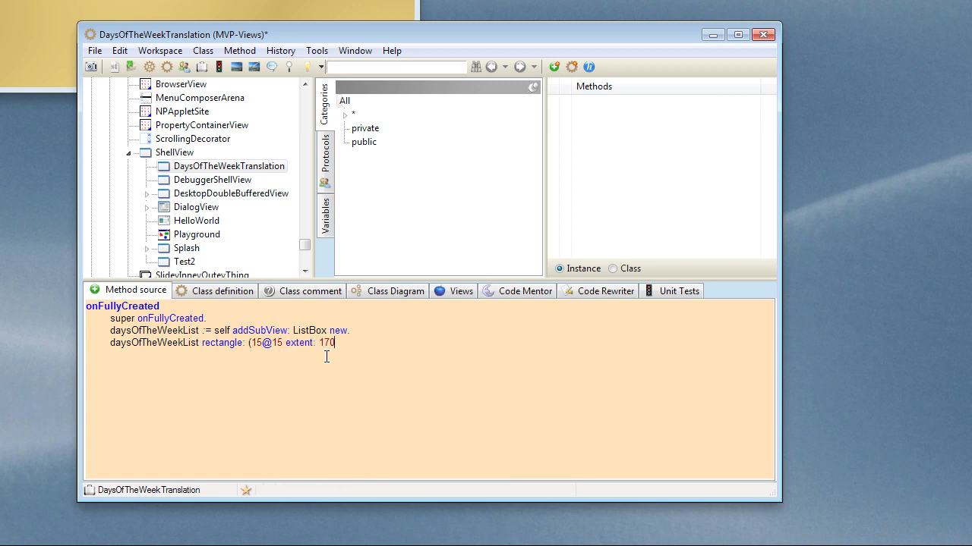
type("@20")
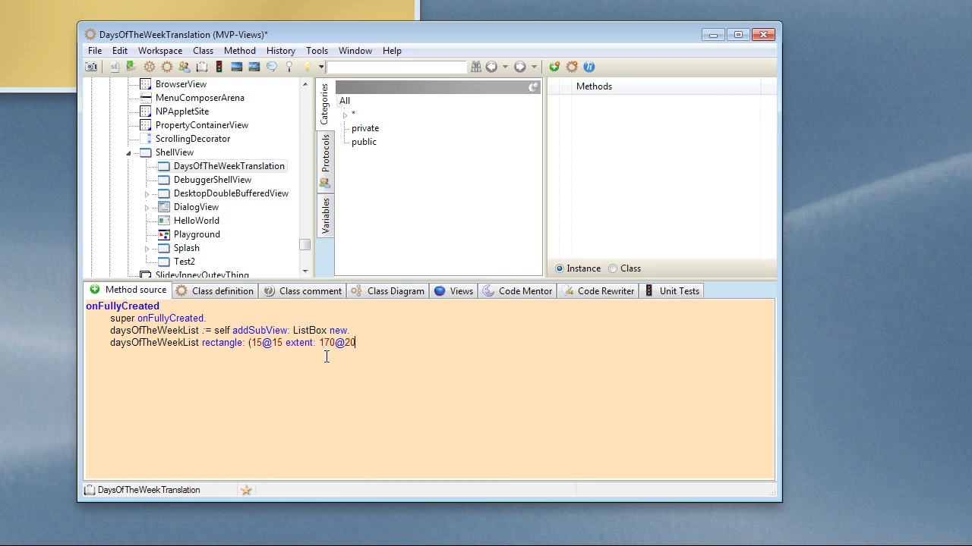
type("0")
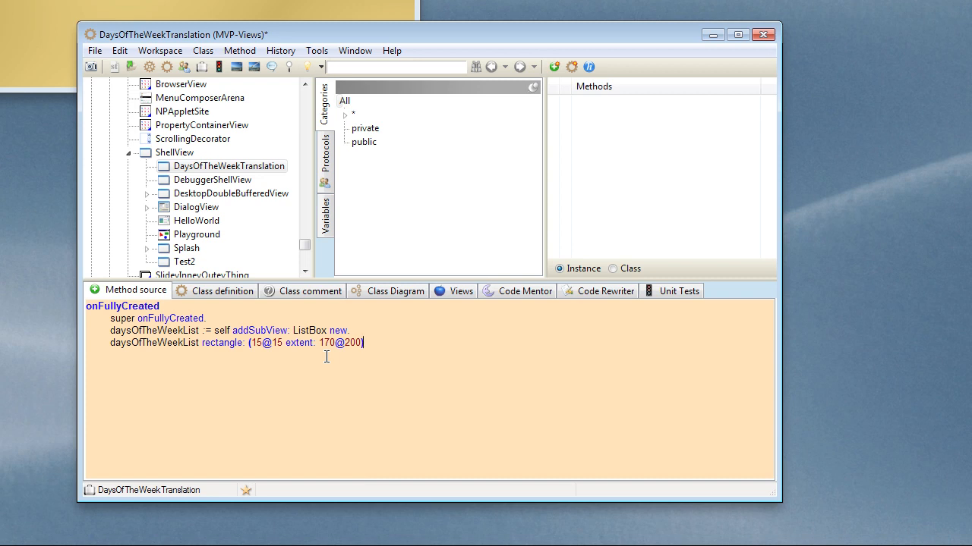
type(")")
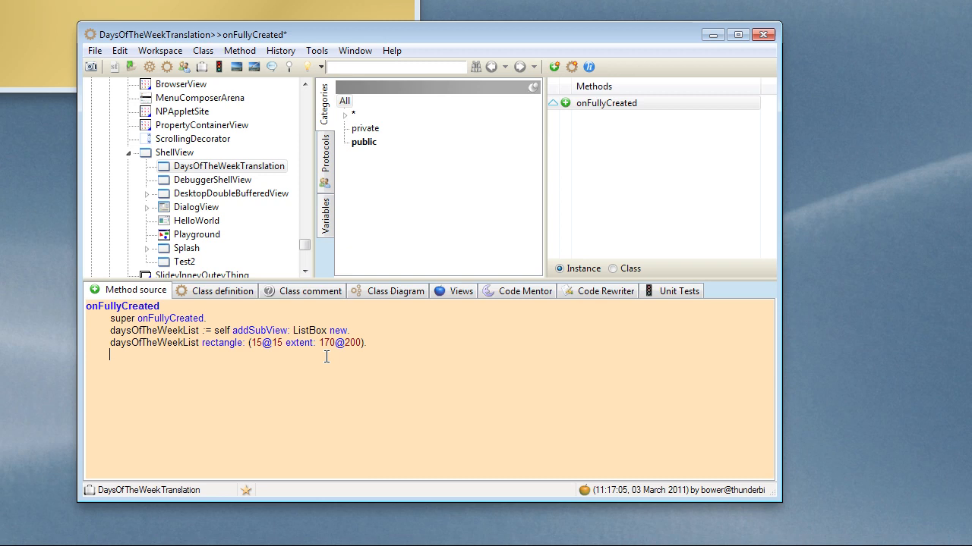
- Fill the list with Monday through Friday and save onFullyCreated
type("daysOfTheWeekList")
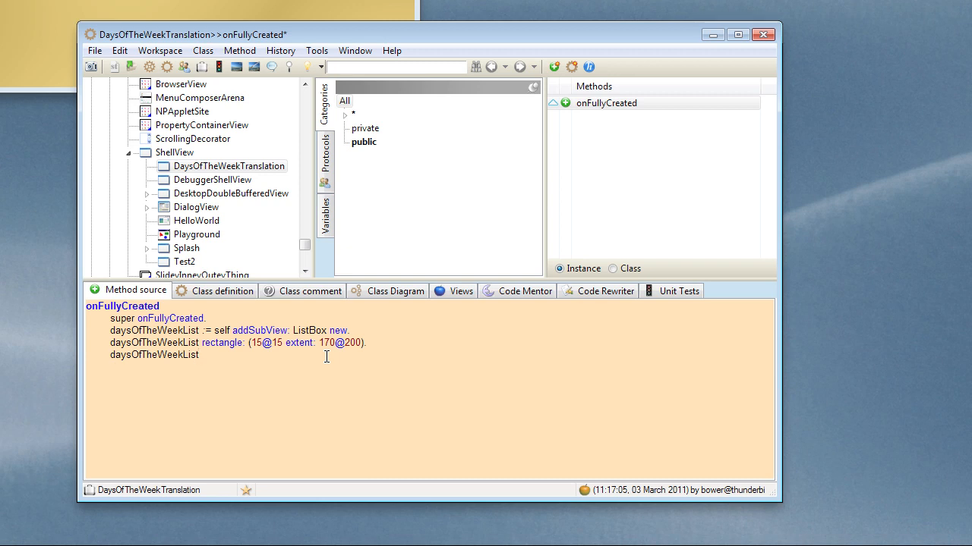
type("list:")
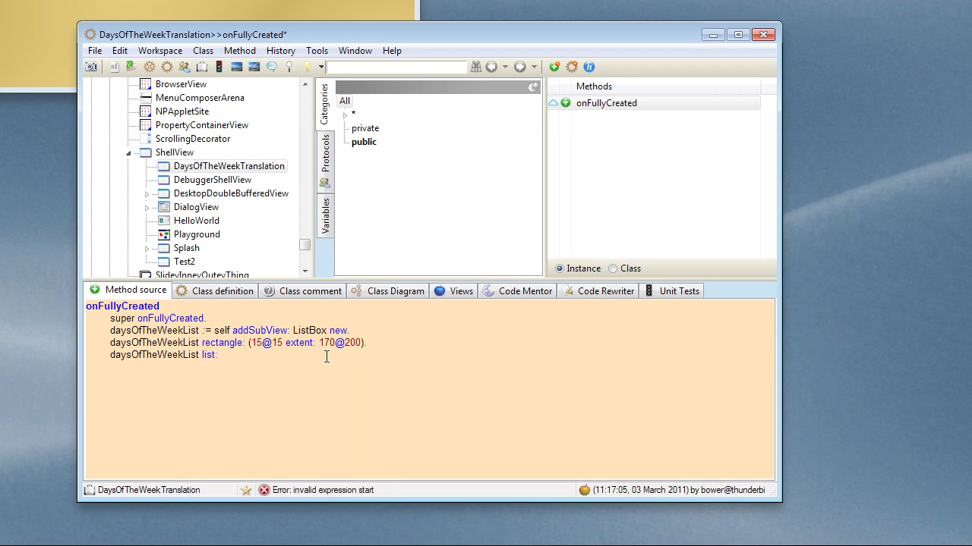
type("#(Monday Tuesday")
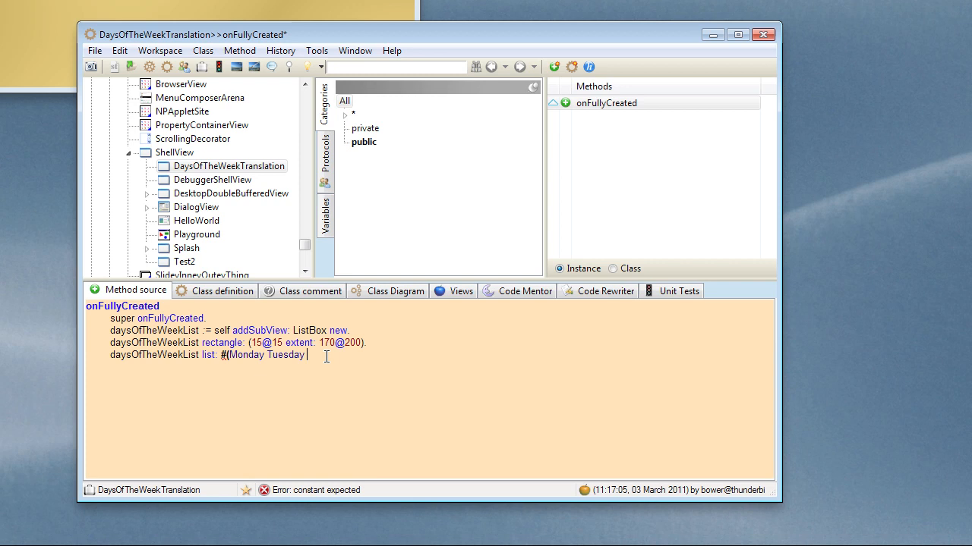
type("Wednesday T")
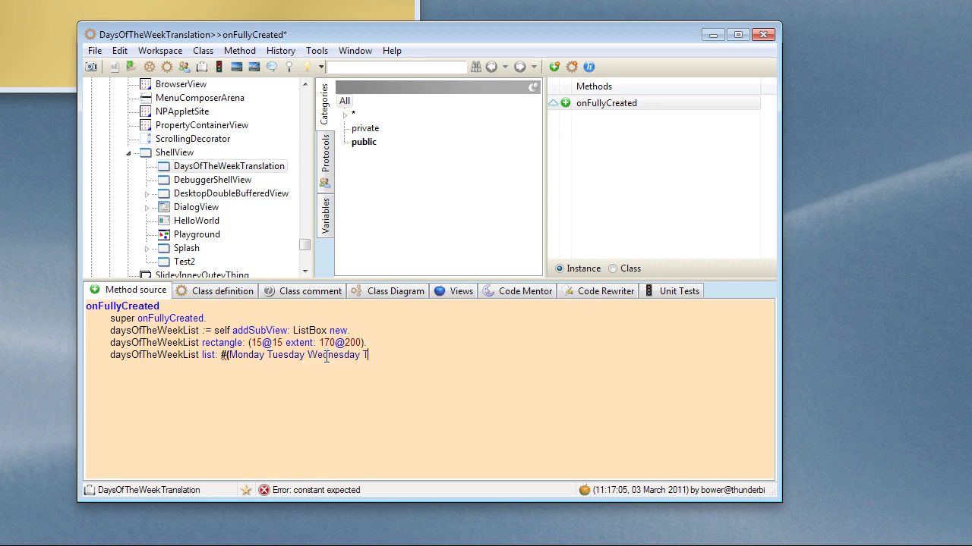
type("hursday")
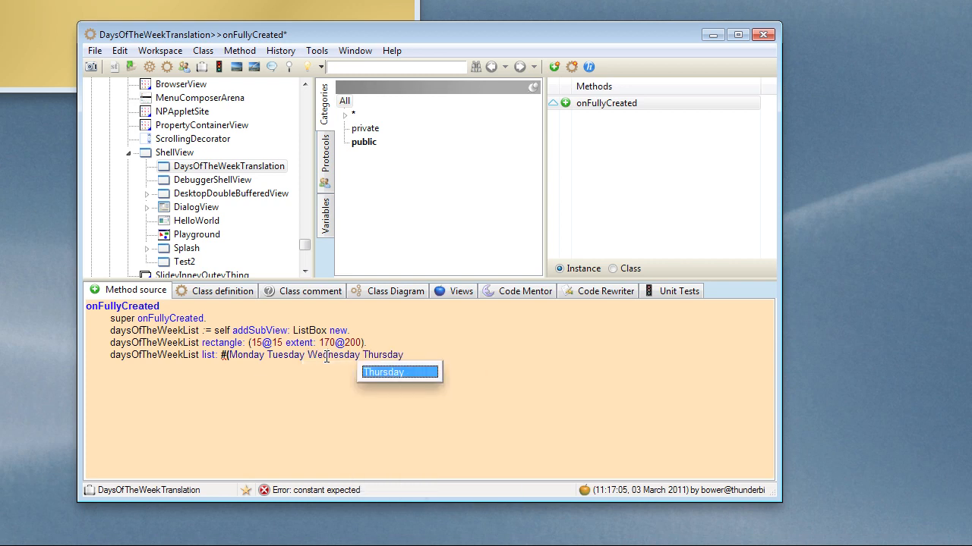
type("Friday")
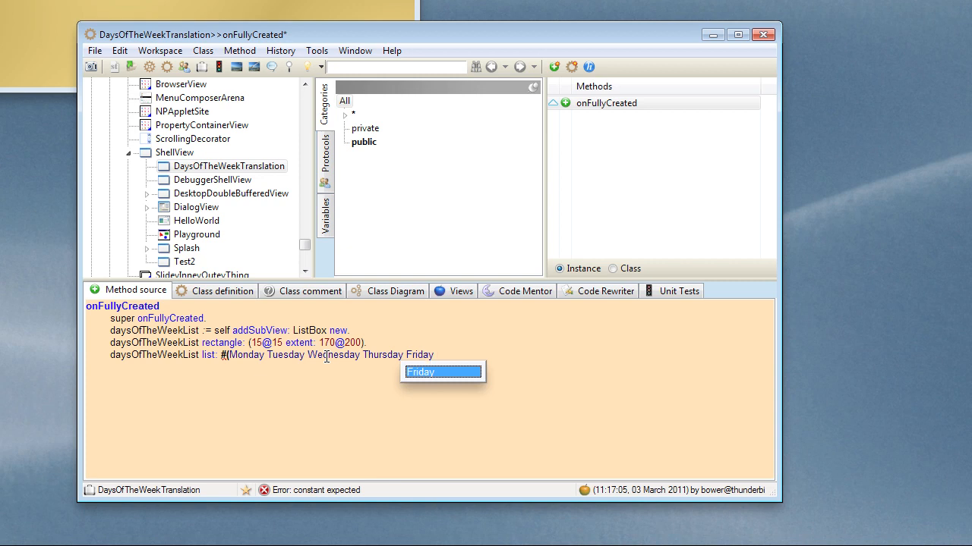
key("Escape")
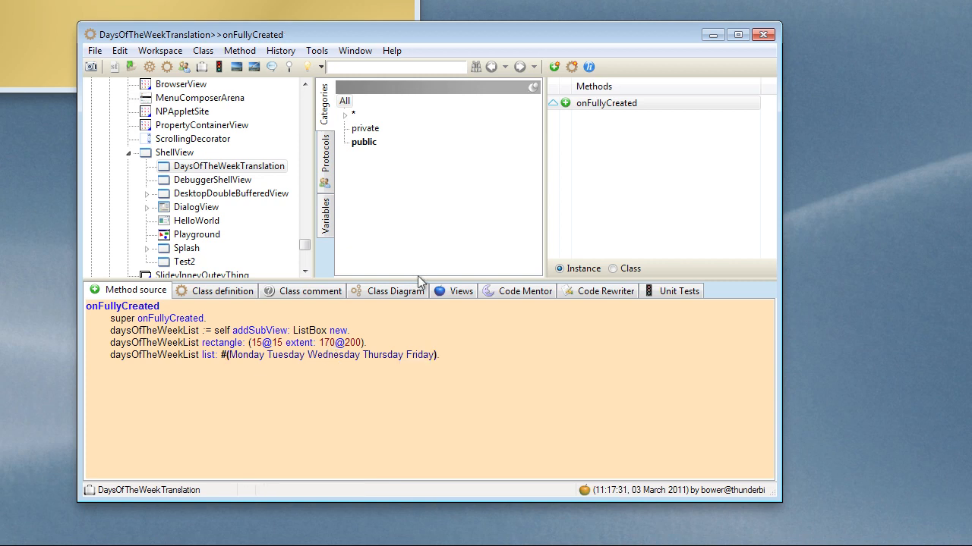
mouse_move(115, 71)
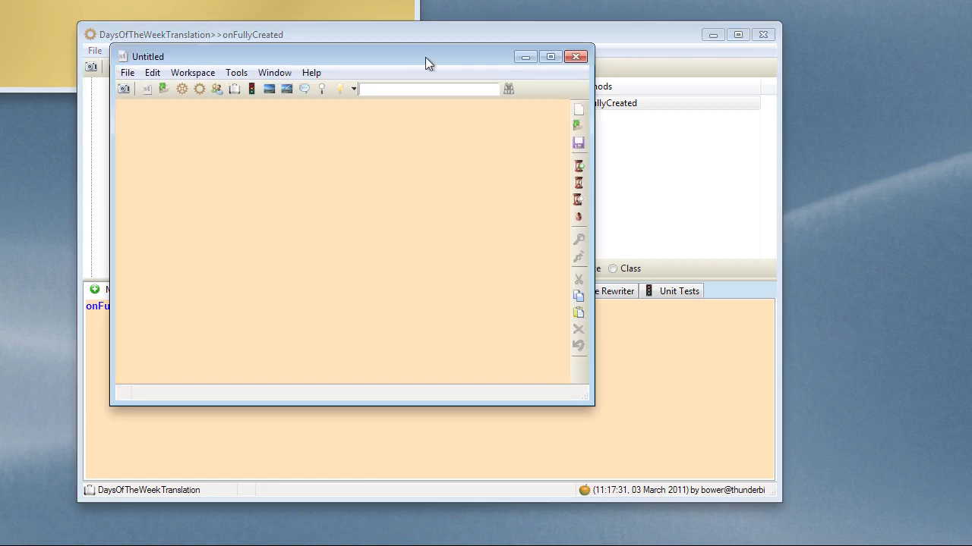
- Evaluate DaysOfTheWeekTranslation show in a workspace, check the list window, and close it
left_click(577, 56)
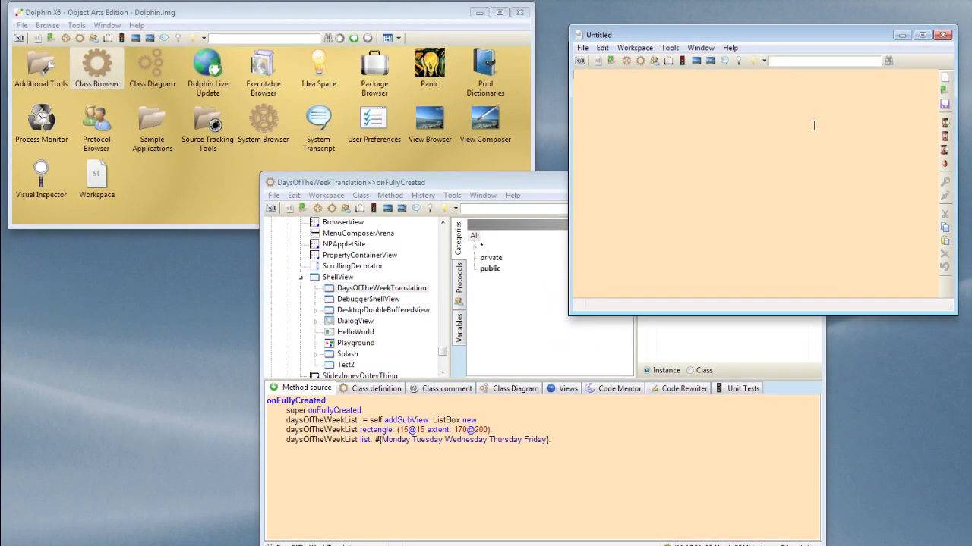
type("DaysOfTheWeekTranslation")
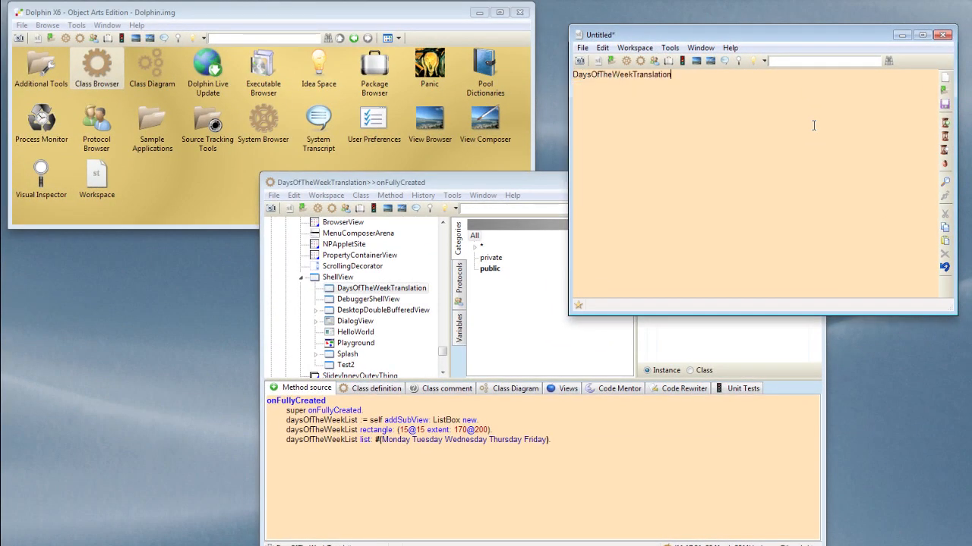
type("show.")
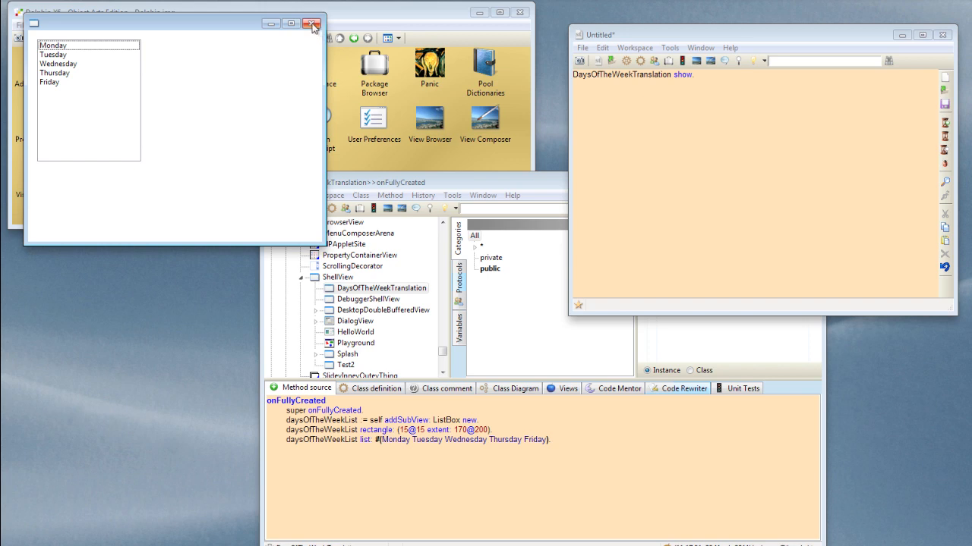
left_click(313, 24)
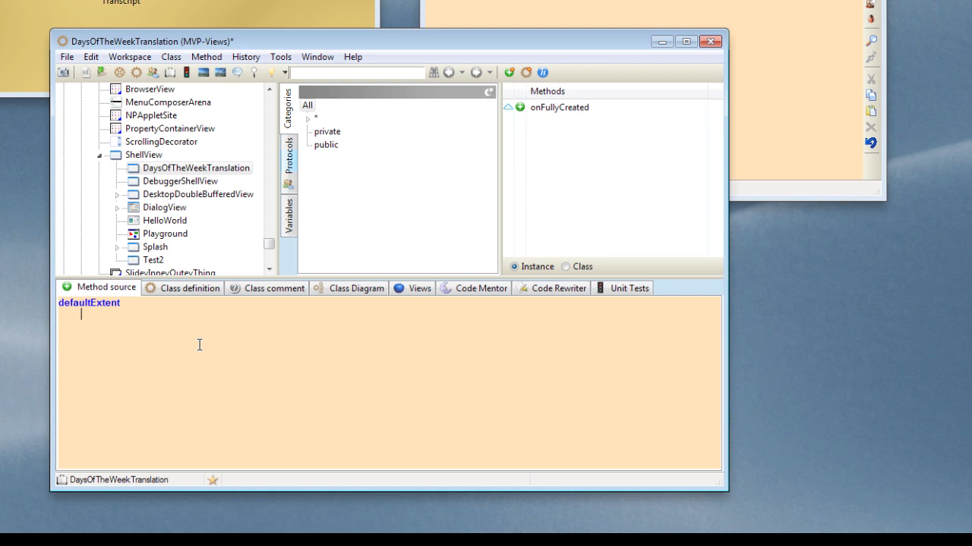
- Save a defaultExtent method returning ^375@260 and reselect onFullyCreated
type("^375")
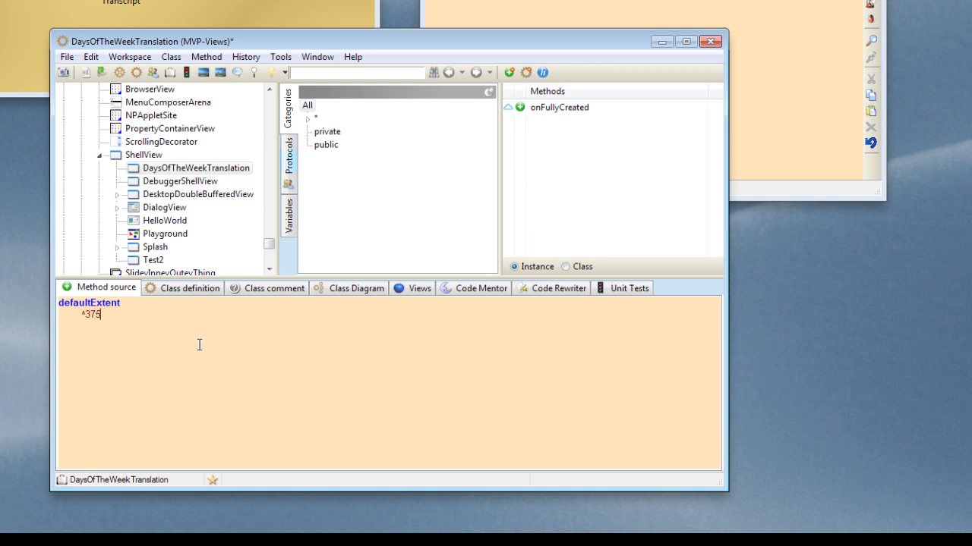
type("@")
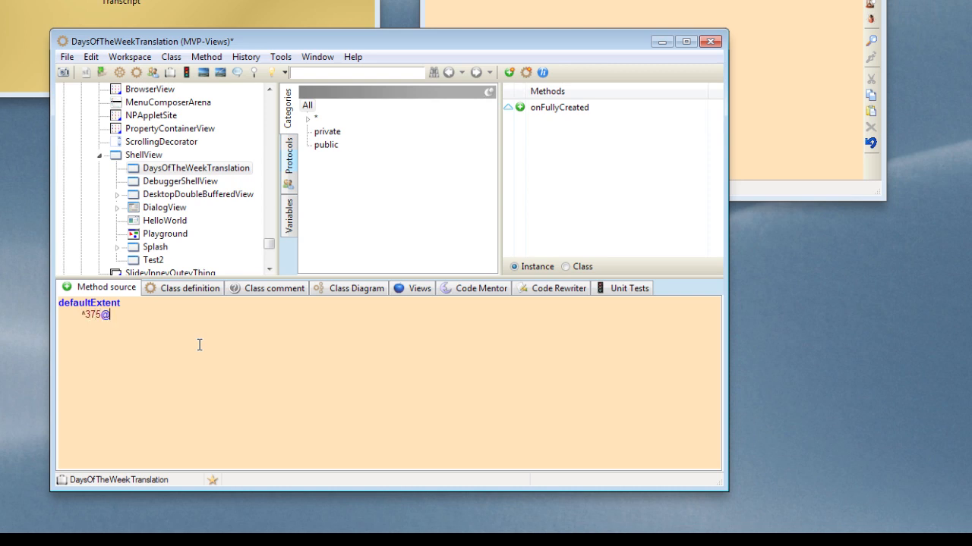
type("260")
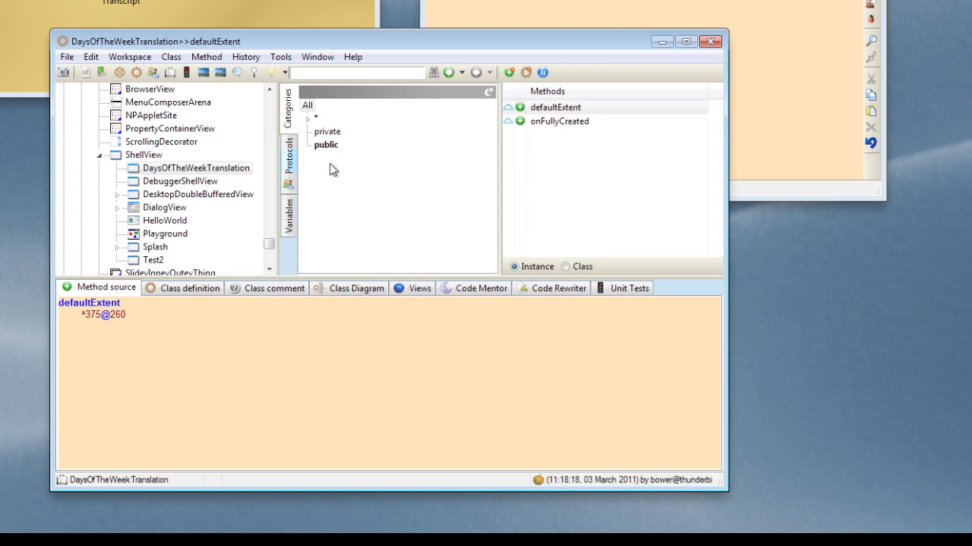
left_click(559, 121)
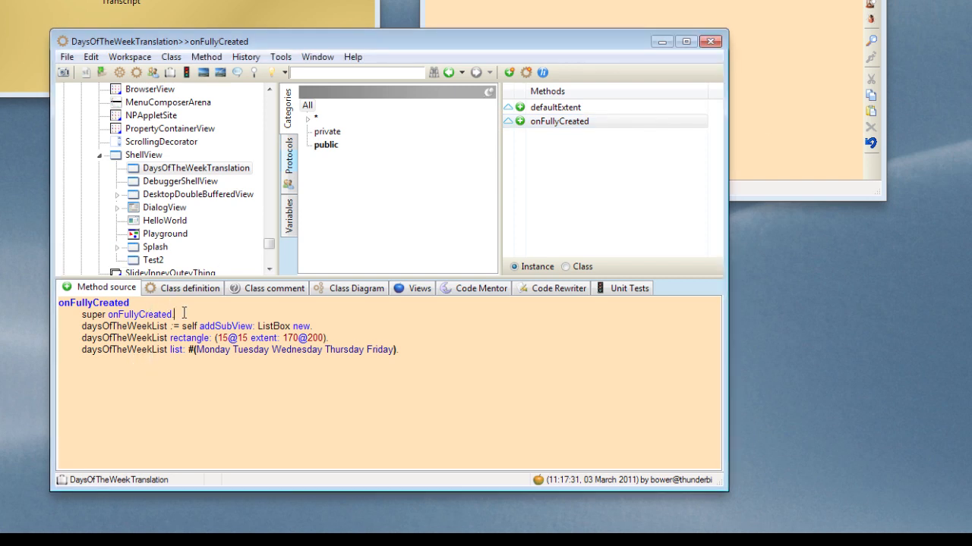
- Add self hasThickFrame: false to onFullyCreated and accept the method
type("self")
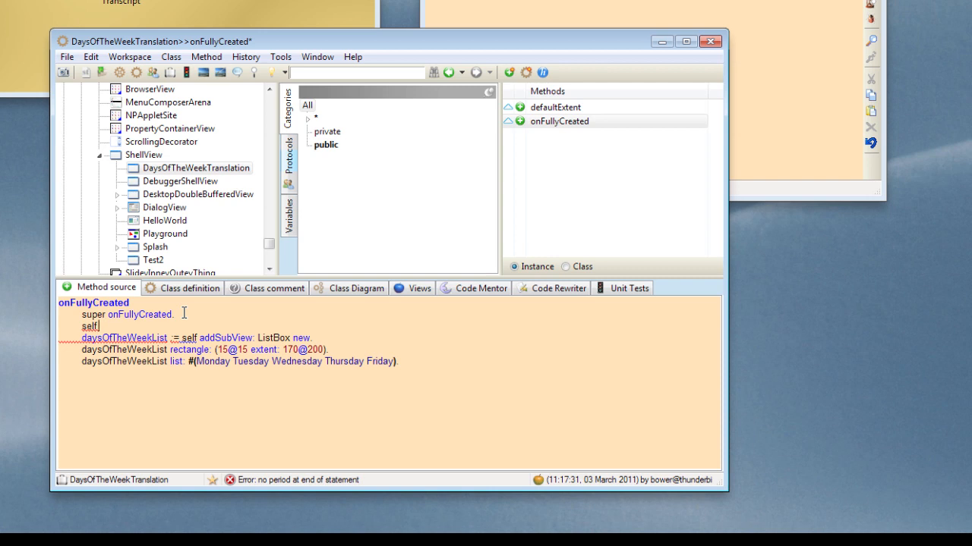
type("hal")
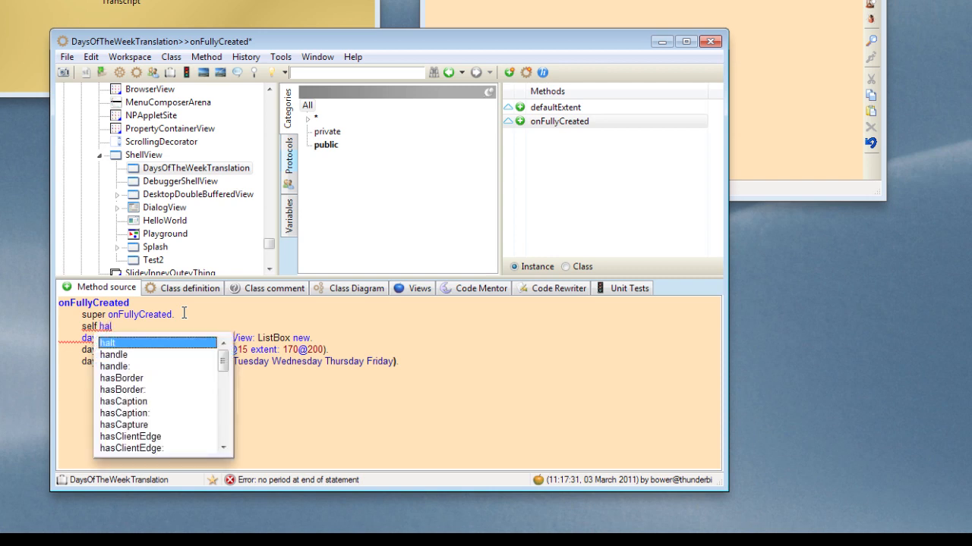
type("s")
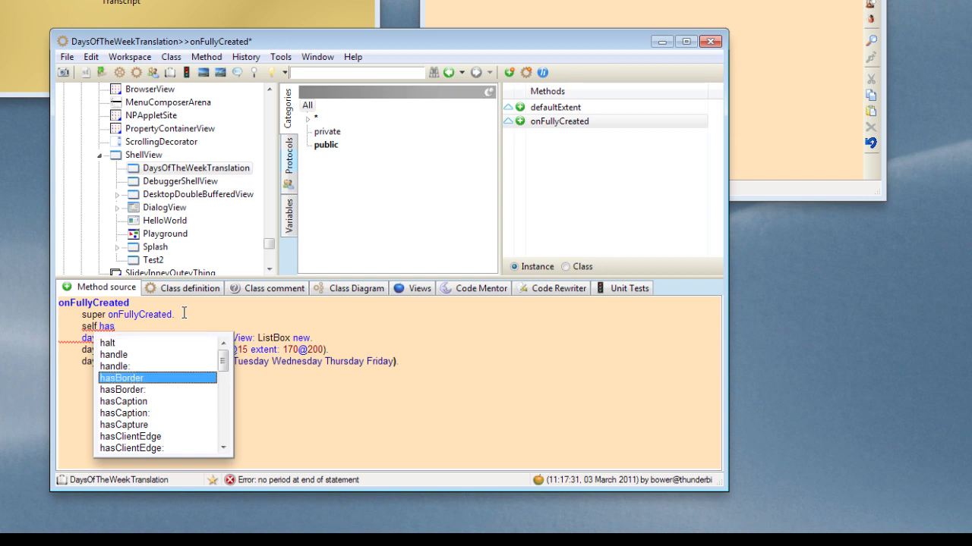
type("ThickFrame: fa")
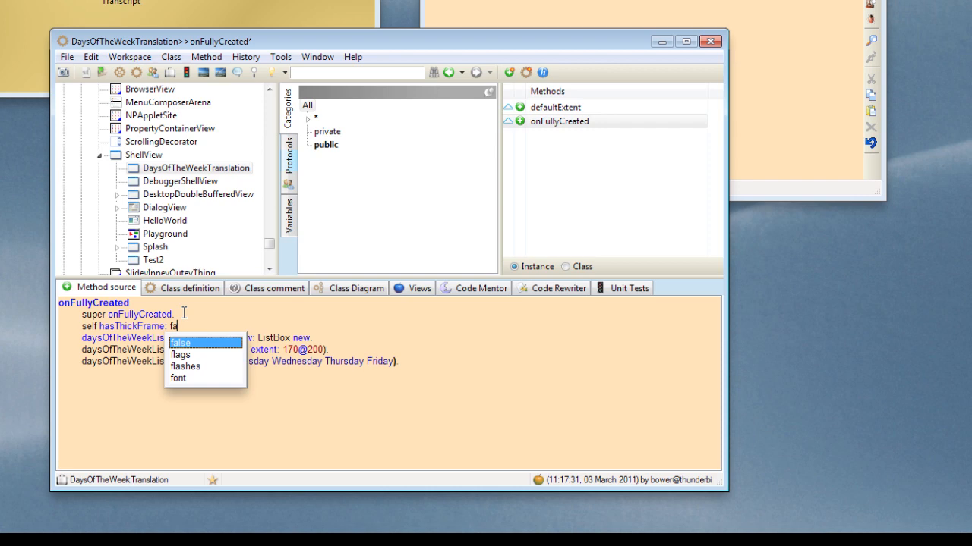
left_click(194, 341)
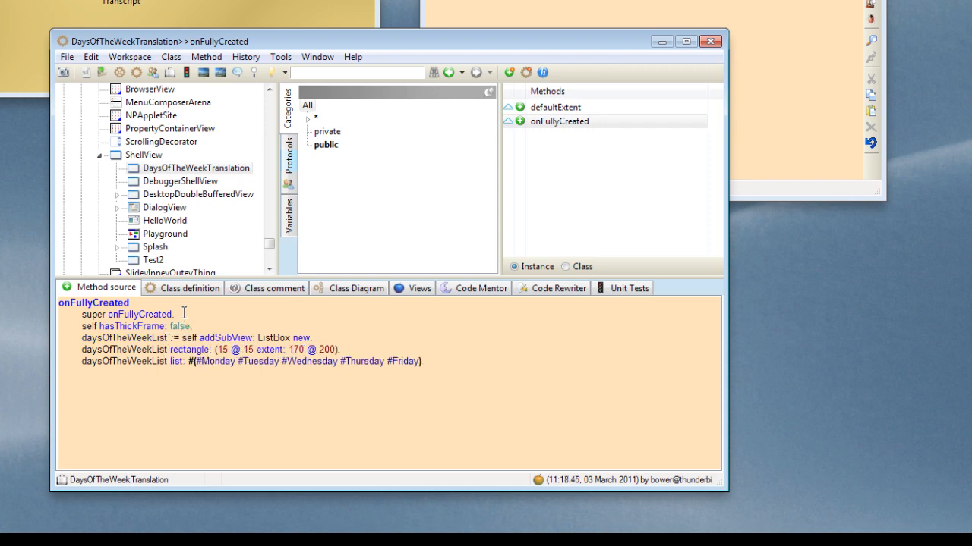
mouse_move(464, 6)
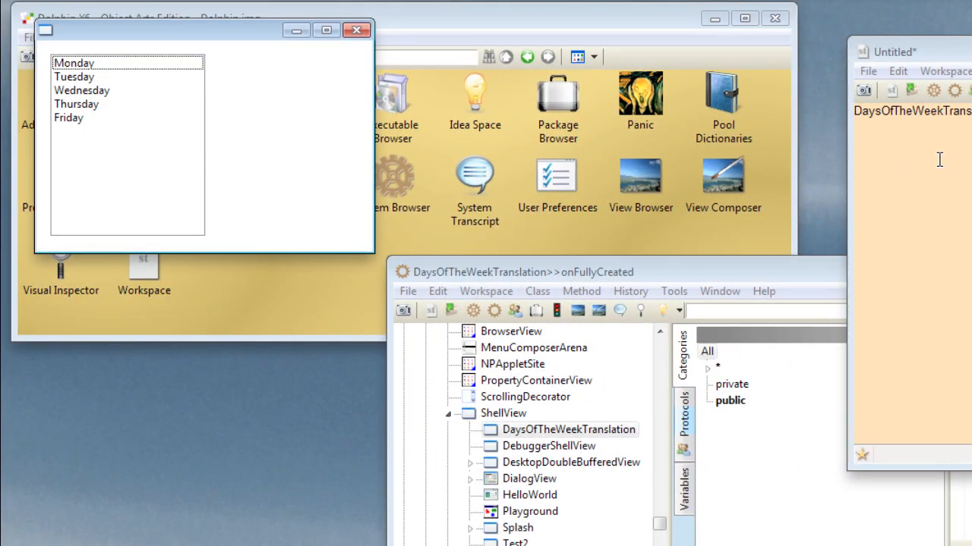
mouse_move(523, 85)
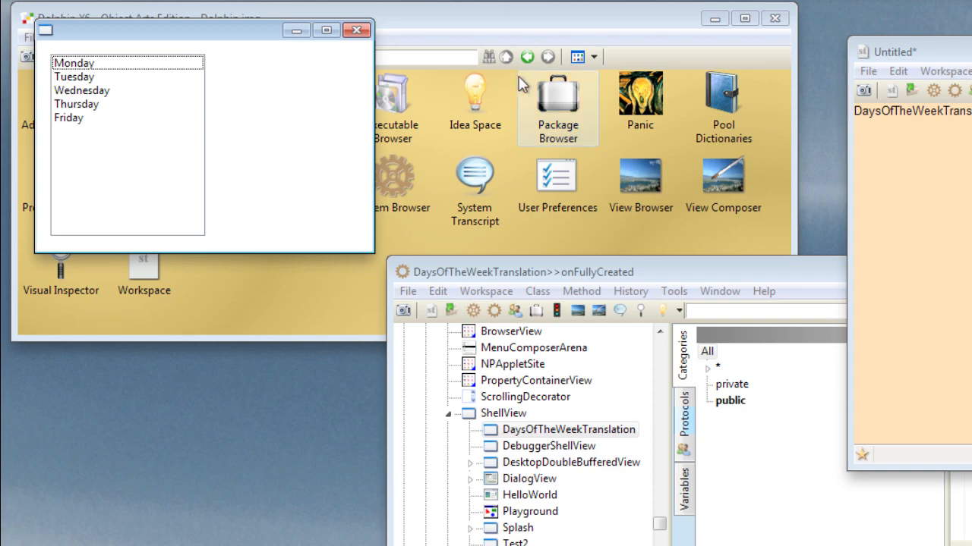
left_click(79, 100)
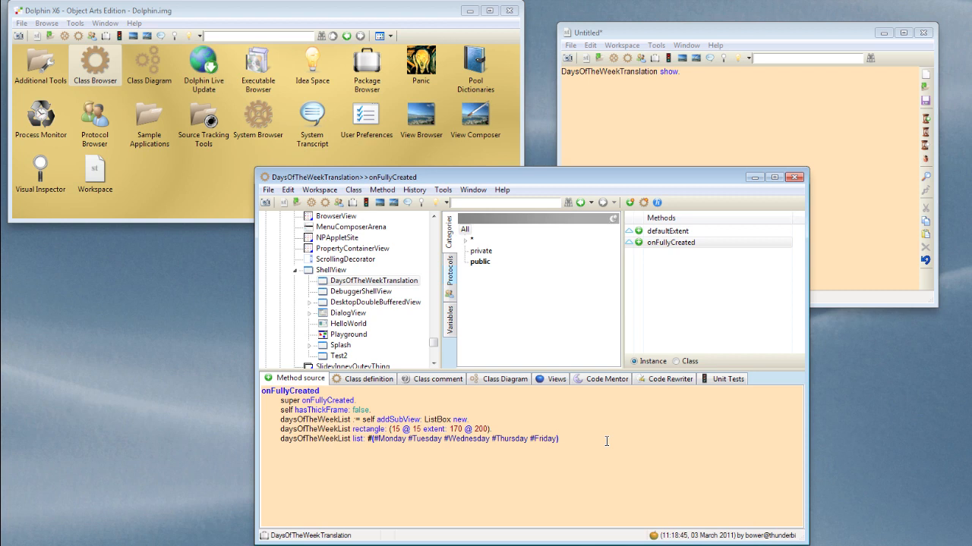
mouse_move(529, 185)
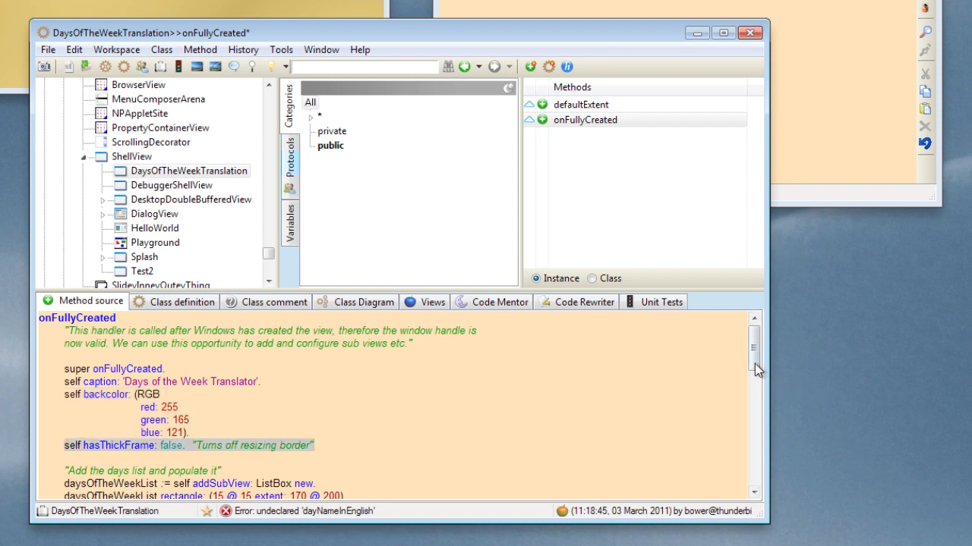
- Scroll through the expanded onFullyCreated source with caption, colour and selection handler
scroll("down", 3)
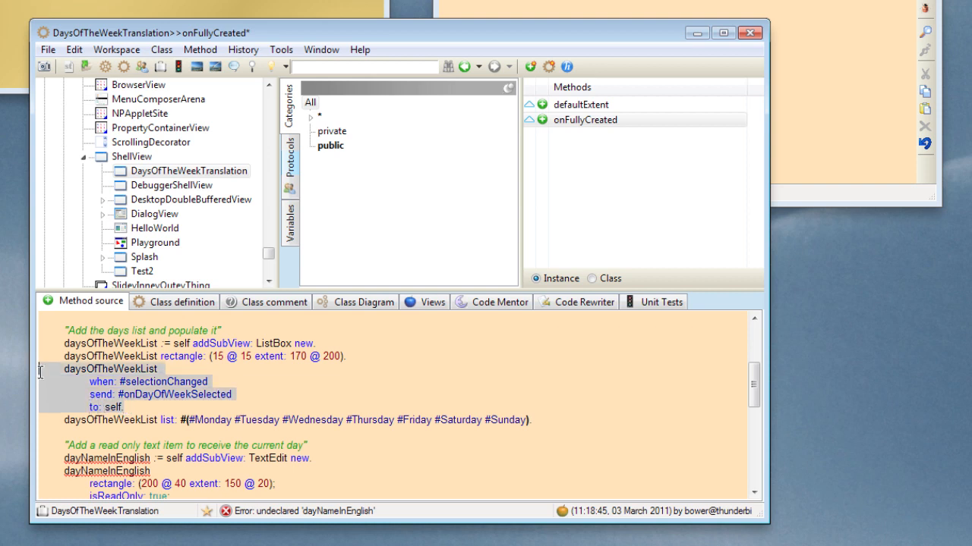
mouse_move(39, 380)
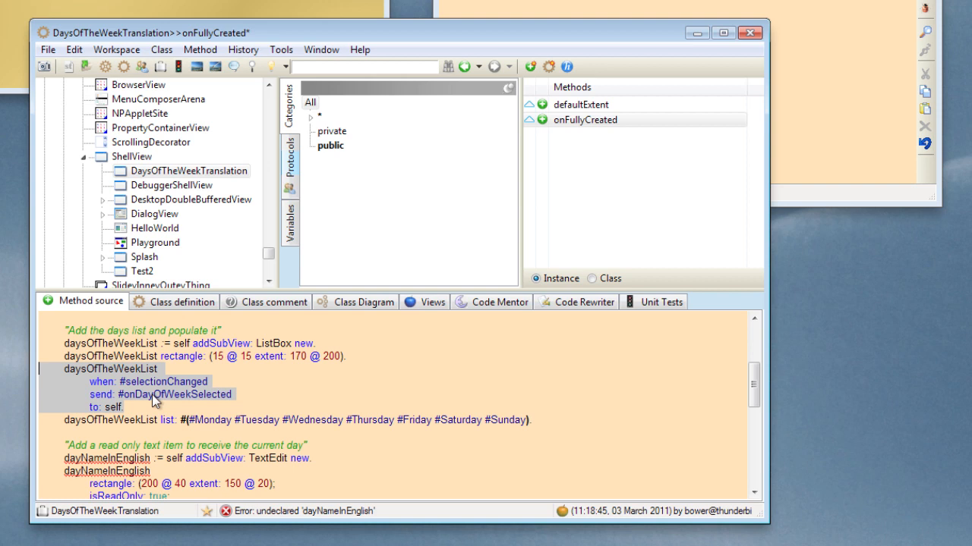
mouse_move(554, 397)
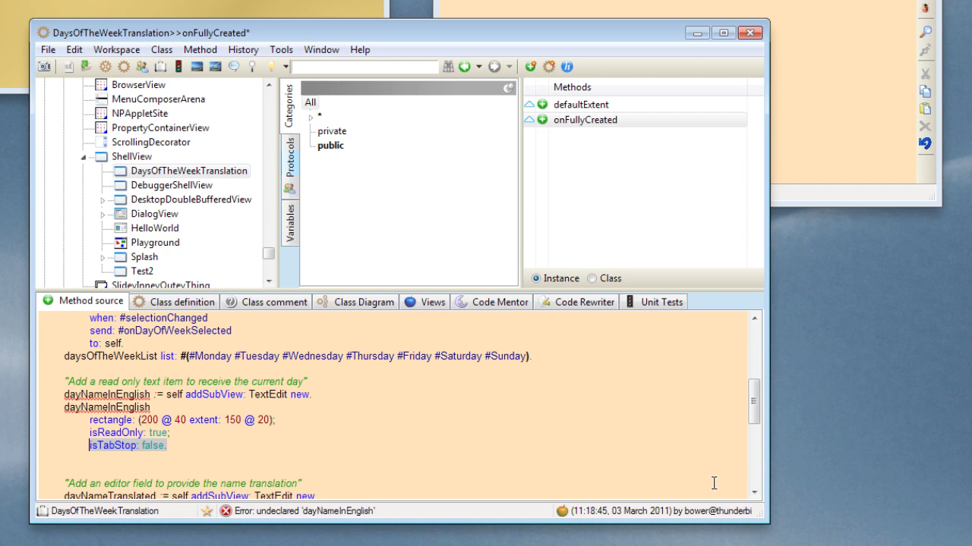
- Review onFullyCreated's dayNameInEnglish and dayNameTranslated TextEdit subviews with read-only and no-tab-stop settings
scroll("down", 3)
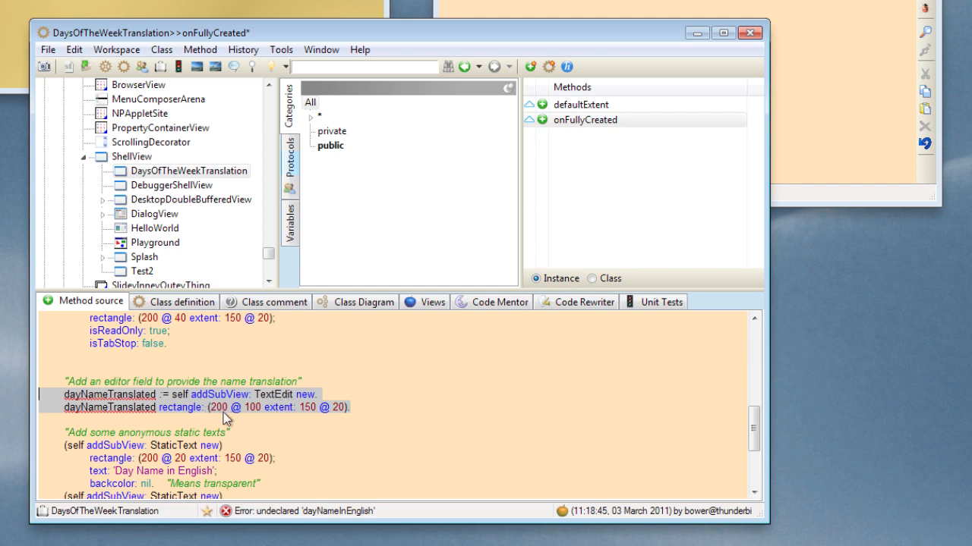
left_click(358, 407)
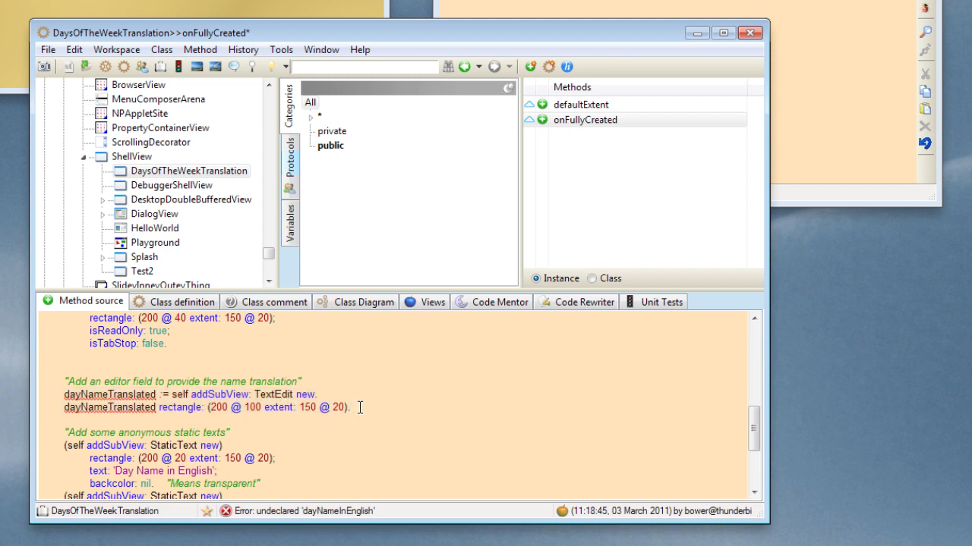
scroll("down", 3)
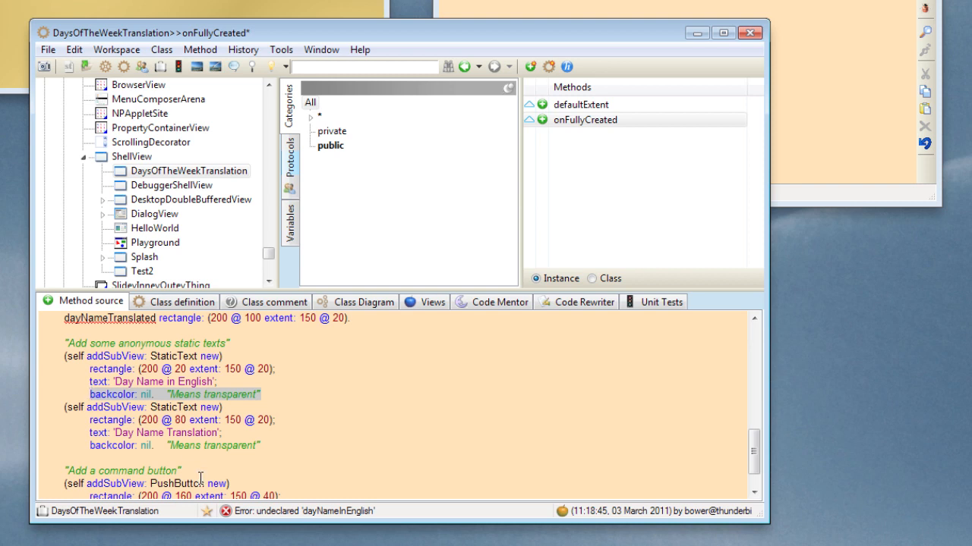
mouse_move(355, 487)
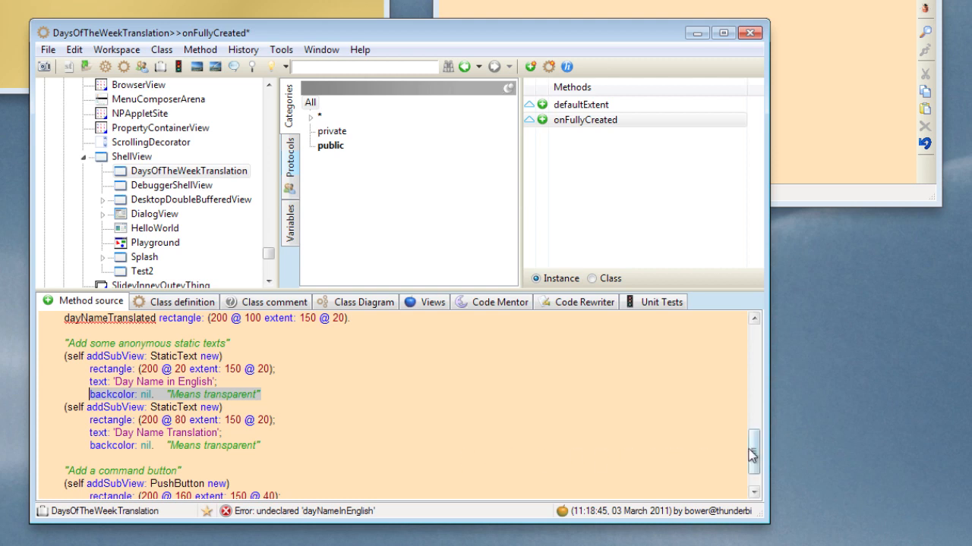
- Review the two transparent StaticText labels and the 'Update' PushButton wired to #updateTranslation
scroll("down", 3)
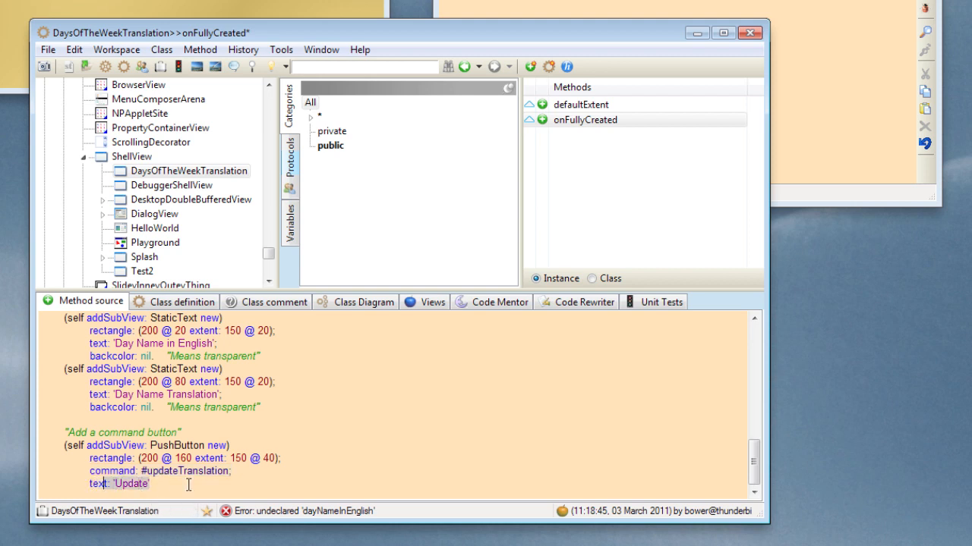
mouse_move(728, 449)
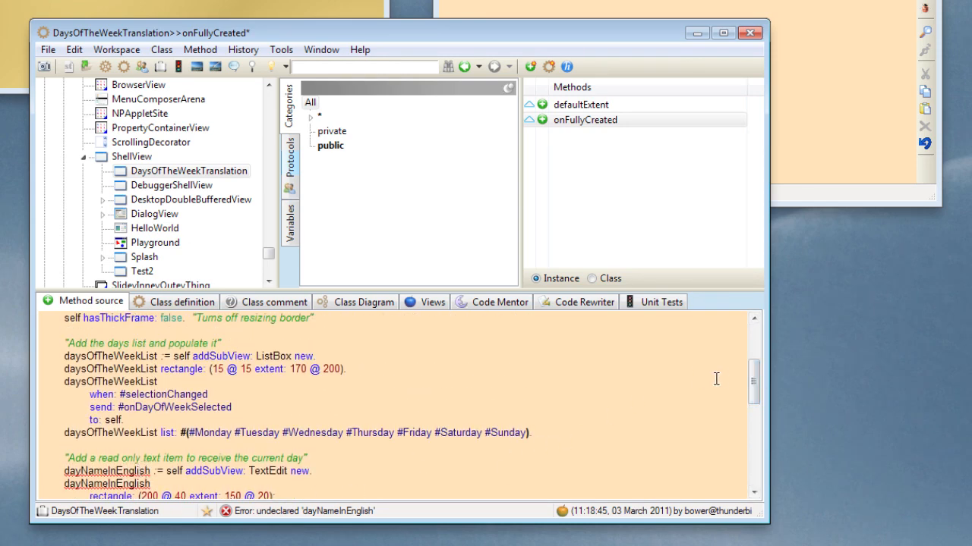
scroll("down", 3)
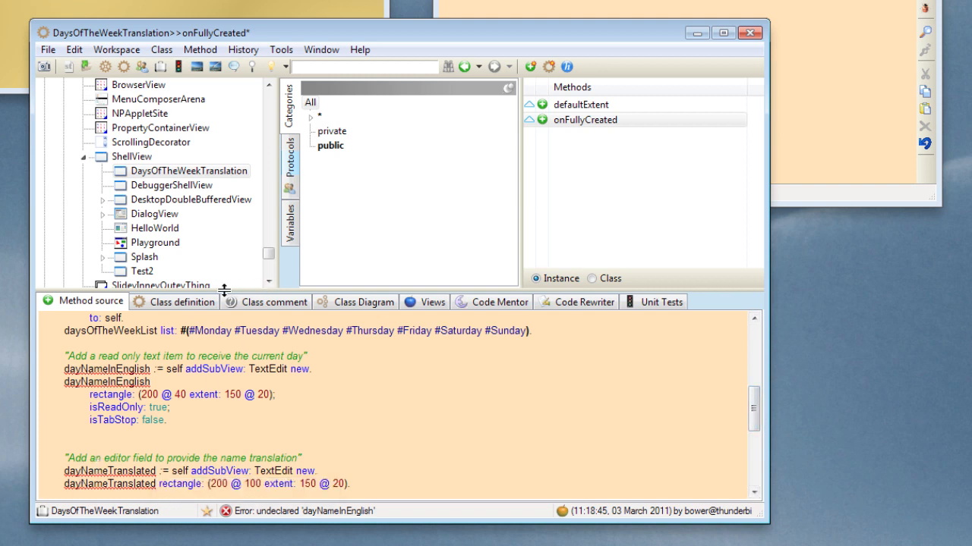
- Declare dayNameTranslated and dayNameInEnglish as instance variables in DaysOfTheWeekTranslation's class definition
left_click(181, 302)
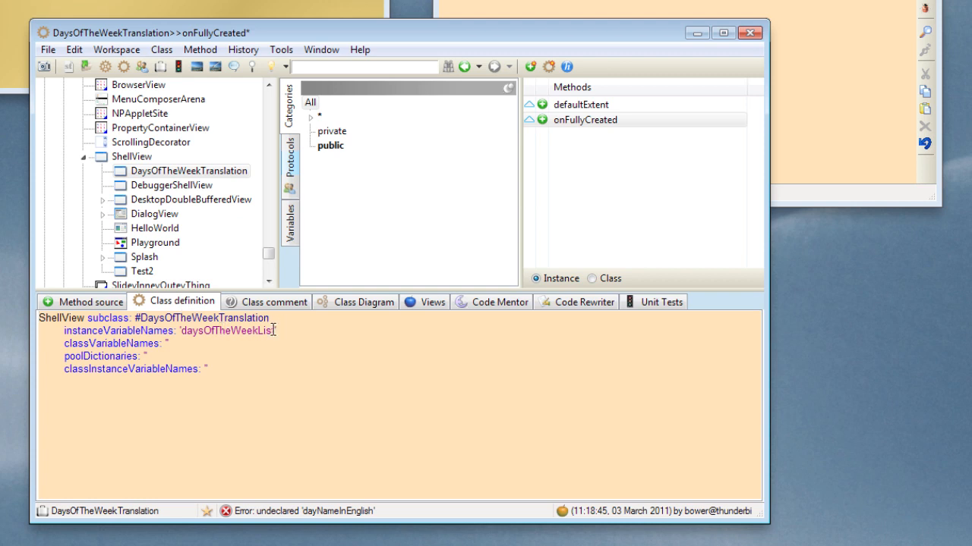
type("dayName")
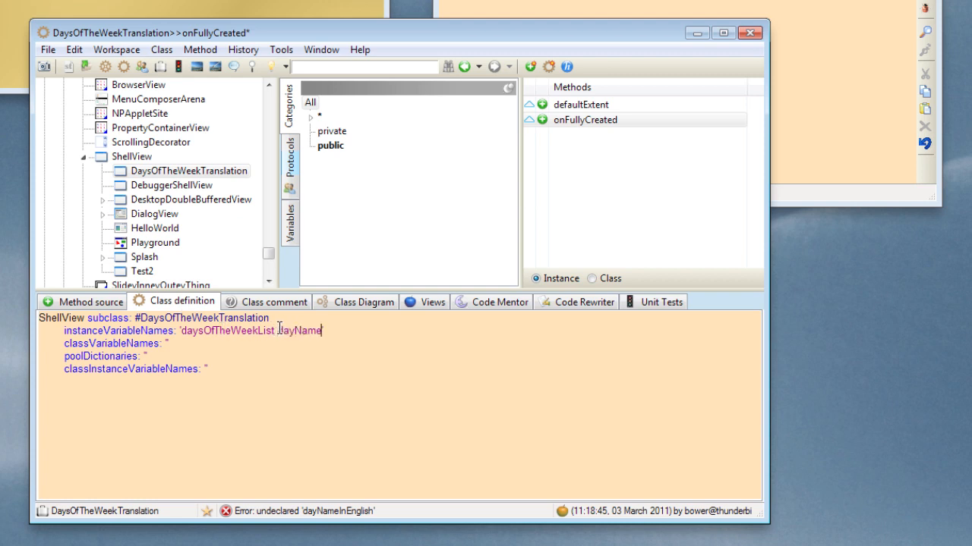
type("Translate")
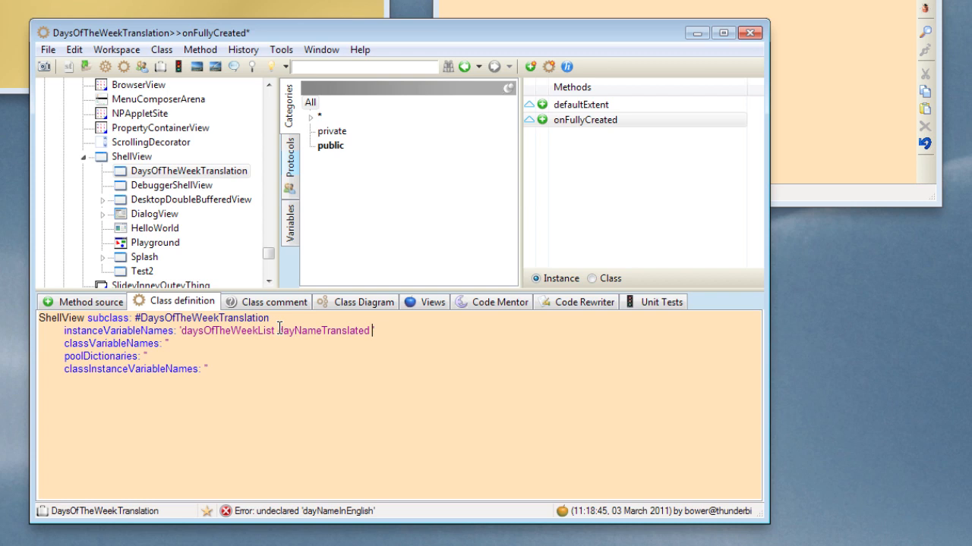
type("dayNameInE")
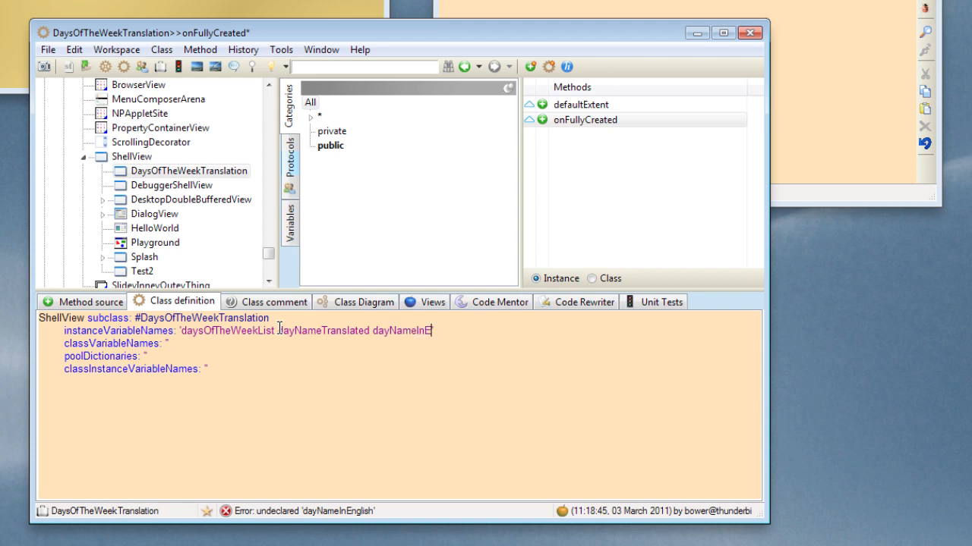
type("nglish'")
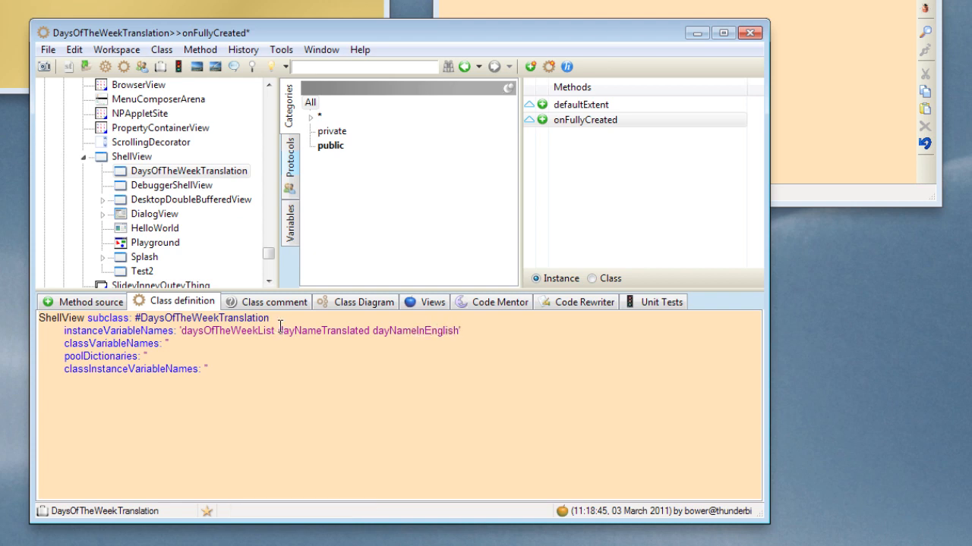
- Accept the onFullyCreated method and rerun 'DaysOfTheWeekTranslation show' to open the translator window
left_click(85, 302)
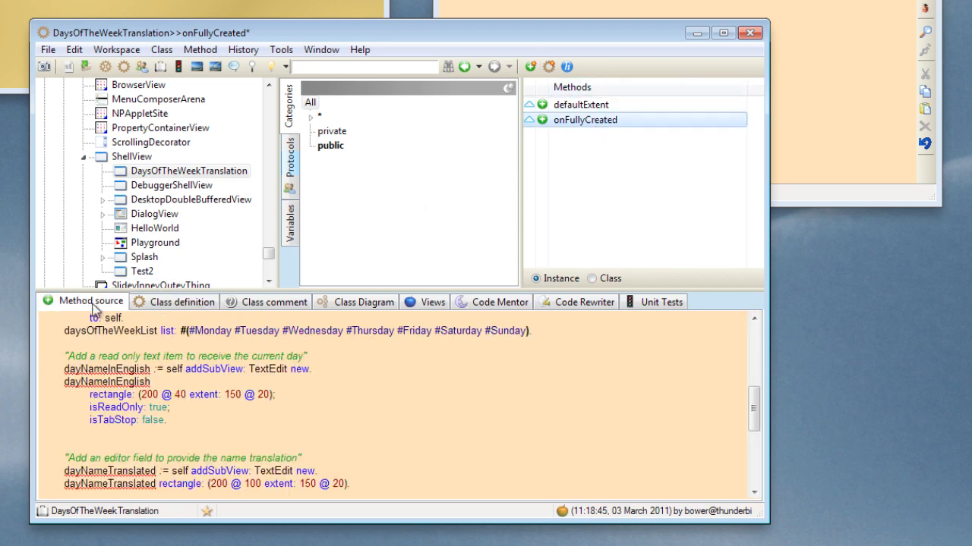
right_click(435, 388)
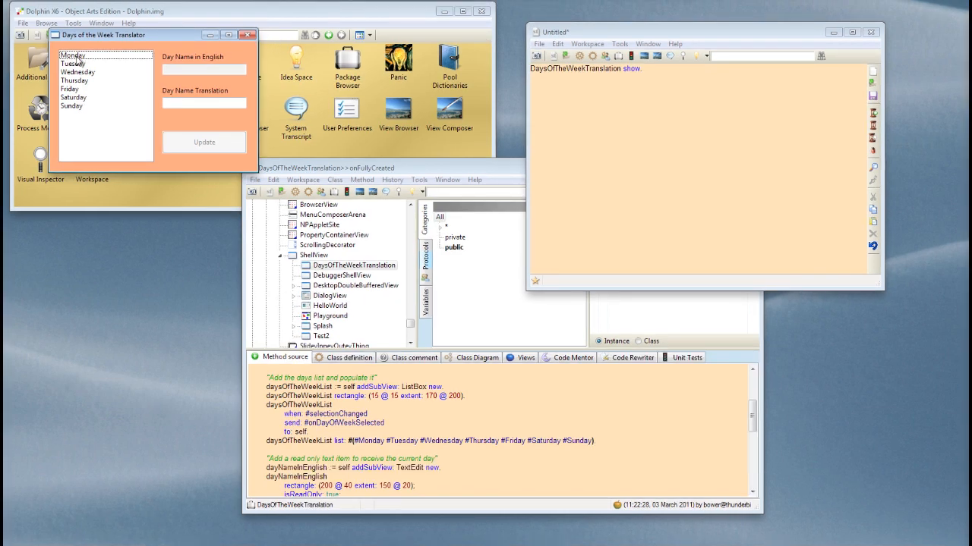
- Select a day in the translator list and debug the resulting #onDayOfWeekSelected doesNotUnderstand error
left_click(73, 57)
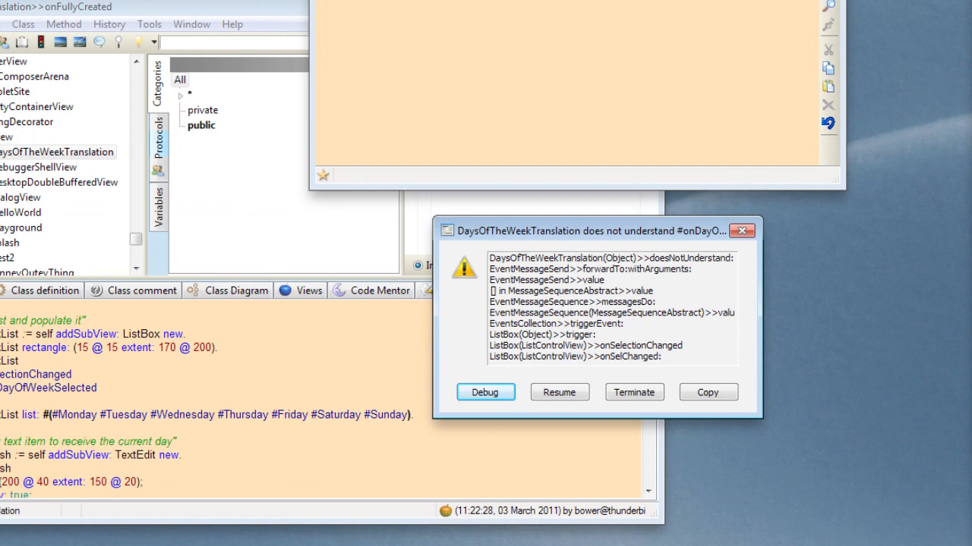
mouse_move(498, 252)
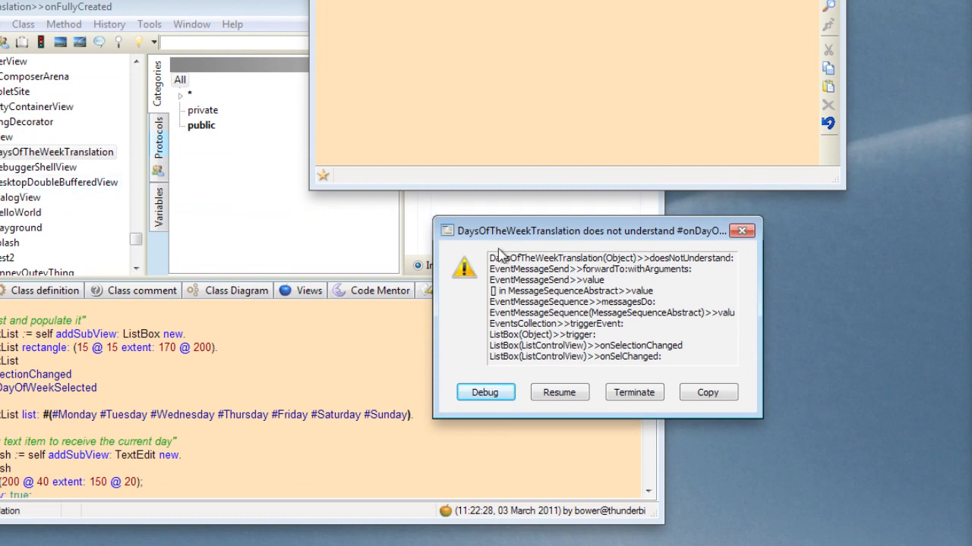
mouse_move(513, 241)
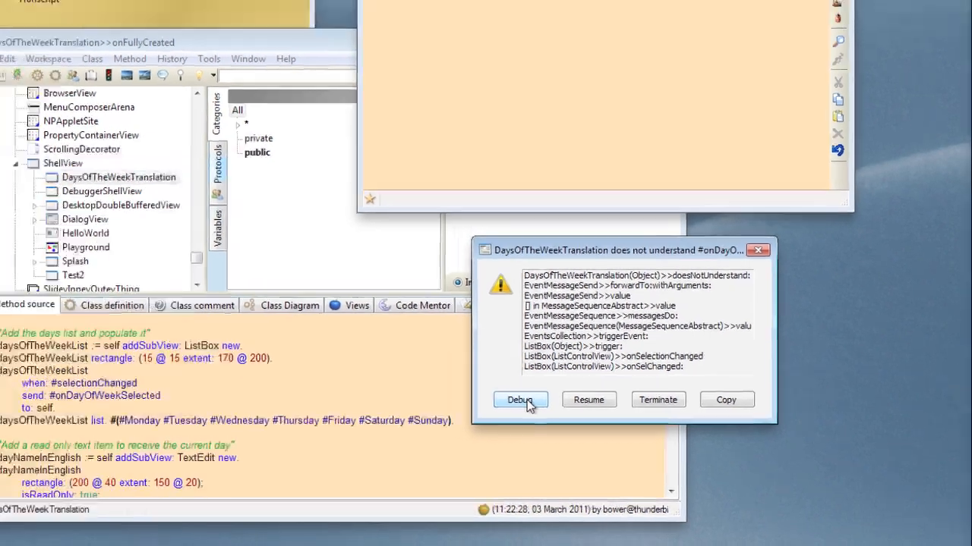
left_click(519, 399)
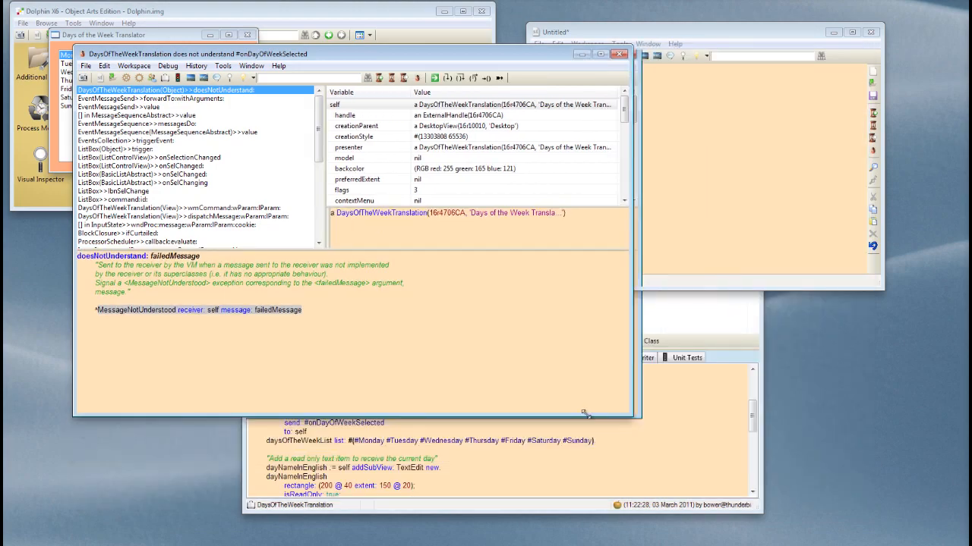
- Implement onDayOfWeekSelected as 'dayNameInEnglish text: self selectedDay displayString' in the debugger and resume
left_click(223, 66)
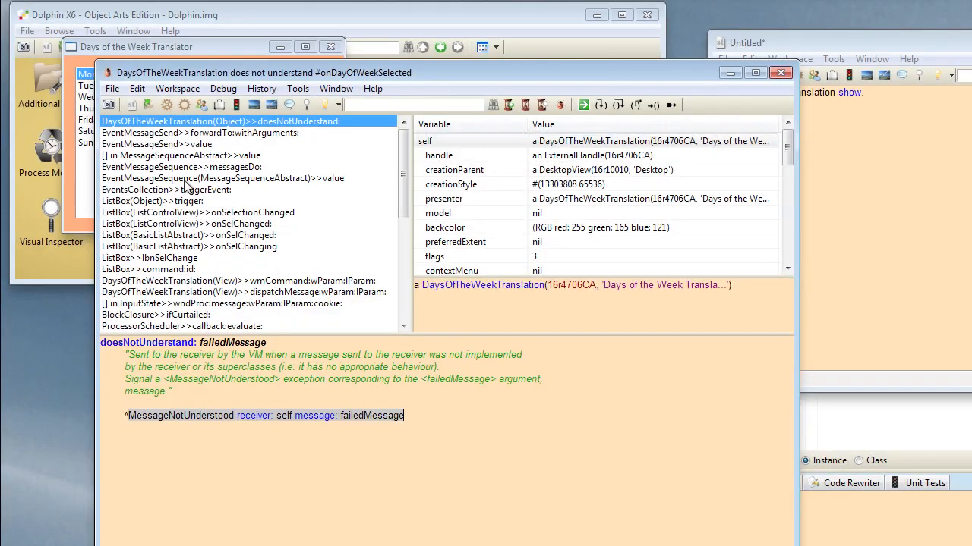
left_click(224, 88)
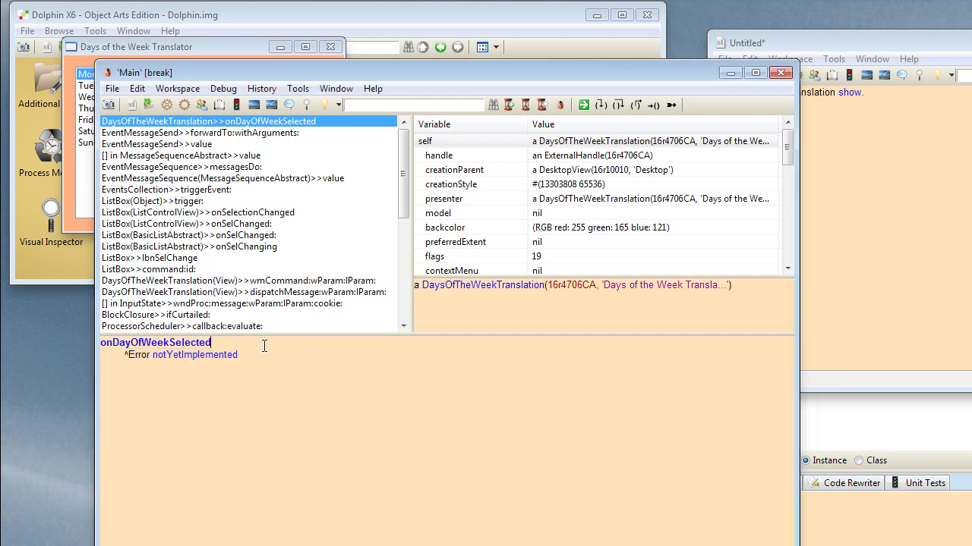
mouse_move(270, 343)
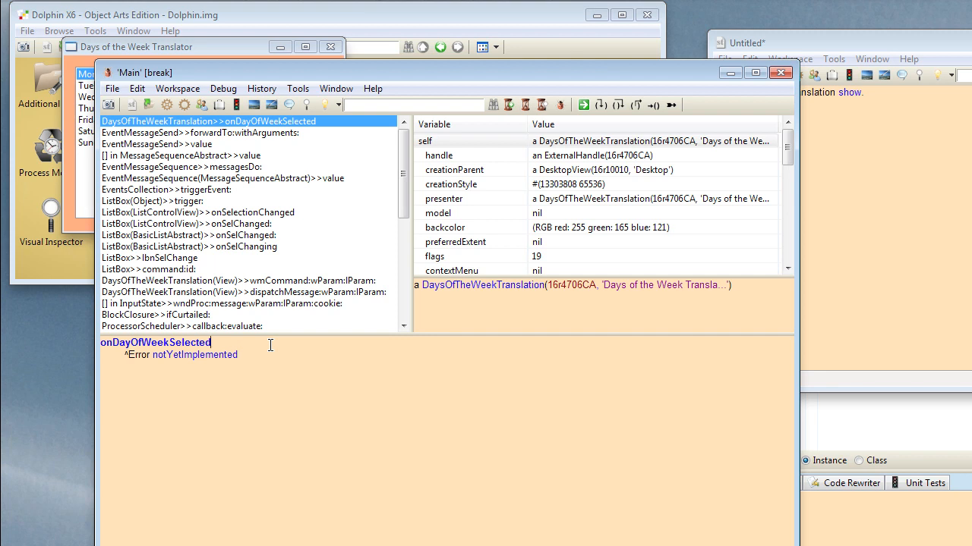
type("day")
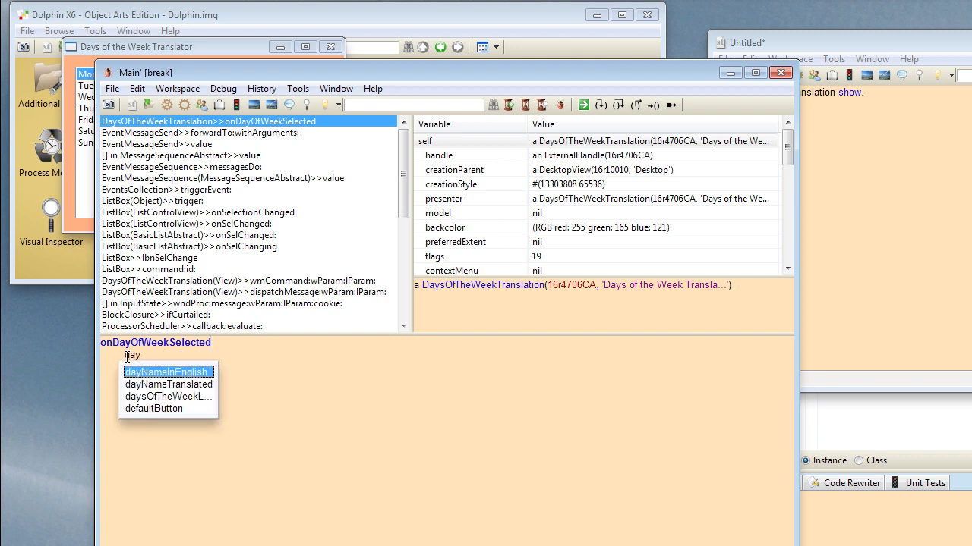
left_click(166, 371)
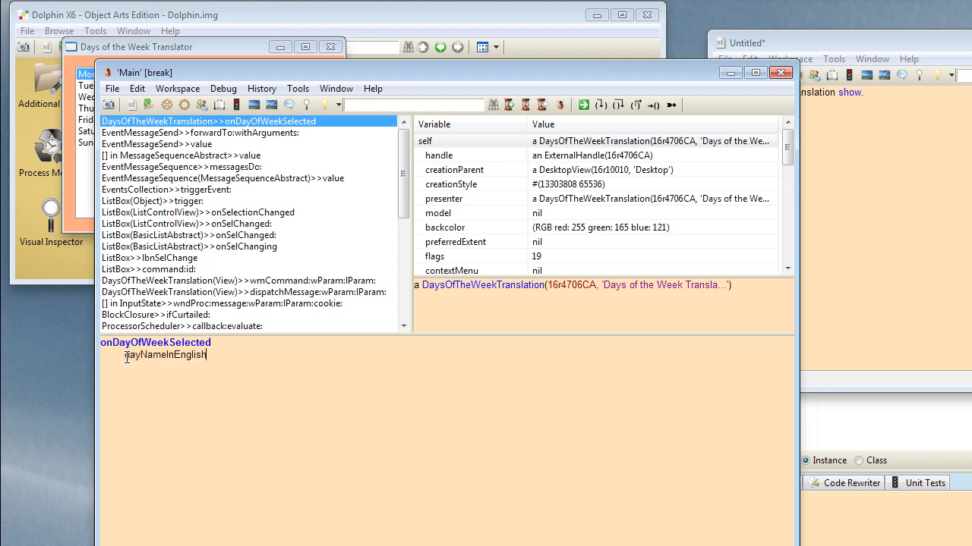
type("text:")
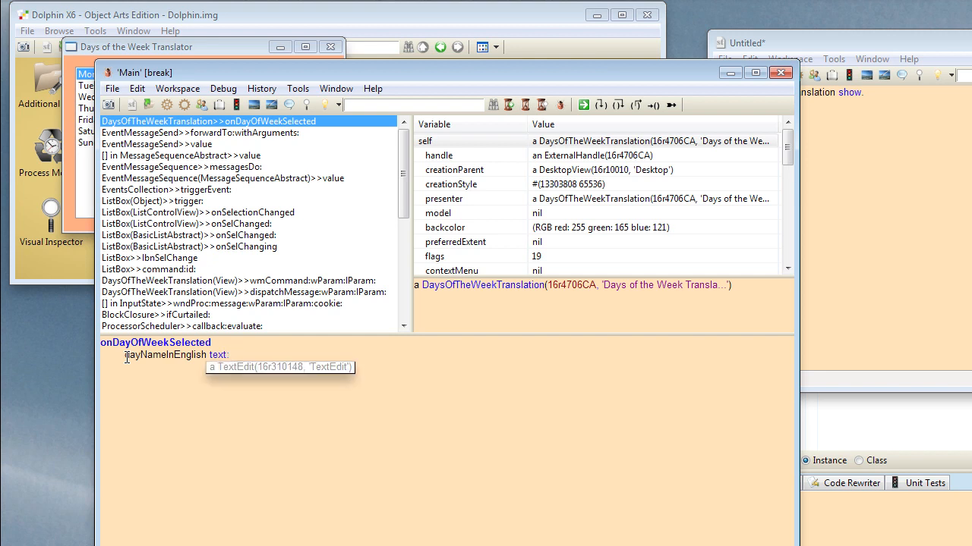
type("selected")
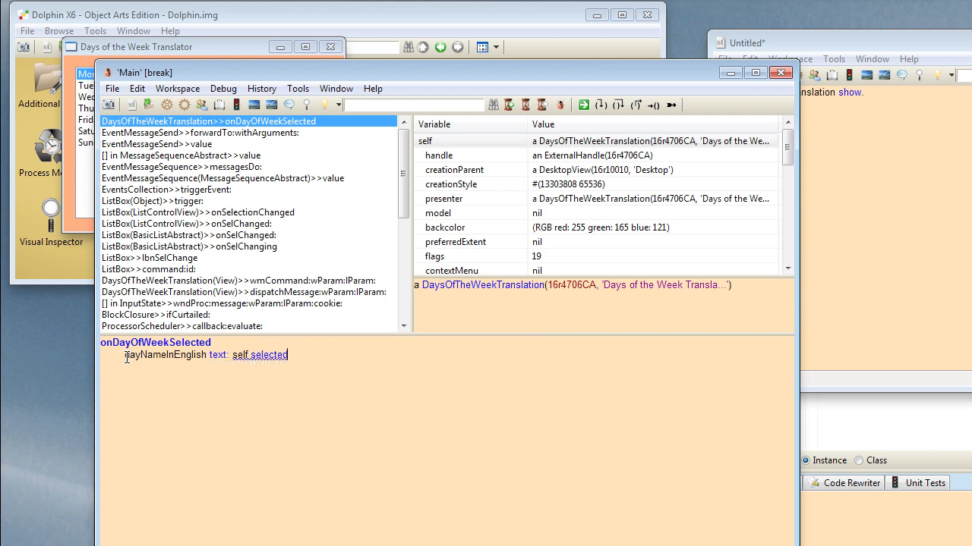
type("s")
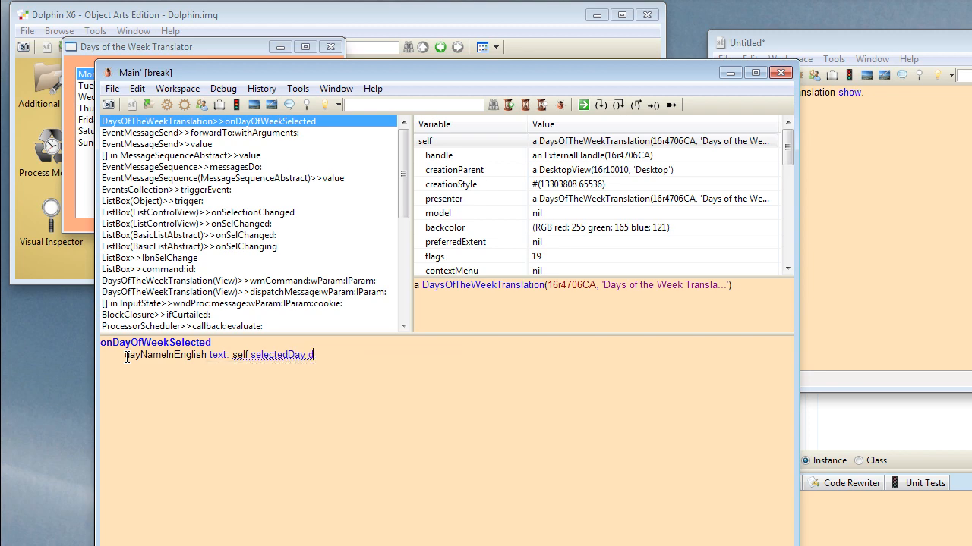
type("displa")
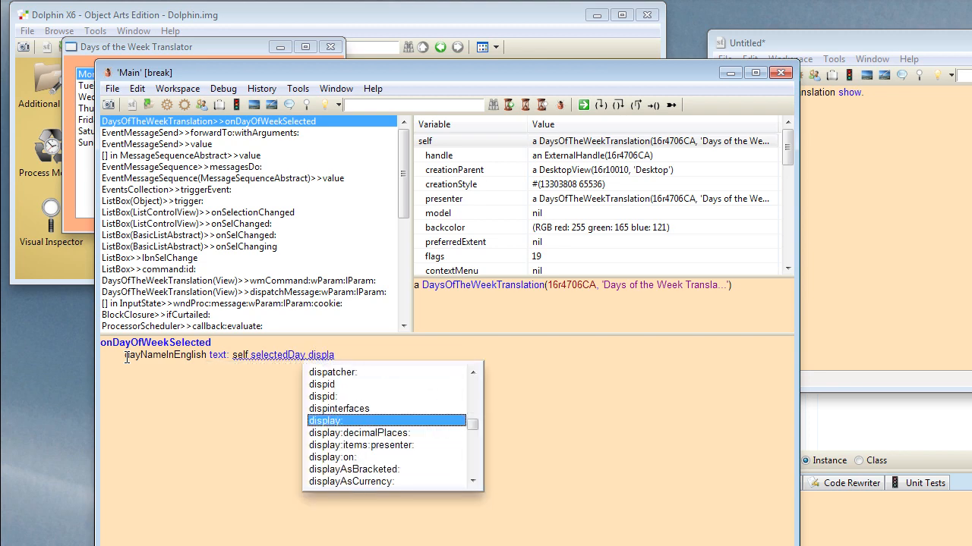
type("String")
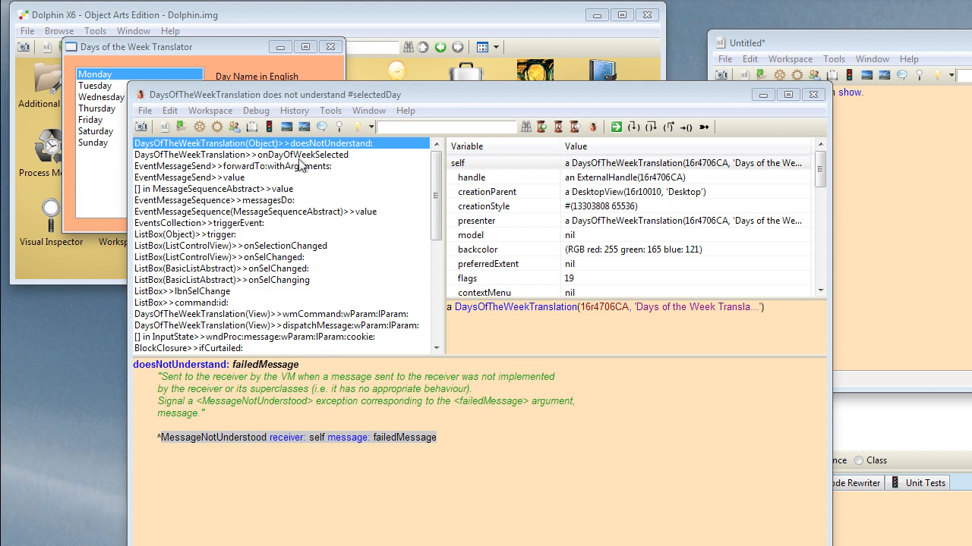
- Create selectedDay answering '^daysOfTheWeekList selection', so the translator shows Monday in English
left_click(255, 109)
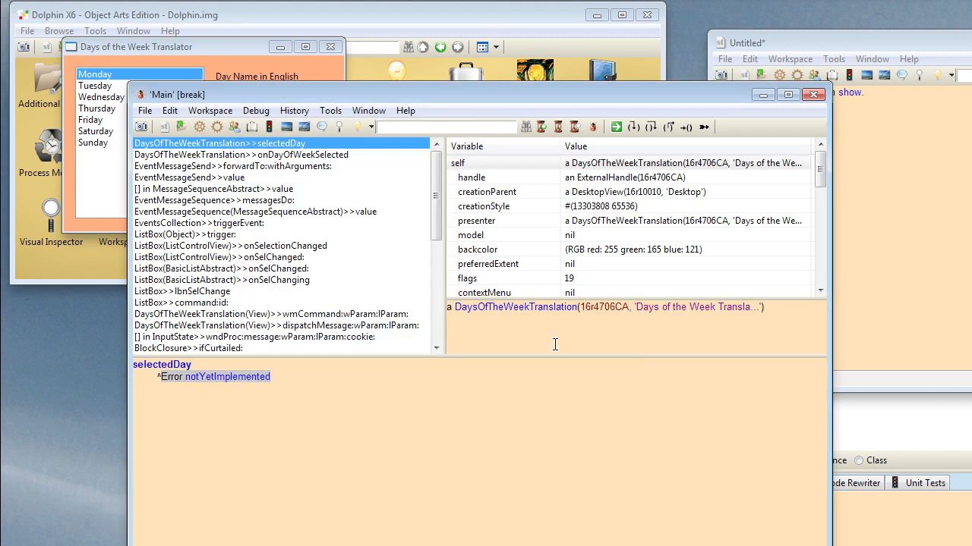
type("^daysOfTheWeekList")
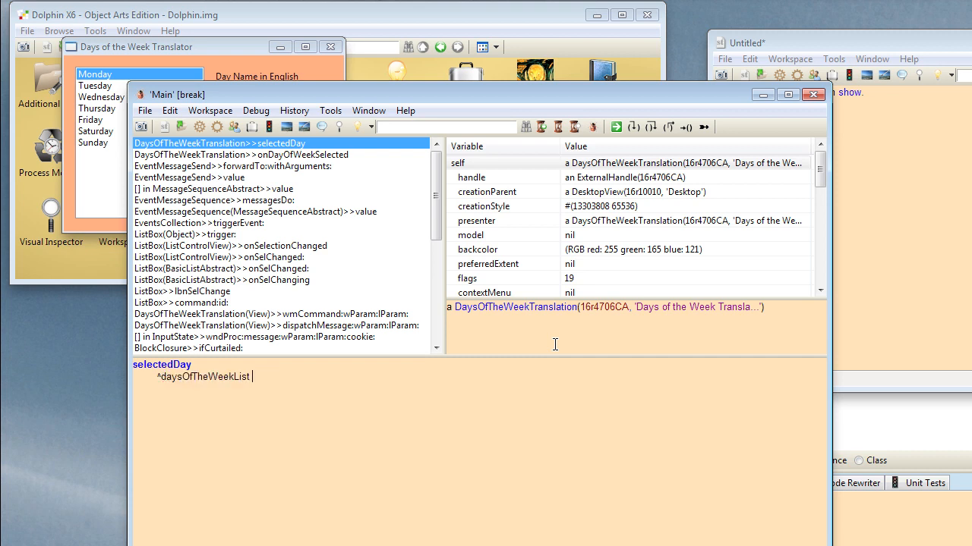
type("select")
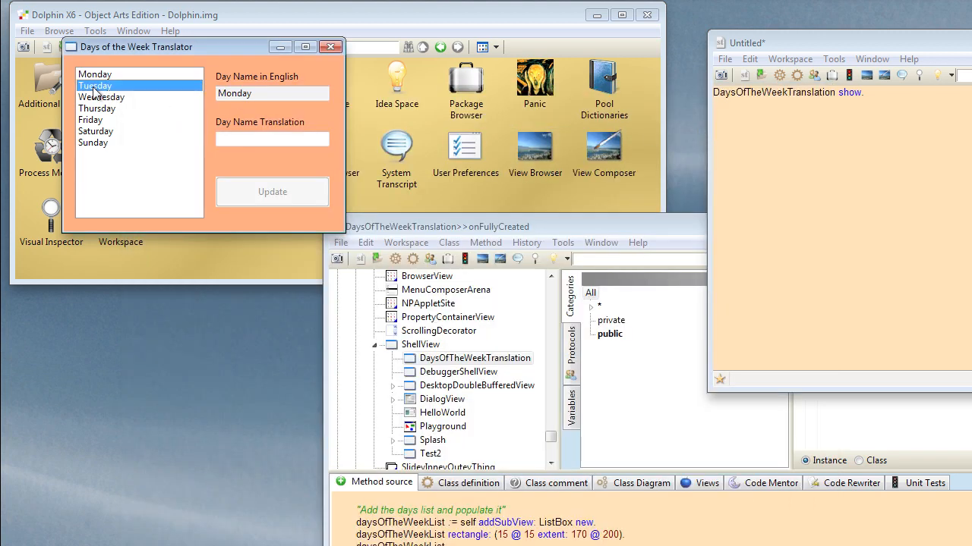
- Select other days, ending on Thursday, to confirm the English name field updates
left_click(98, 108)
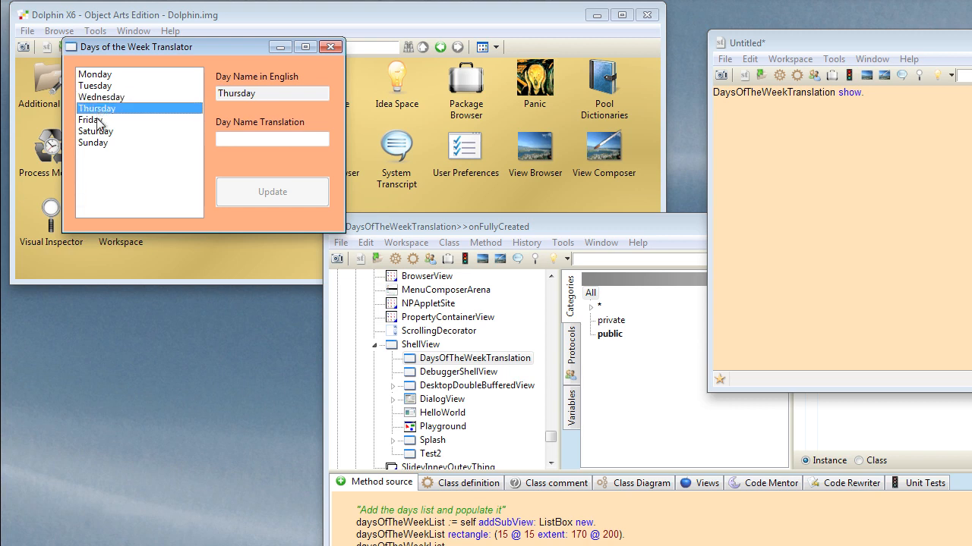
left_click(100, 98)
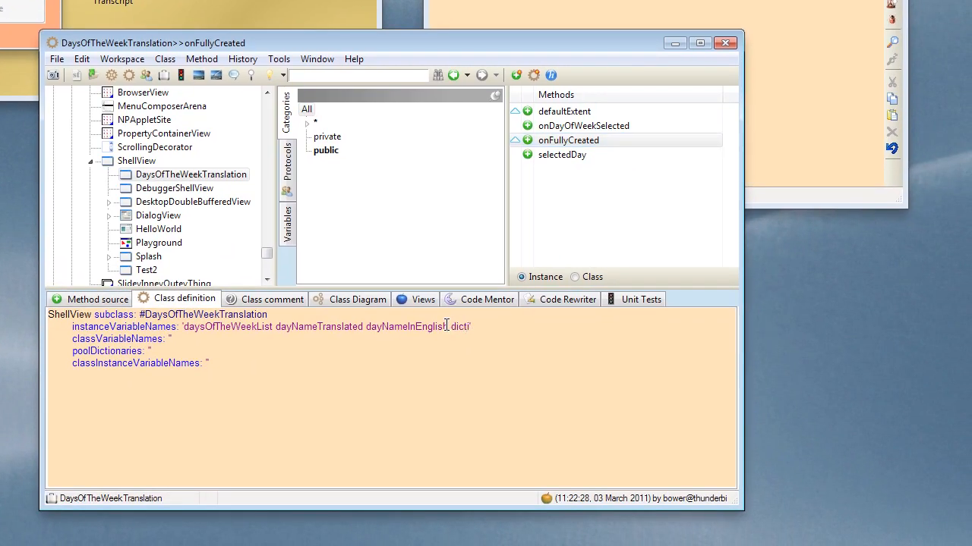
- Finish declaring the dictionary instance variable and start a new method on the class
type("onary")
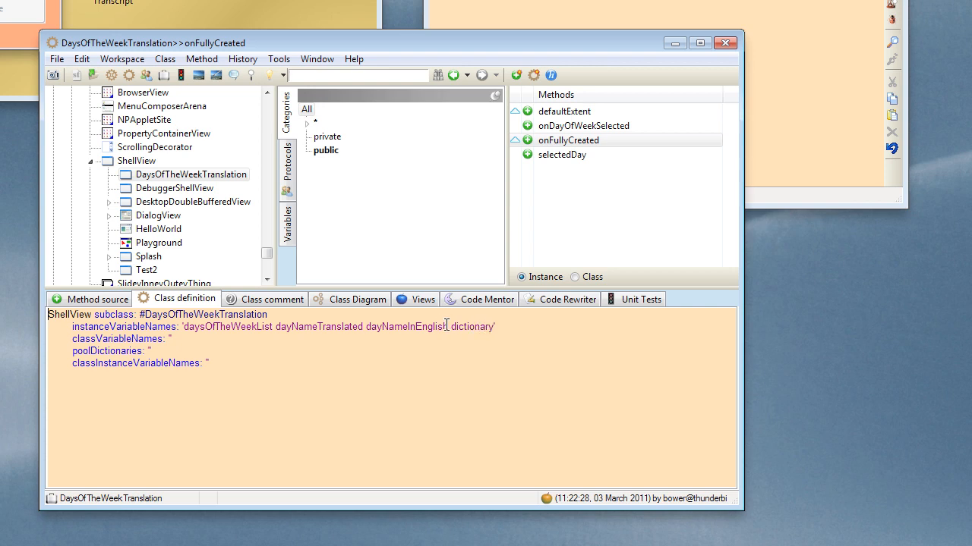
mouse_move(559, 150)
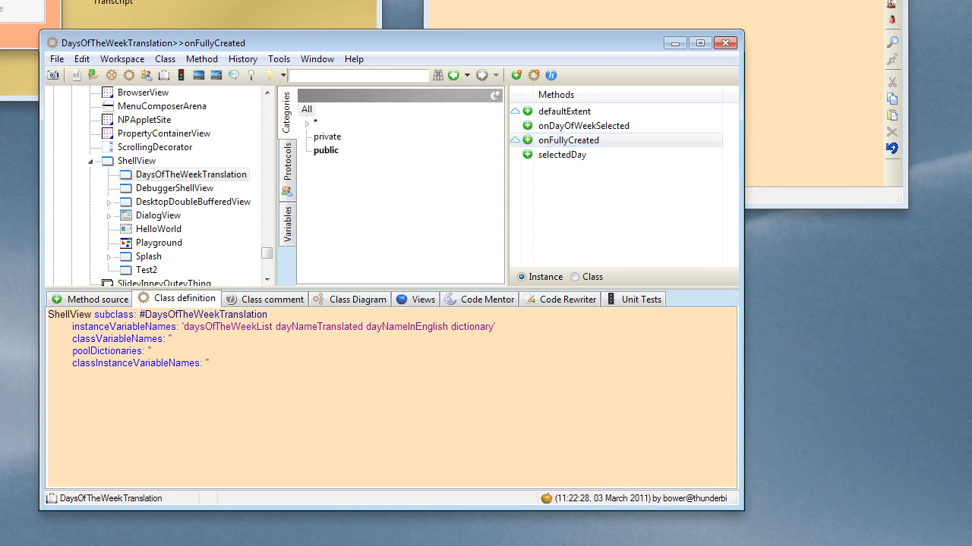
right_click(568, 140)
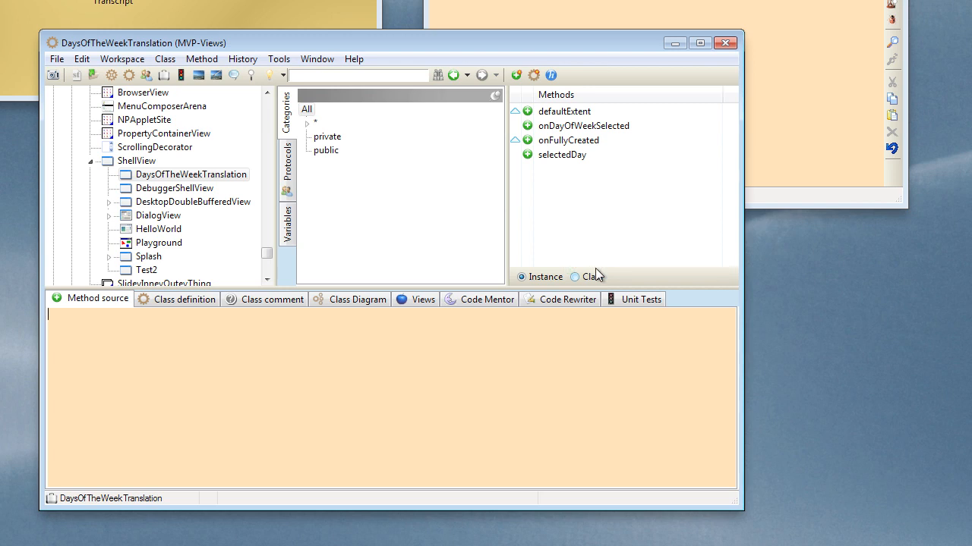
- Write an initialize method calling super initialize and setting dictionary := Dictionary new
type("initialize")
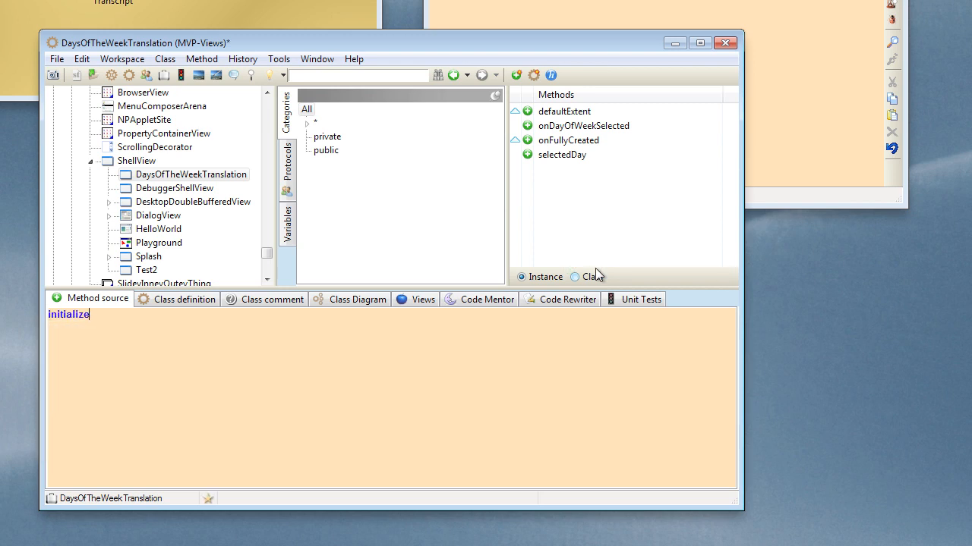
type("super")
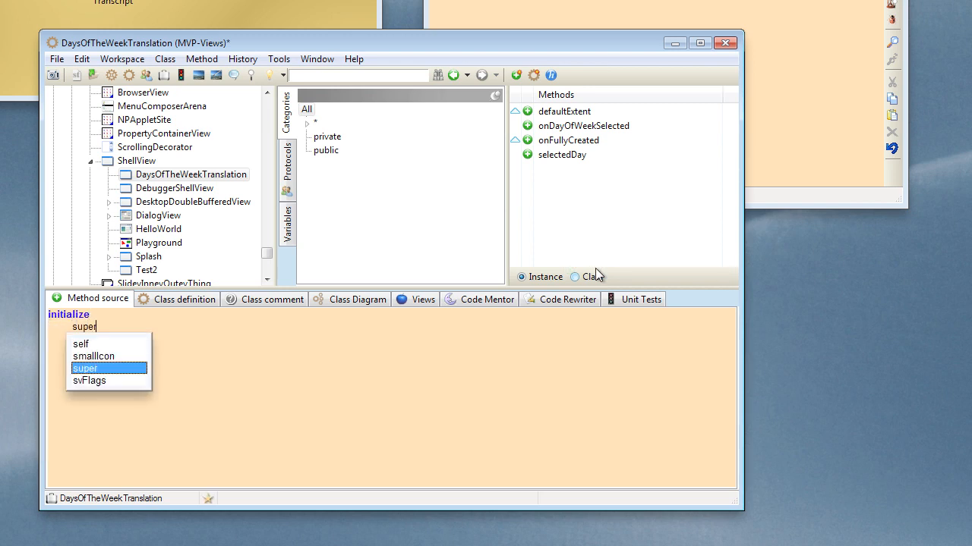
type("initialize.")
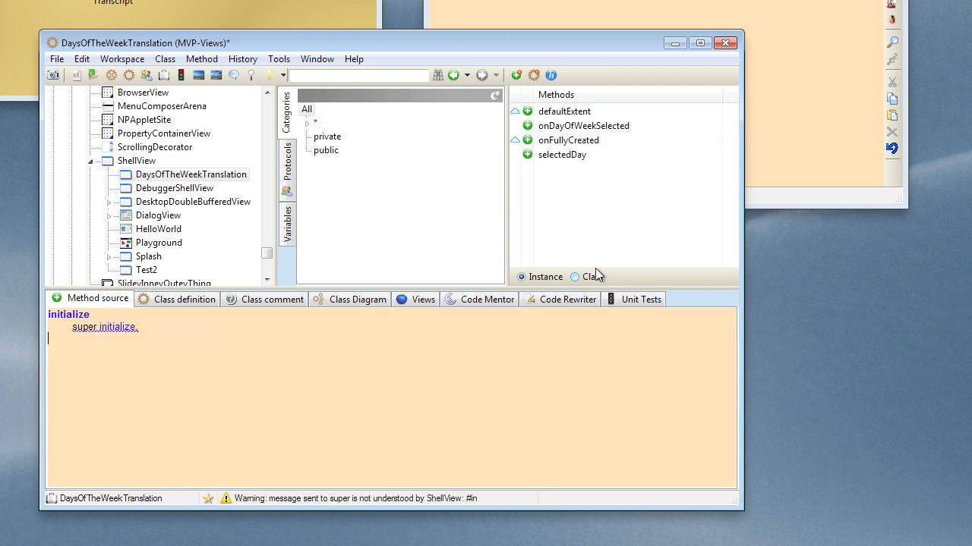
type("dictionary := D")
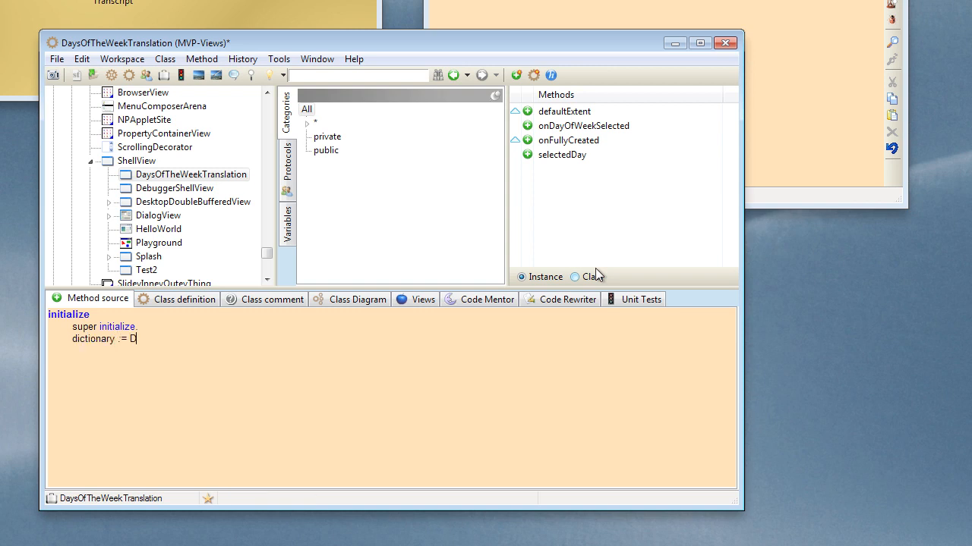
type("ictionary new.")
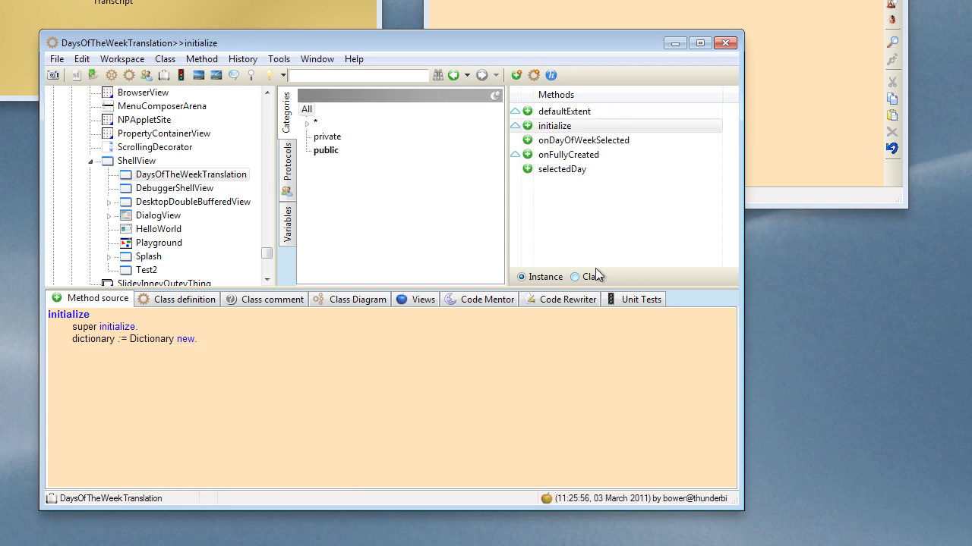
mouse_move(598, 274)
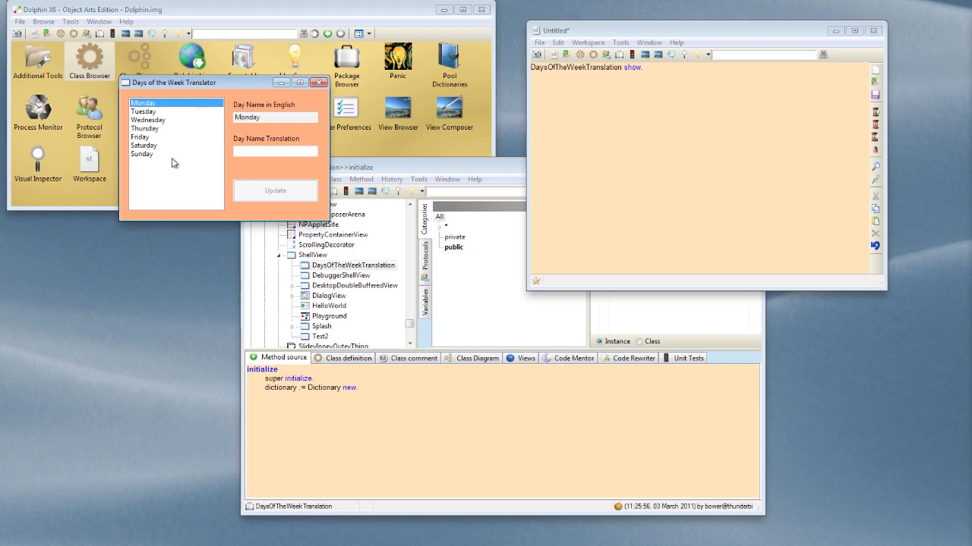
- Select Wednesday in the translator and review onFullyCreated's #updateTranslation button command
left_click_drag(224, 82, 186, 82)
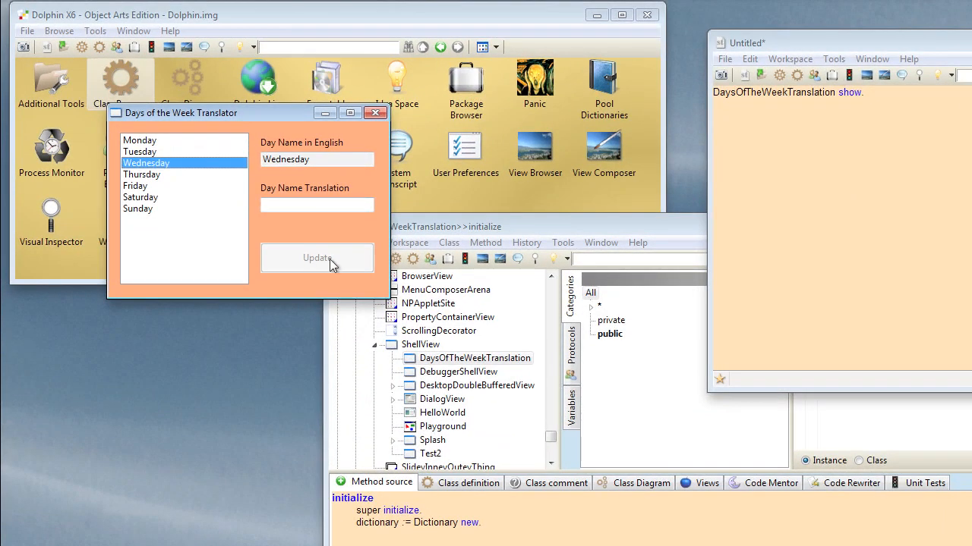
left_click(317, 205)
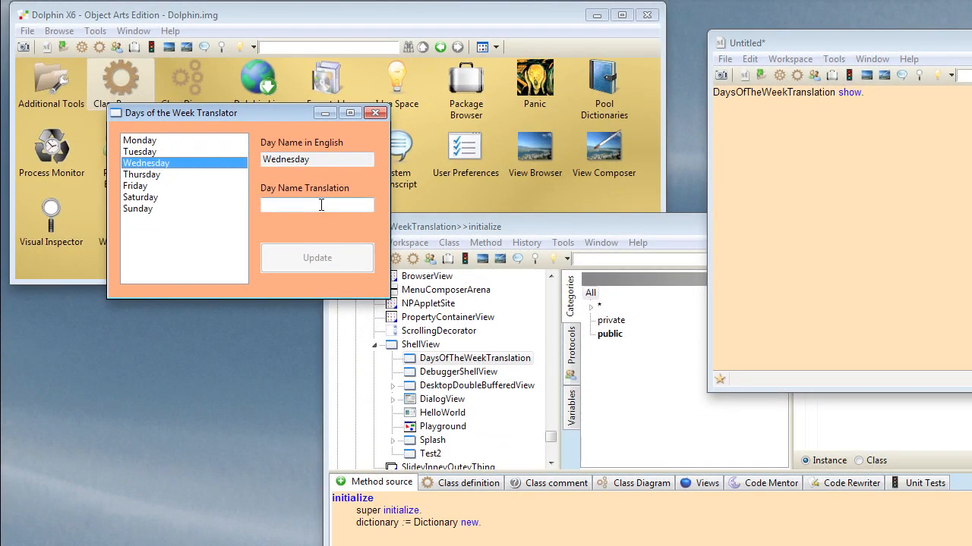
mouse_move(575, 231)
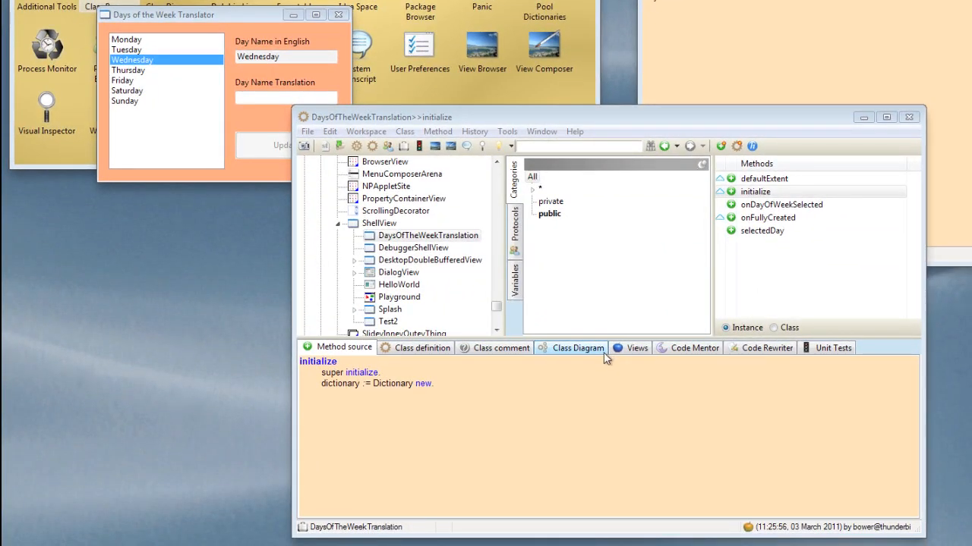
mouse_move(664, 206)
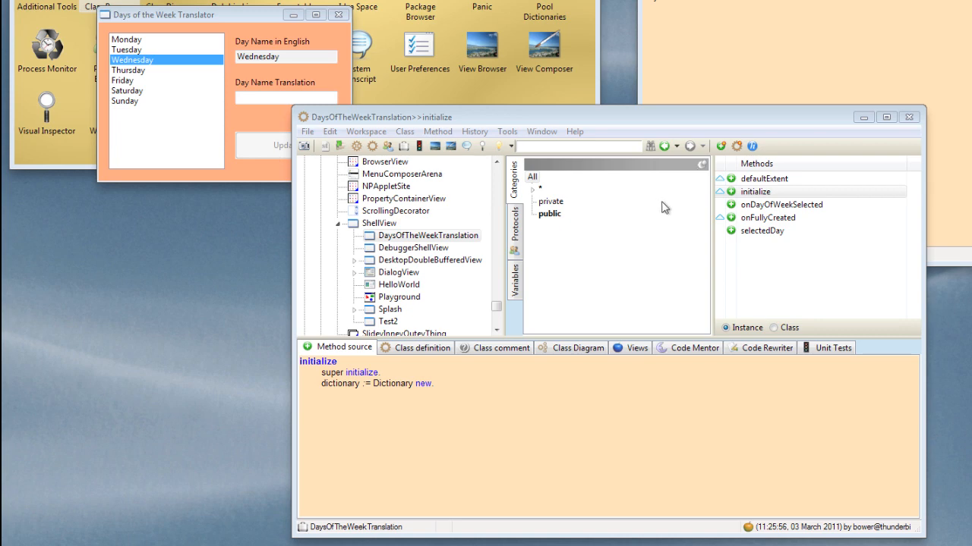
left_click(769, 219)
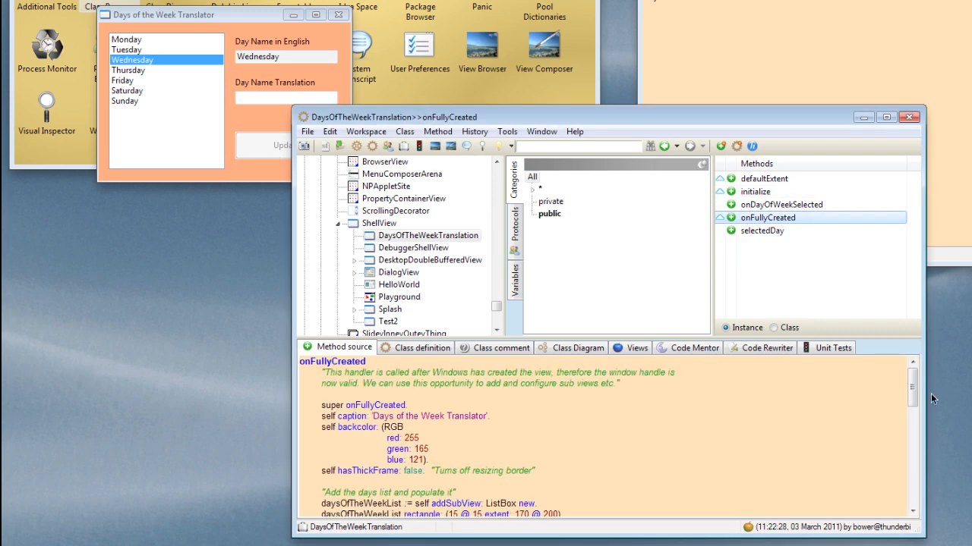
scroll("down", 3)
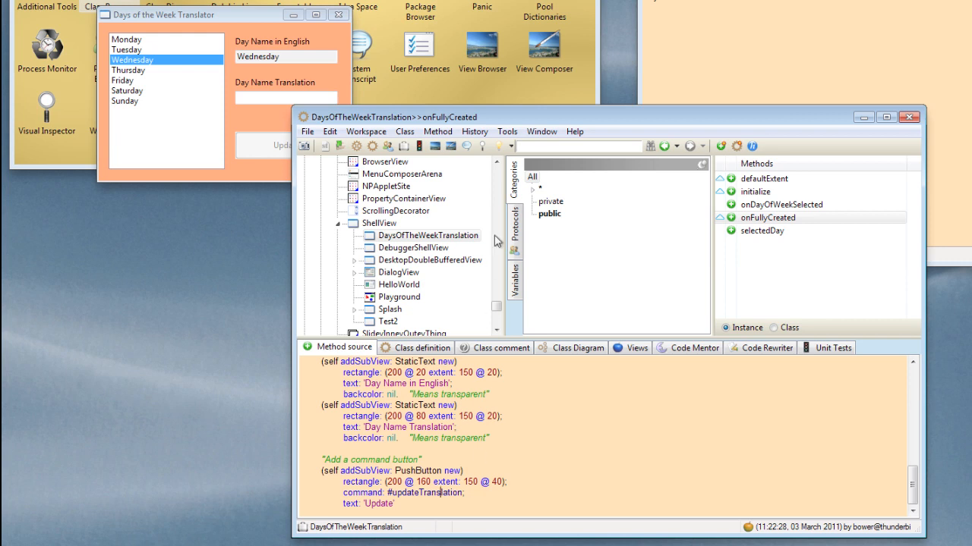
left_click(438, 131)
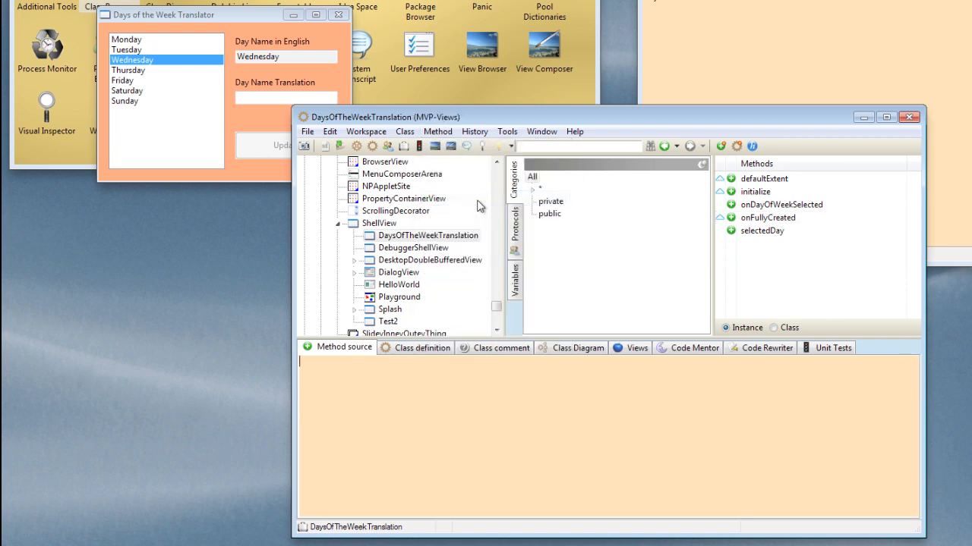
- Write updateTranslation as 'dictionary at: self selectedDay put: dayNameTranslated text' and accept it
type("updateTran")
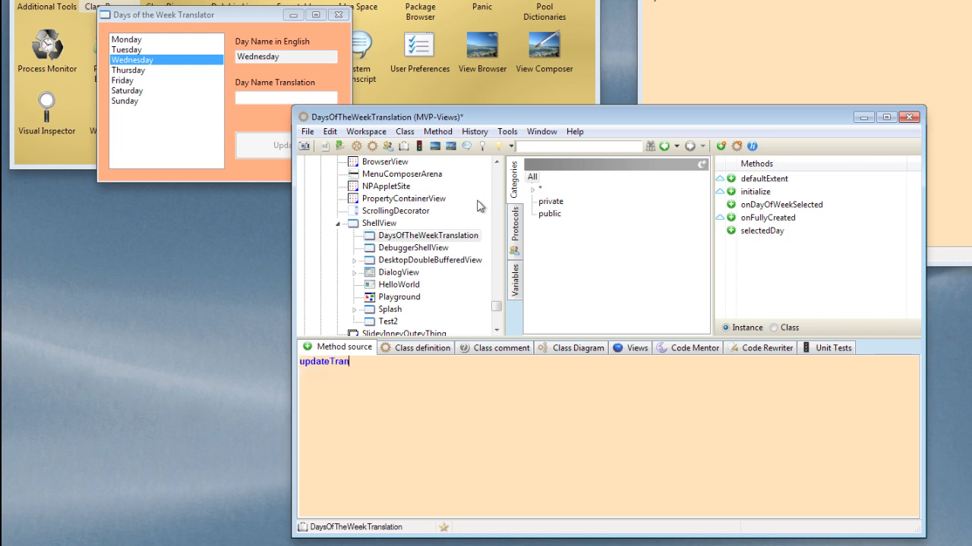
type("slation")
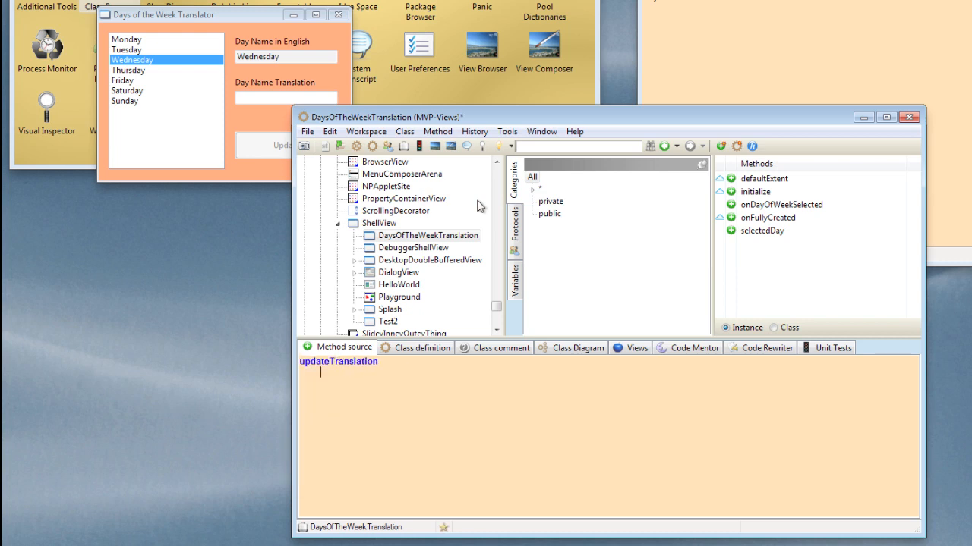
type("d")
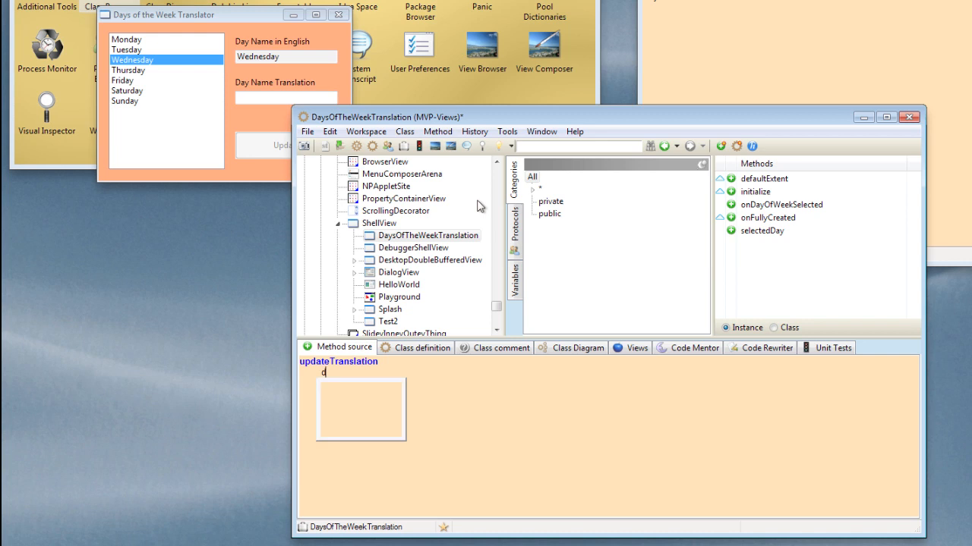
type("ic")
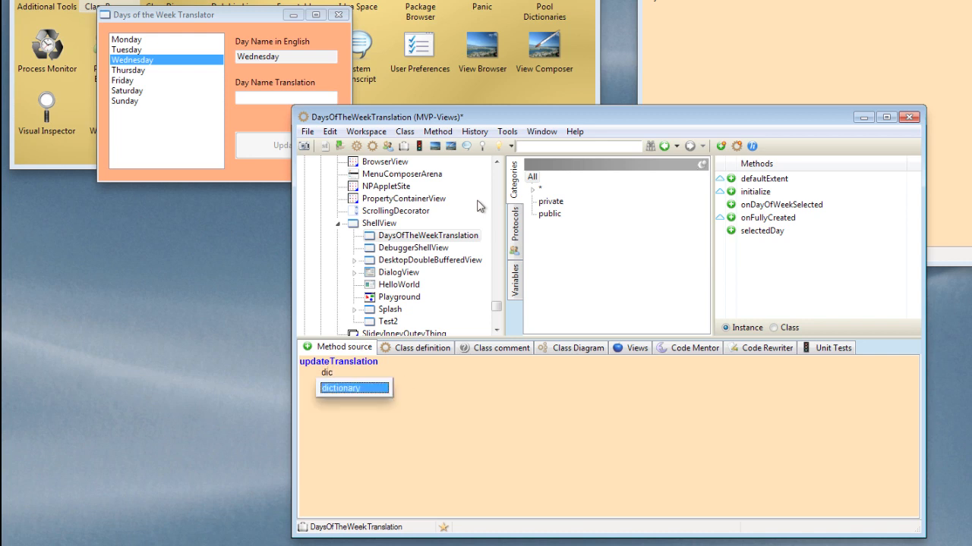
type("at.")
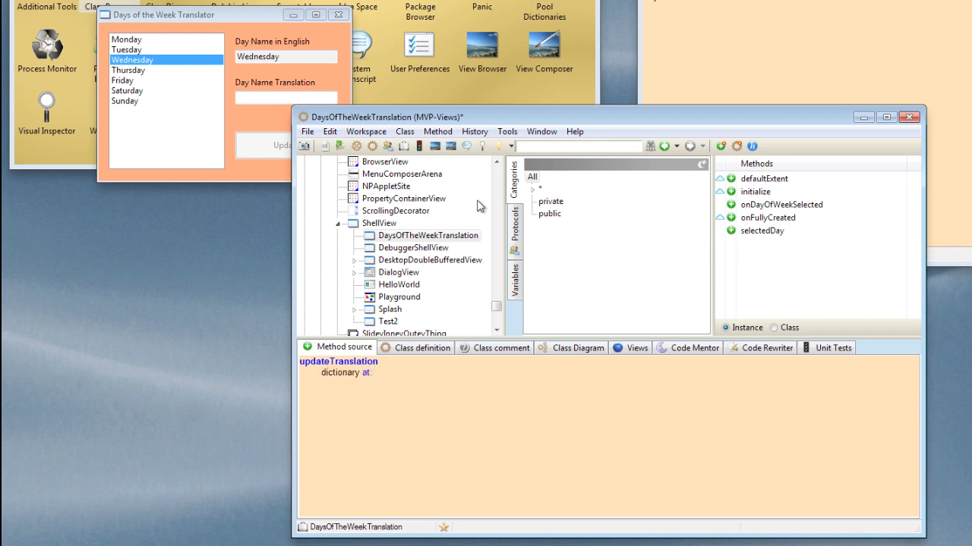
type("self")
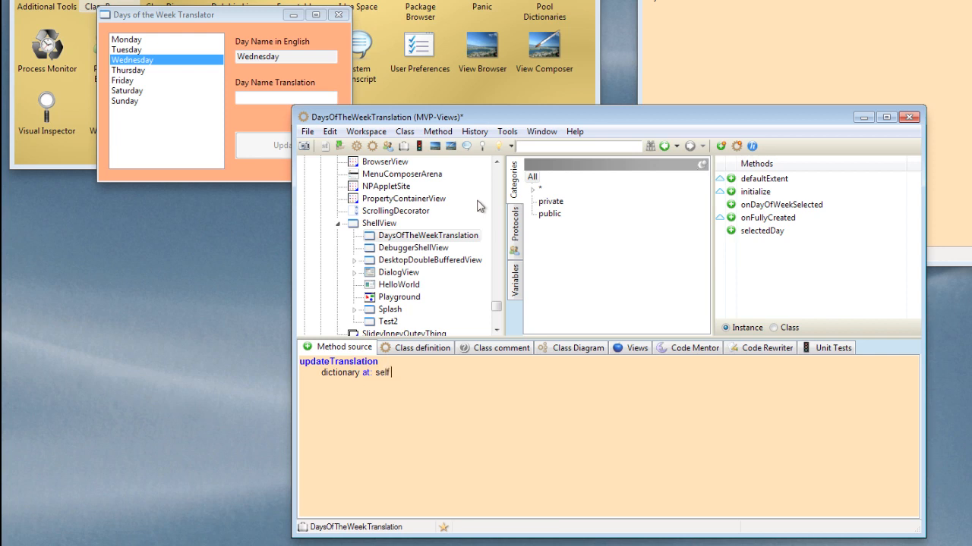
type("selectedDay")
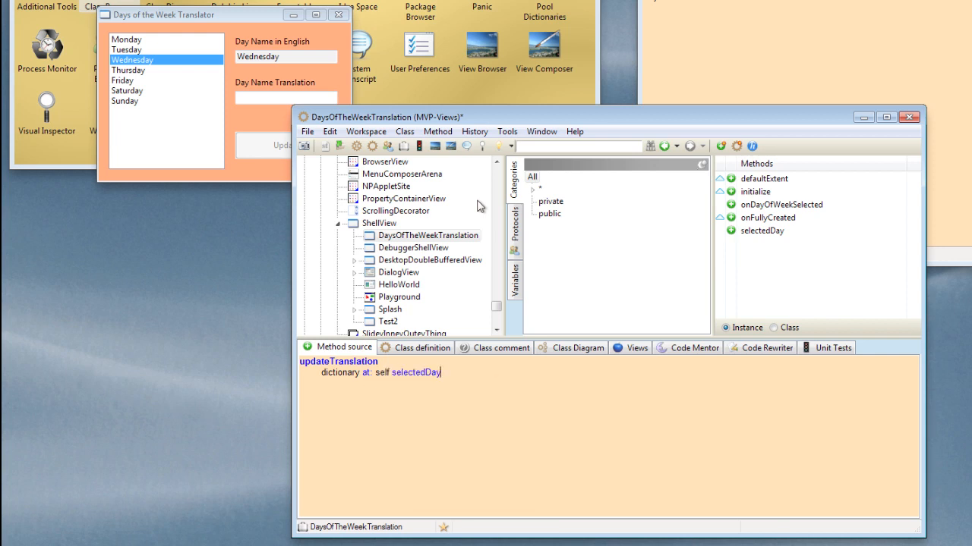
type("put")
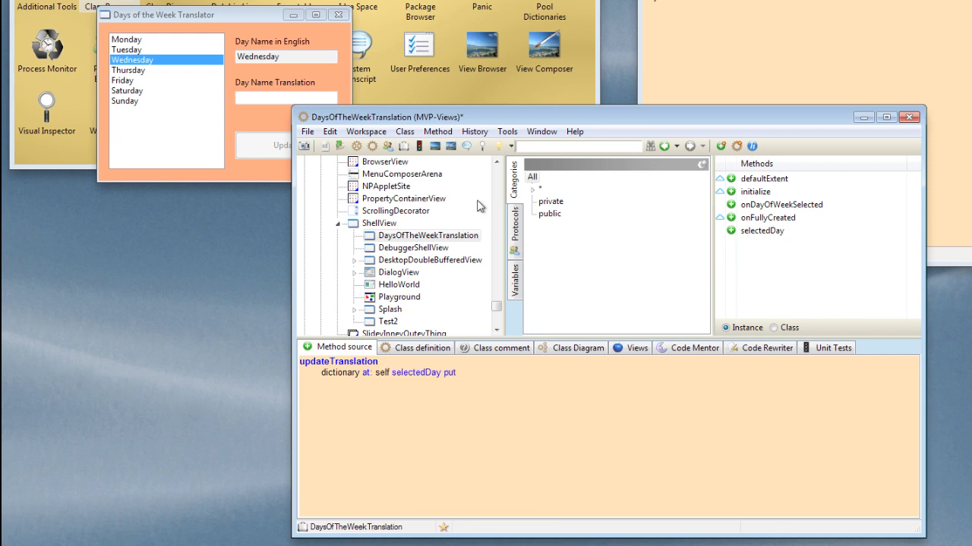
type(":")
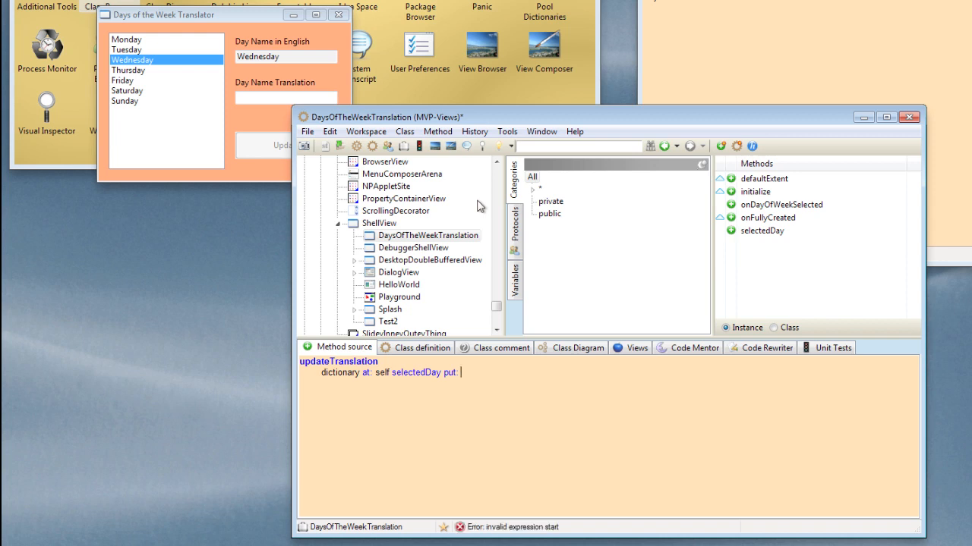
type("d")
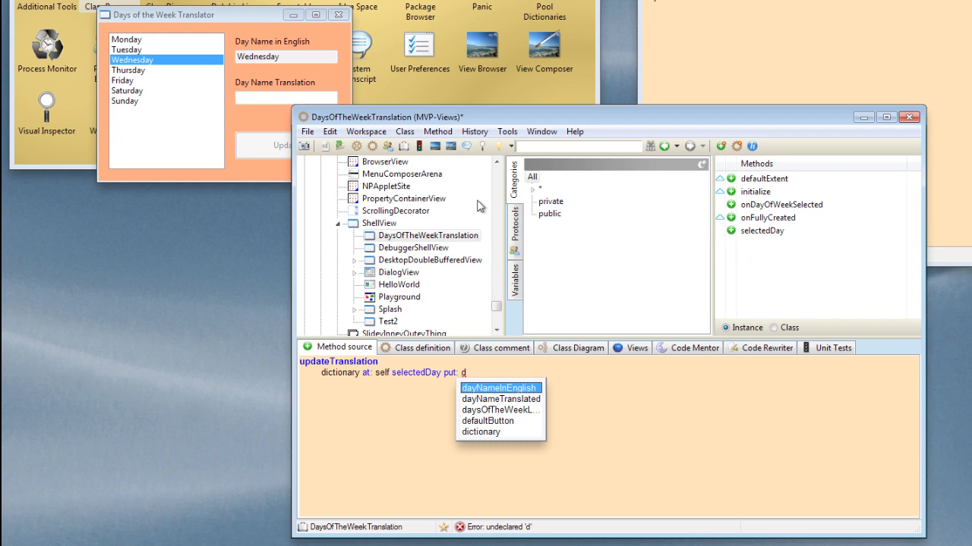
left_click(498, 400)
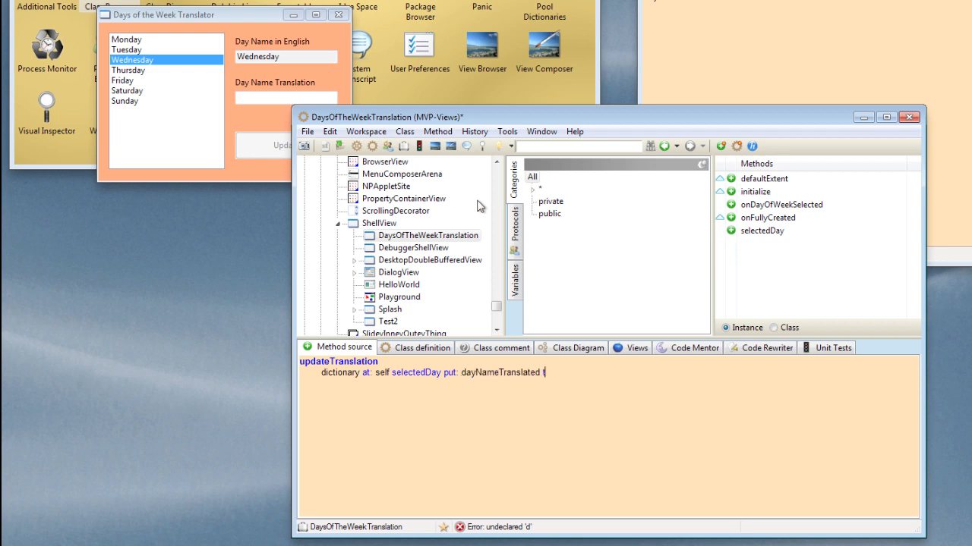
type("text")
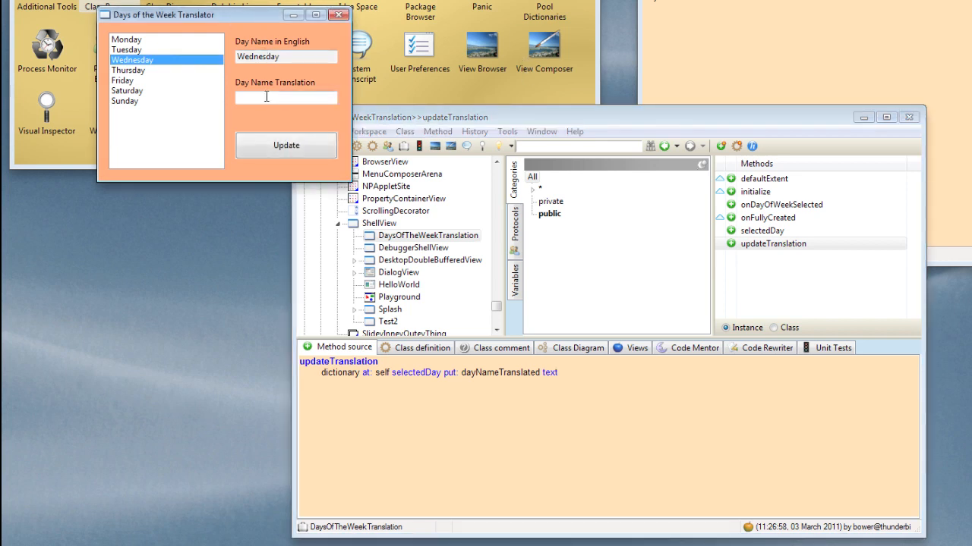
- Enter Lundi for Monday, Update, then switch days to find Lundi persists everywhere
left_click(128, 39)
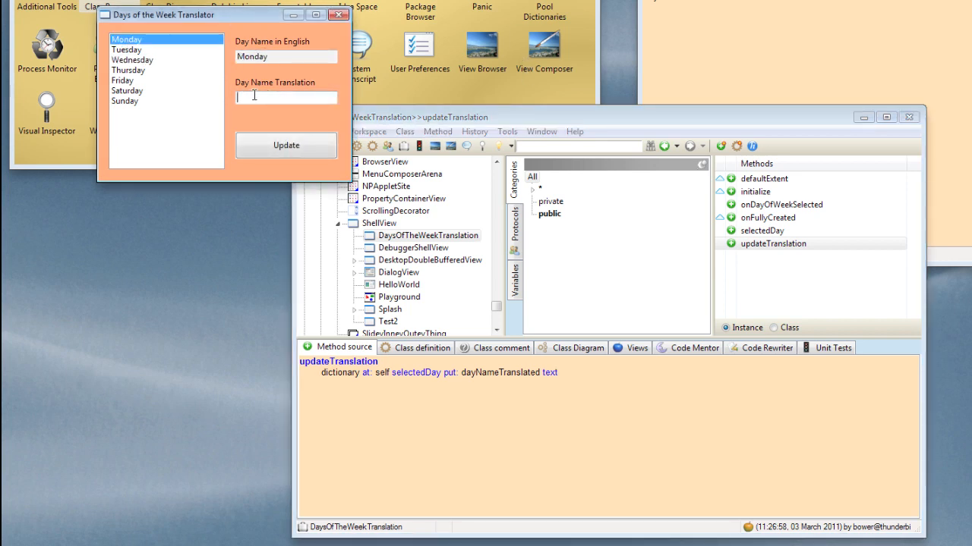
type("Lundi")
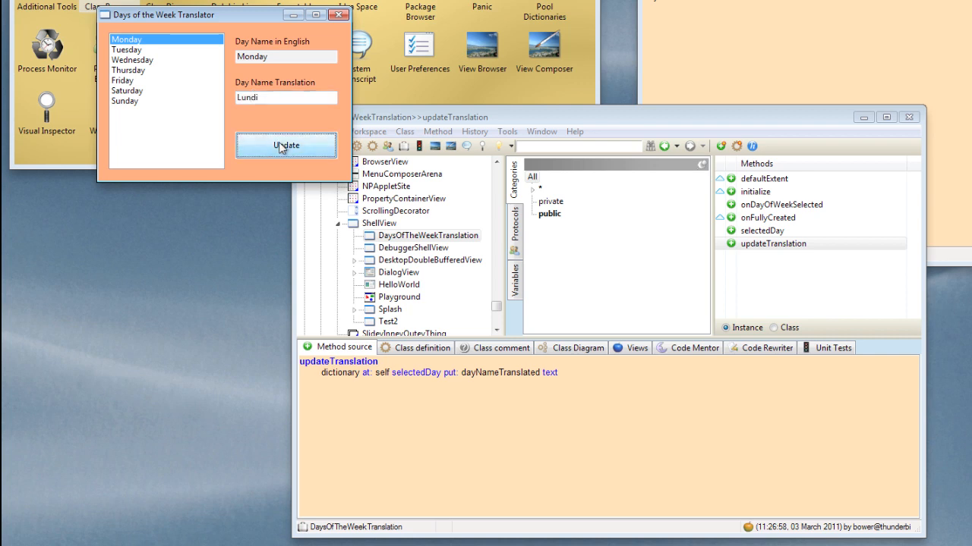
left_click(127, 49)
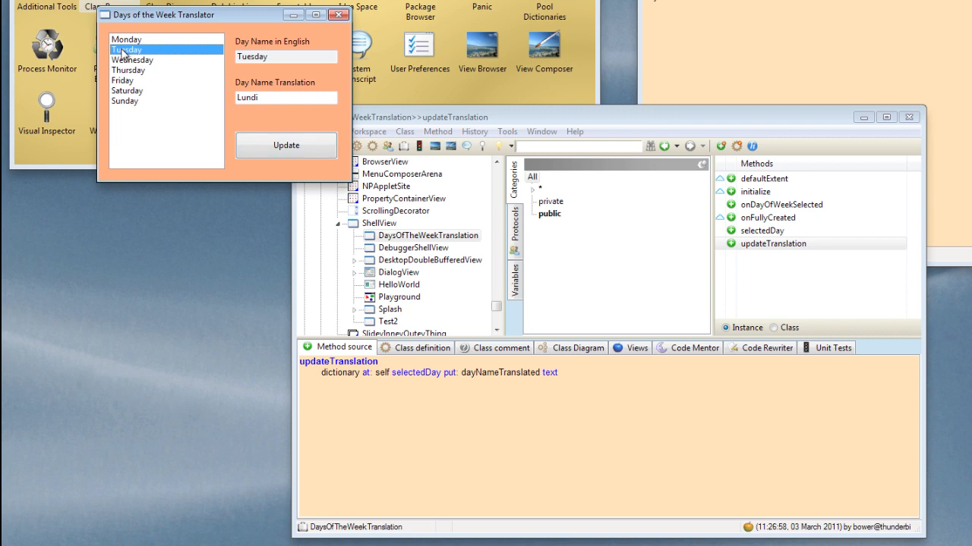
left_click(132, 61)
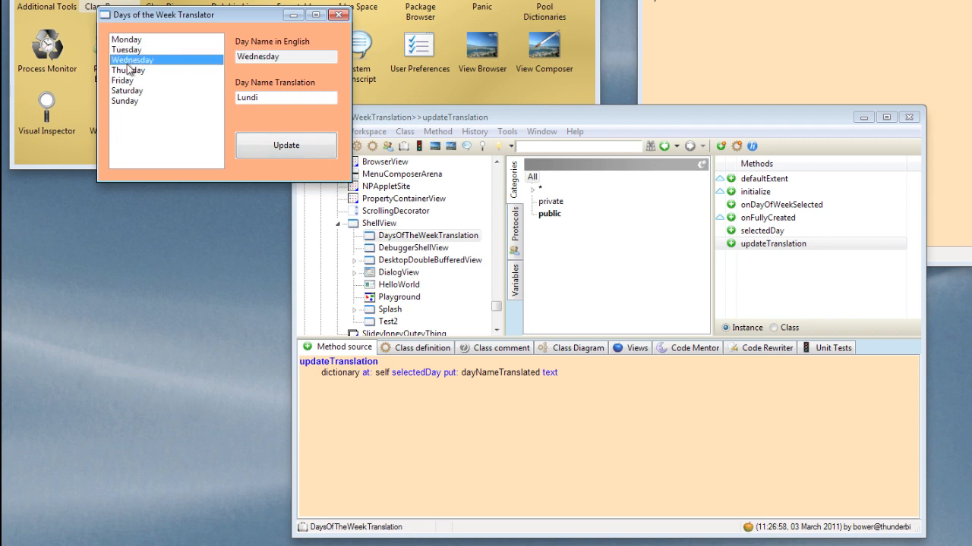
left_click(128, 49)
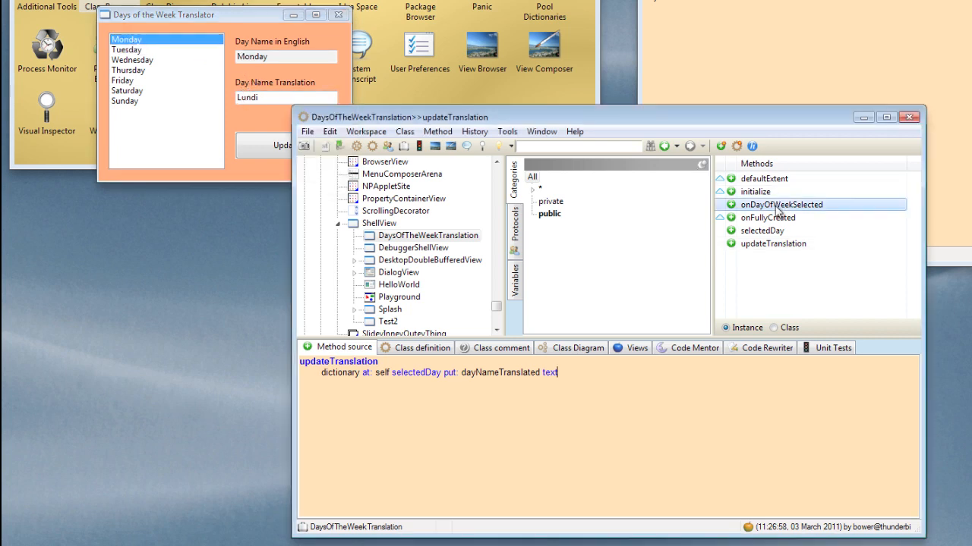
- Extend onDayOfWeekSelected with 'dayNameTranslated text: (dictionary at: self selectedDay ifAbsent: []) displayString'
left_click(786, 203)
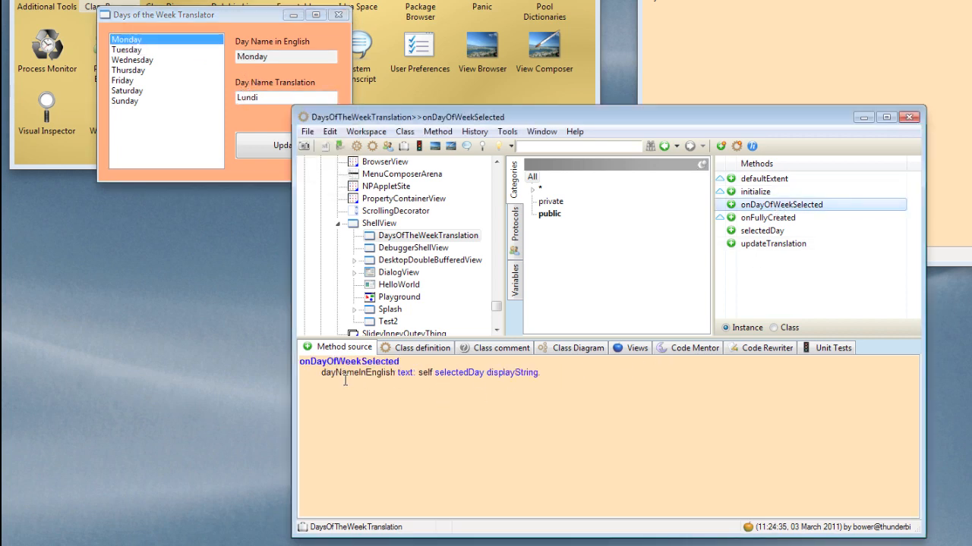
mouse_move(494, 330)
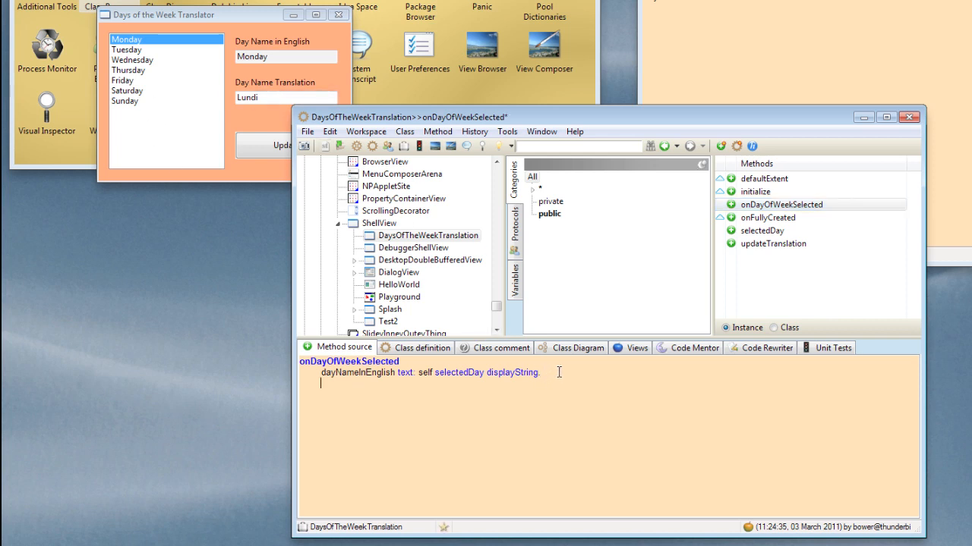
type("d")
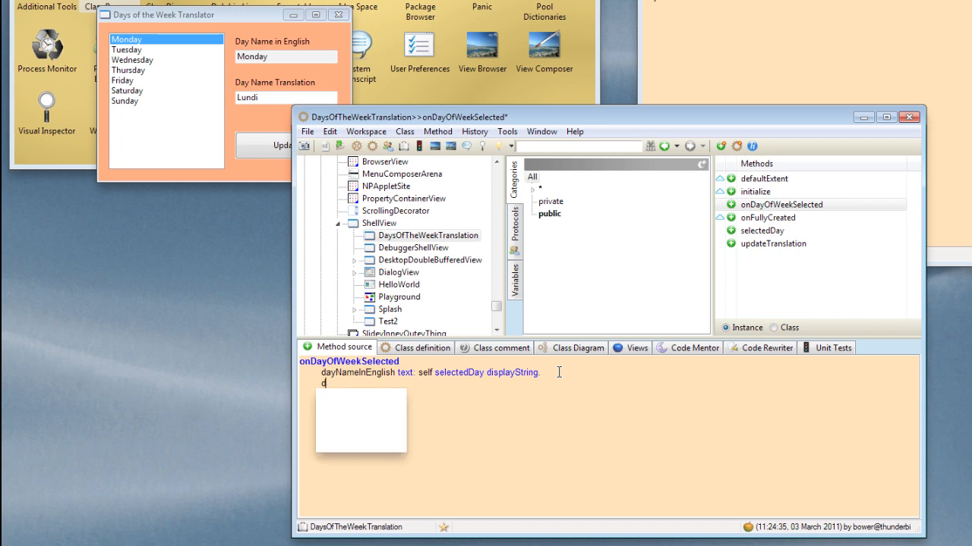
type("ayNameTranslated text")
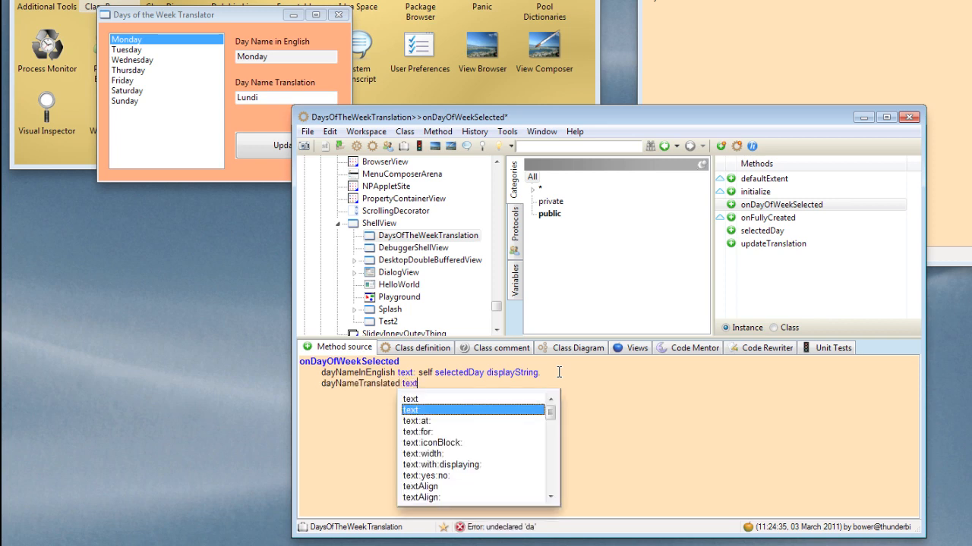
type("dictionary")
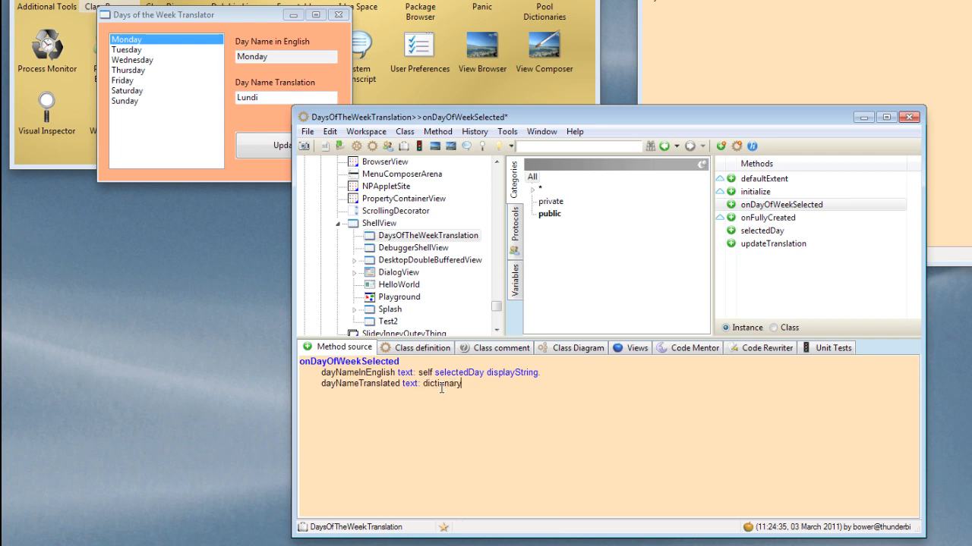
type("at:")
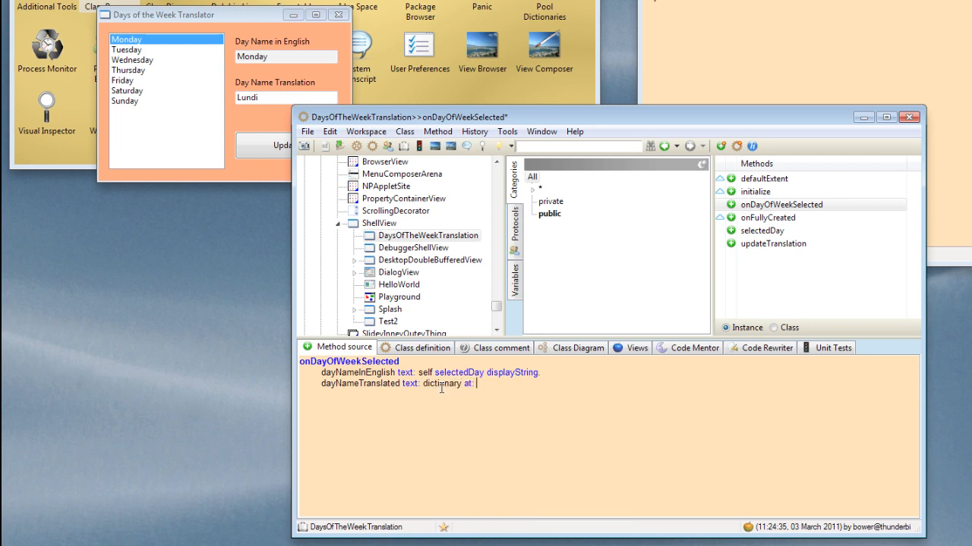
type("self")
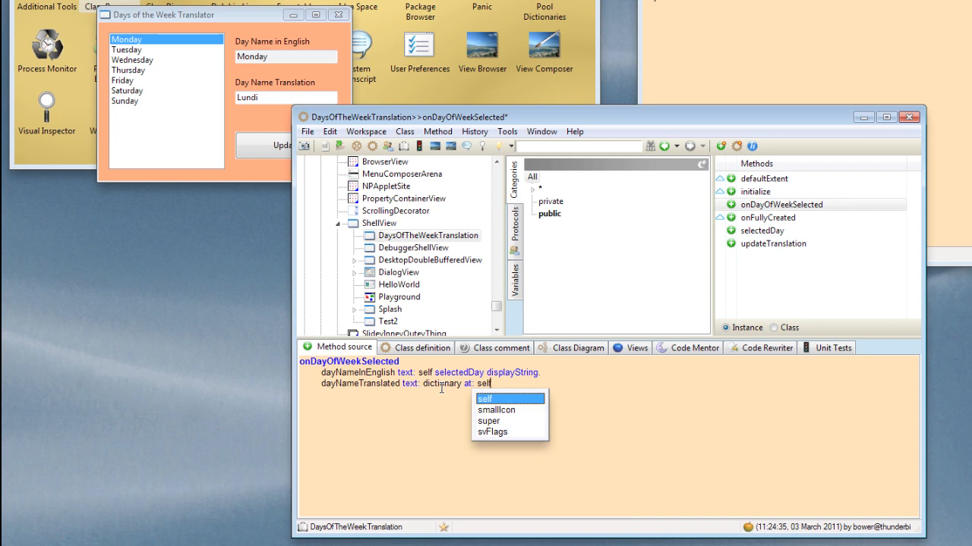
type("selectedDay")
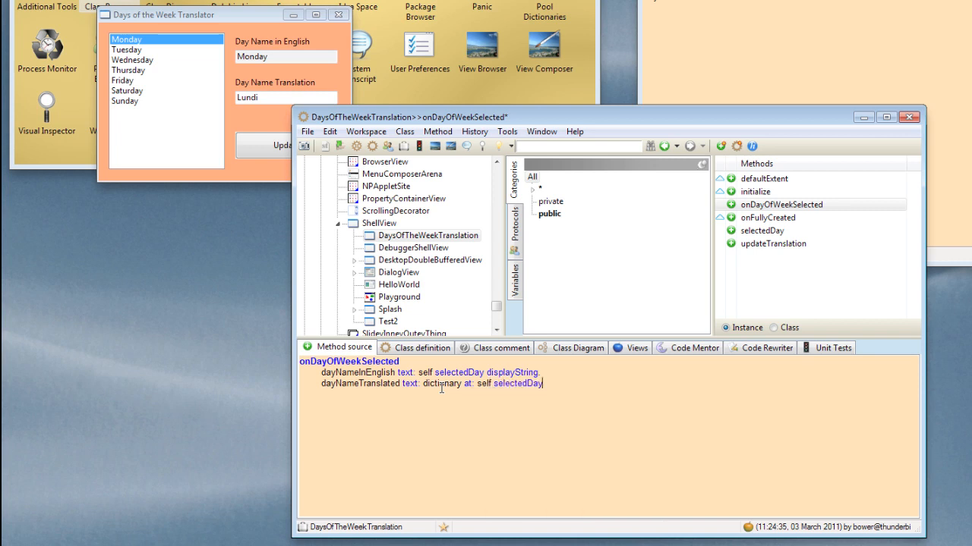
type("ifAbsent: [])")
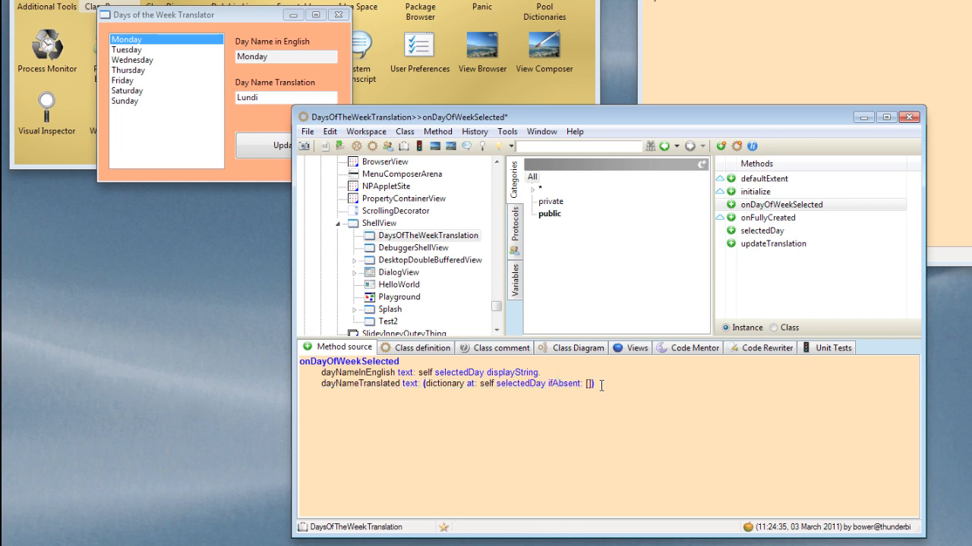
type("di")
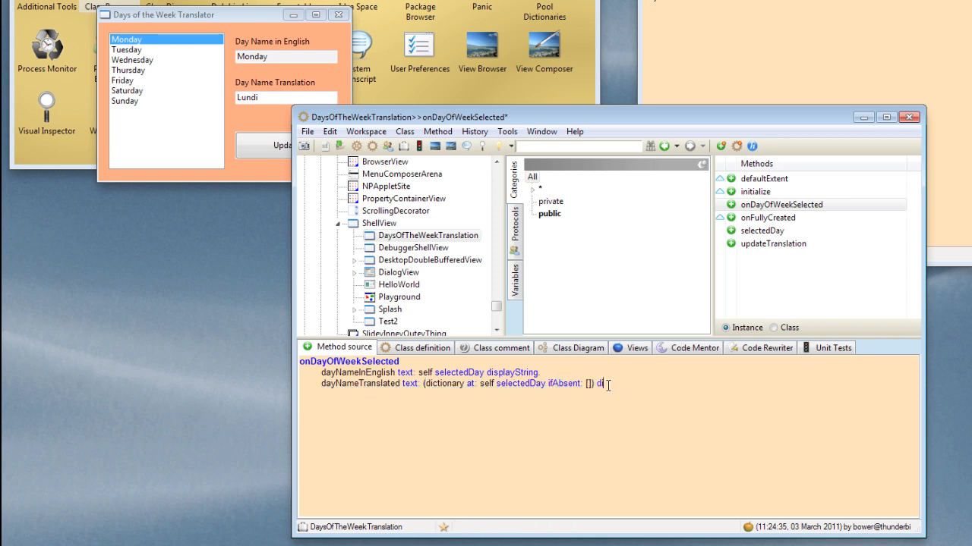
type("displa")
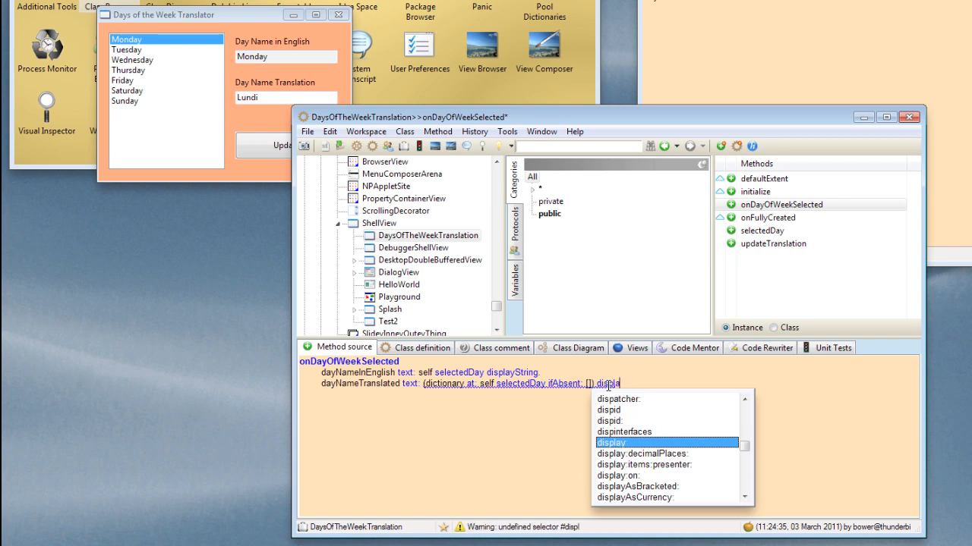
type("Strin")
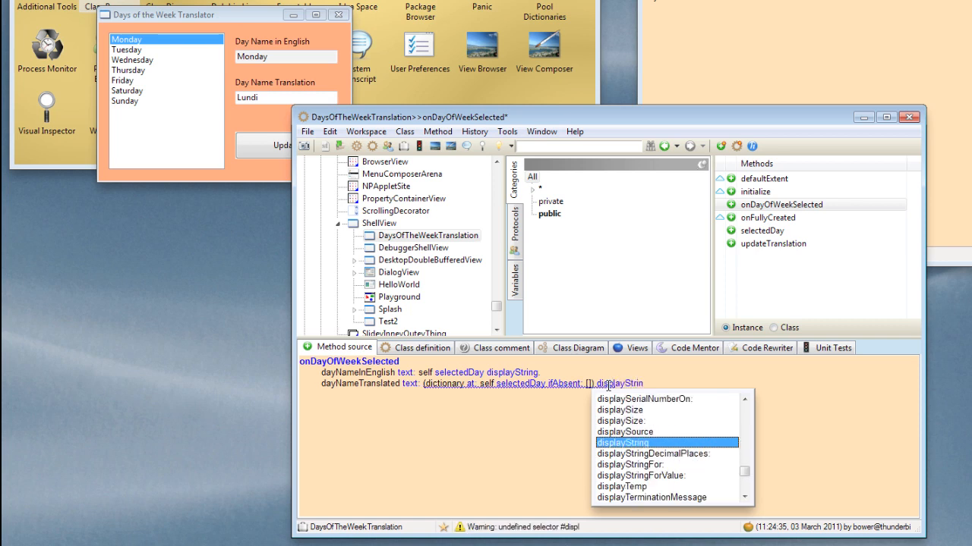
left_click(623, 442)
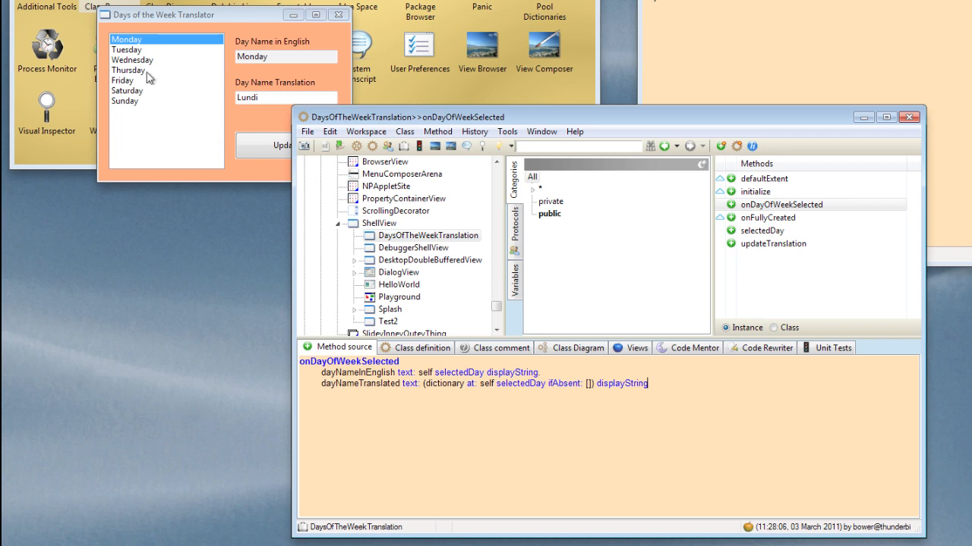
- Check Wednesday shows blank and Monday shows Lundi, then enter Mardi for Tuesday
left_click(133, 60)
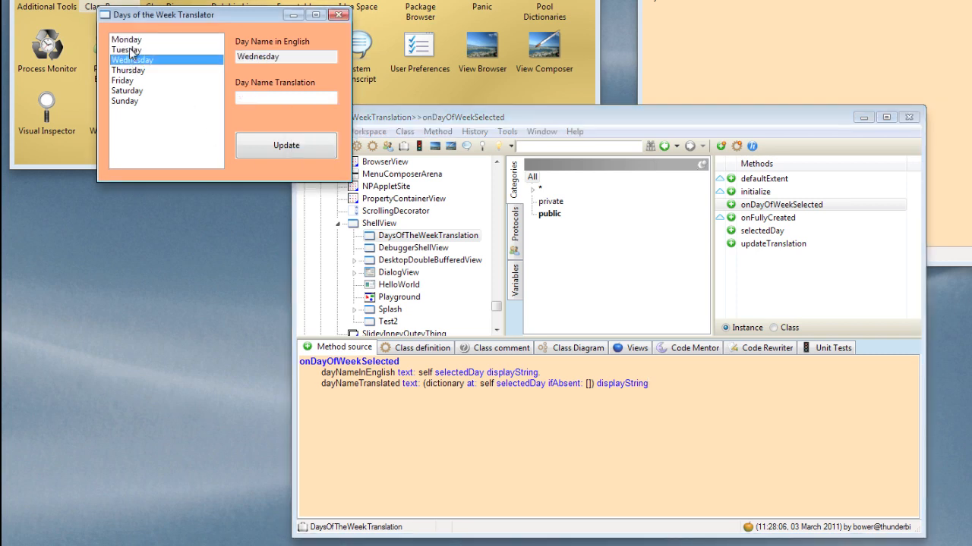
left_click(127, 40)
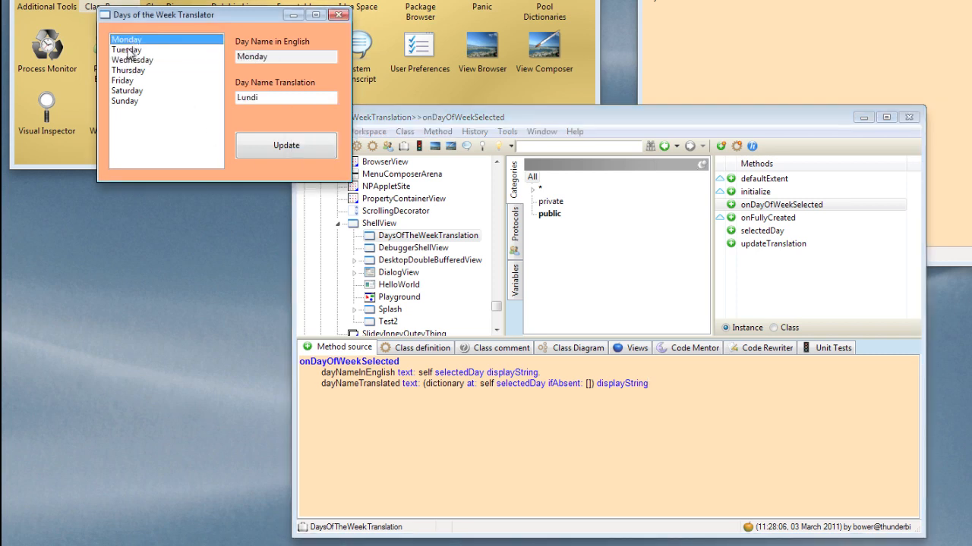
left_click(127, 49)
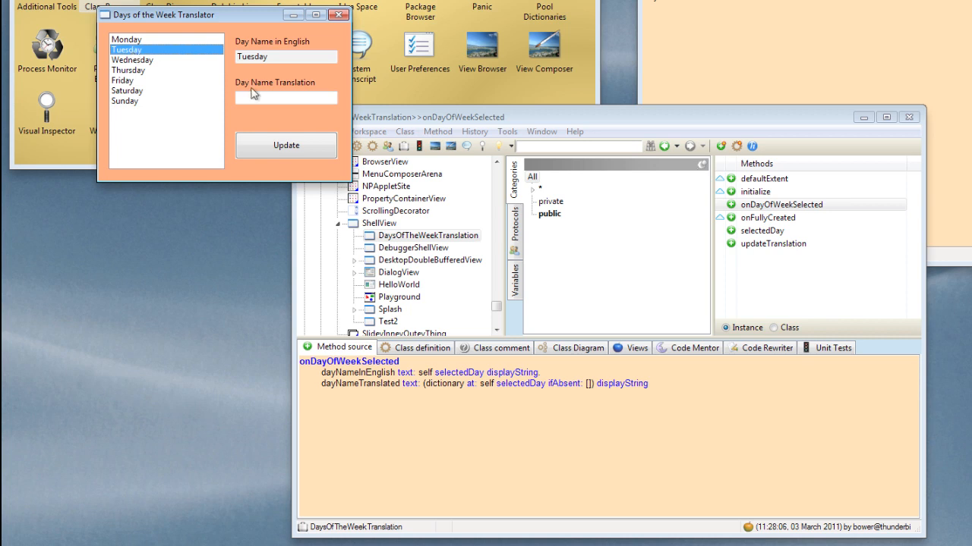
type("Mardi")
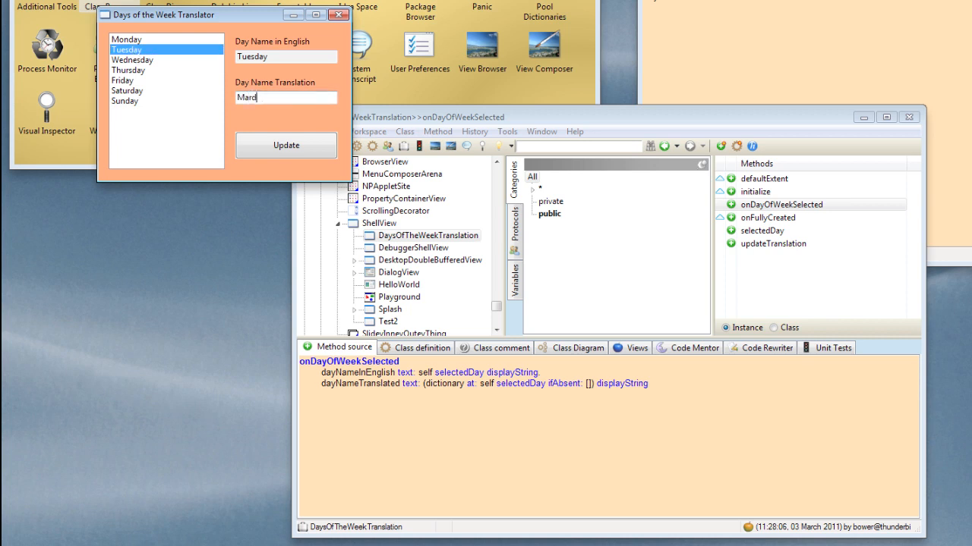